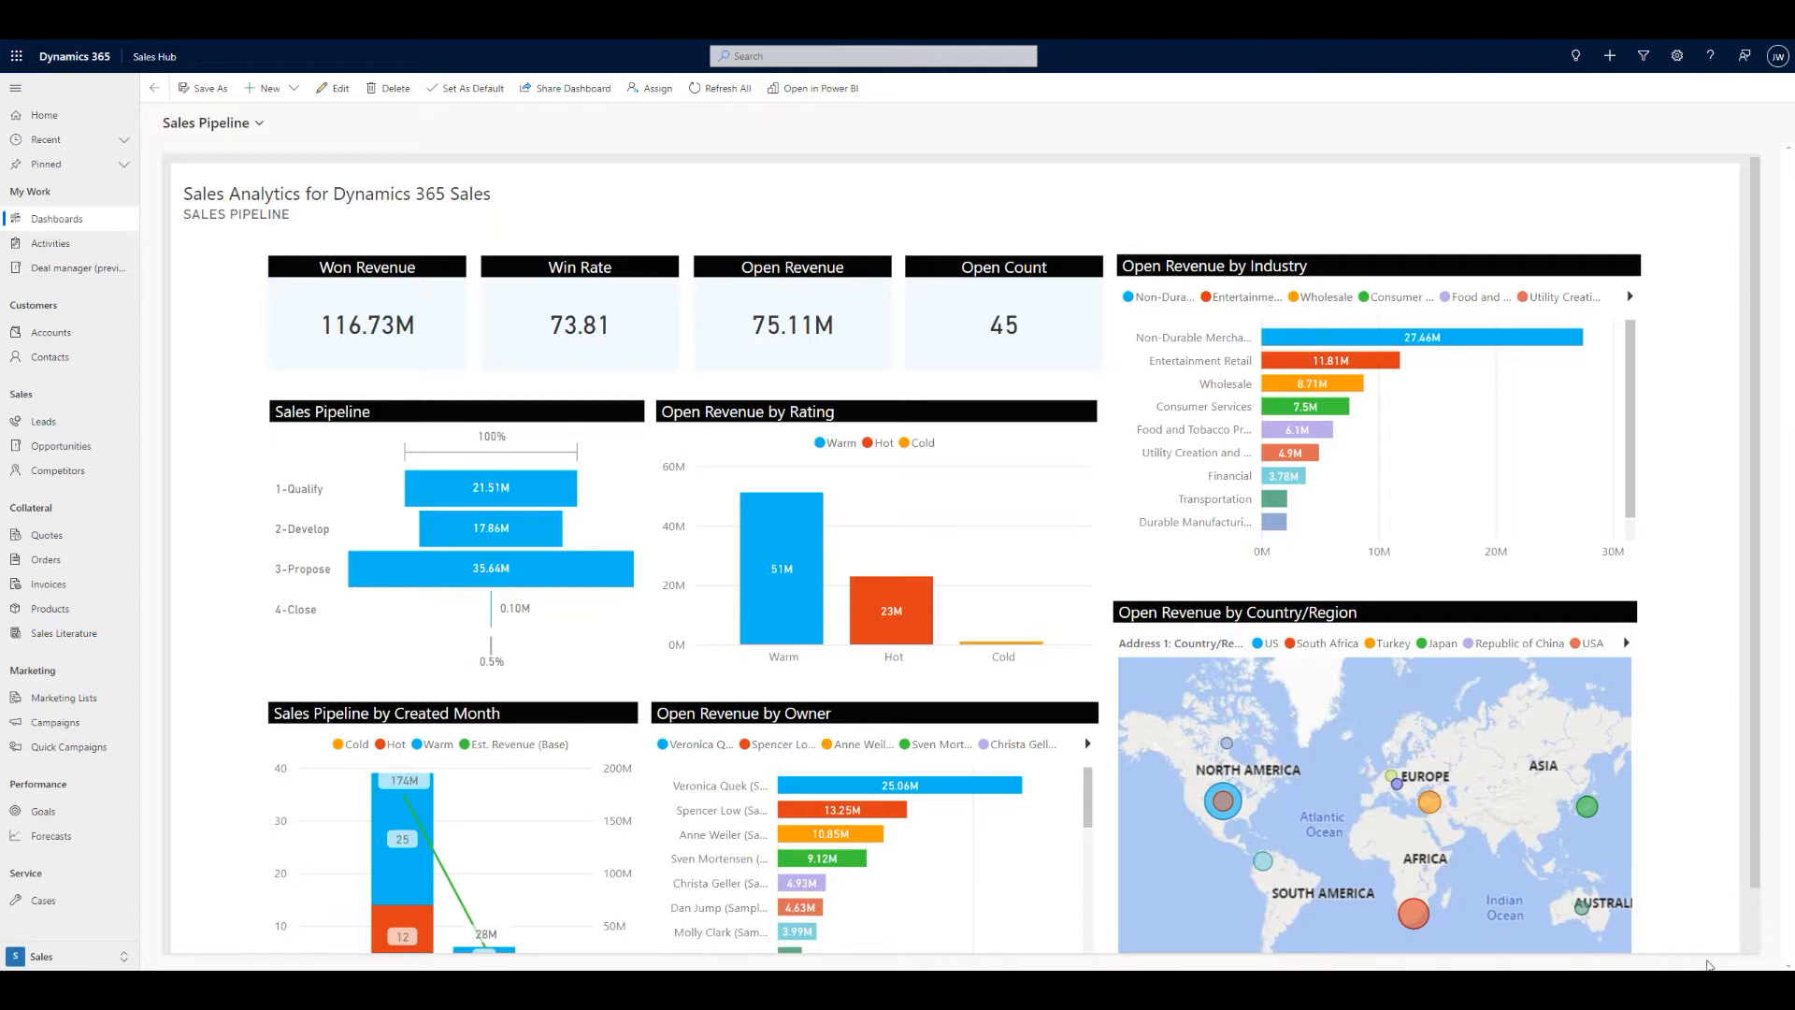
mouse_move(671, 823)
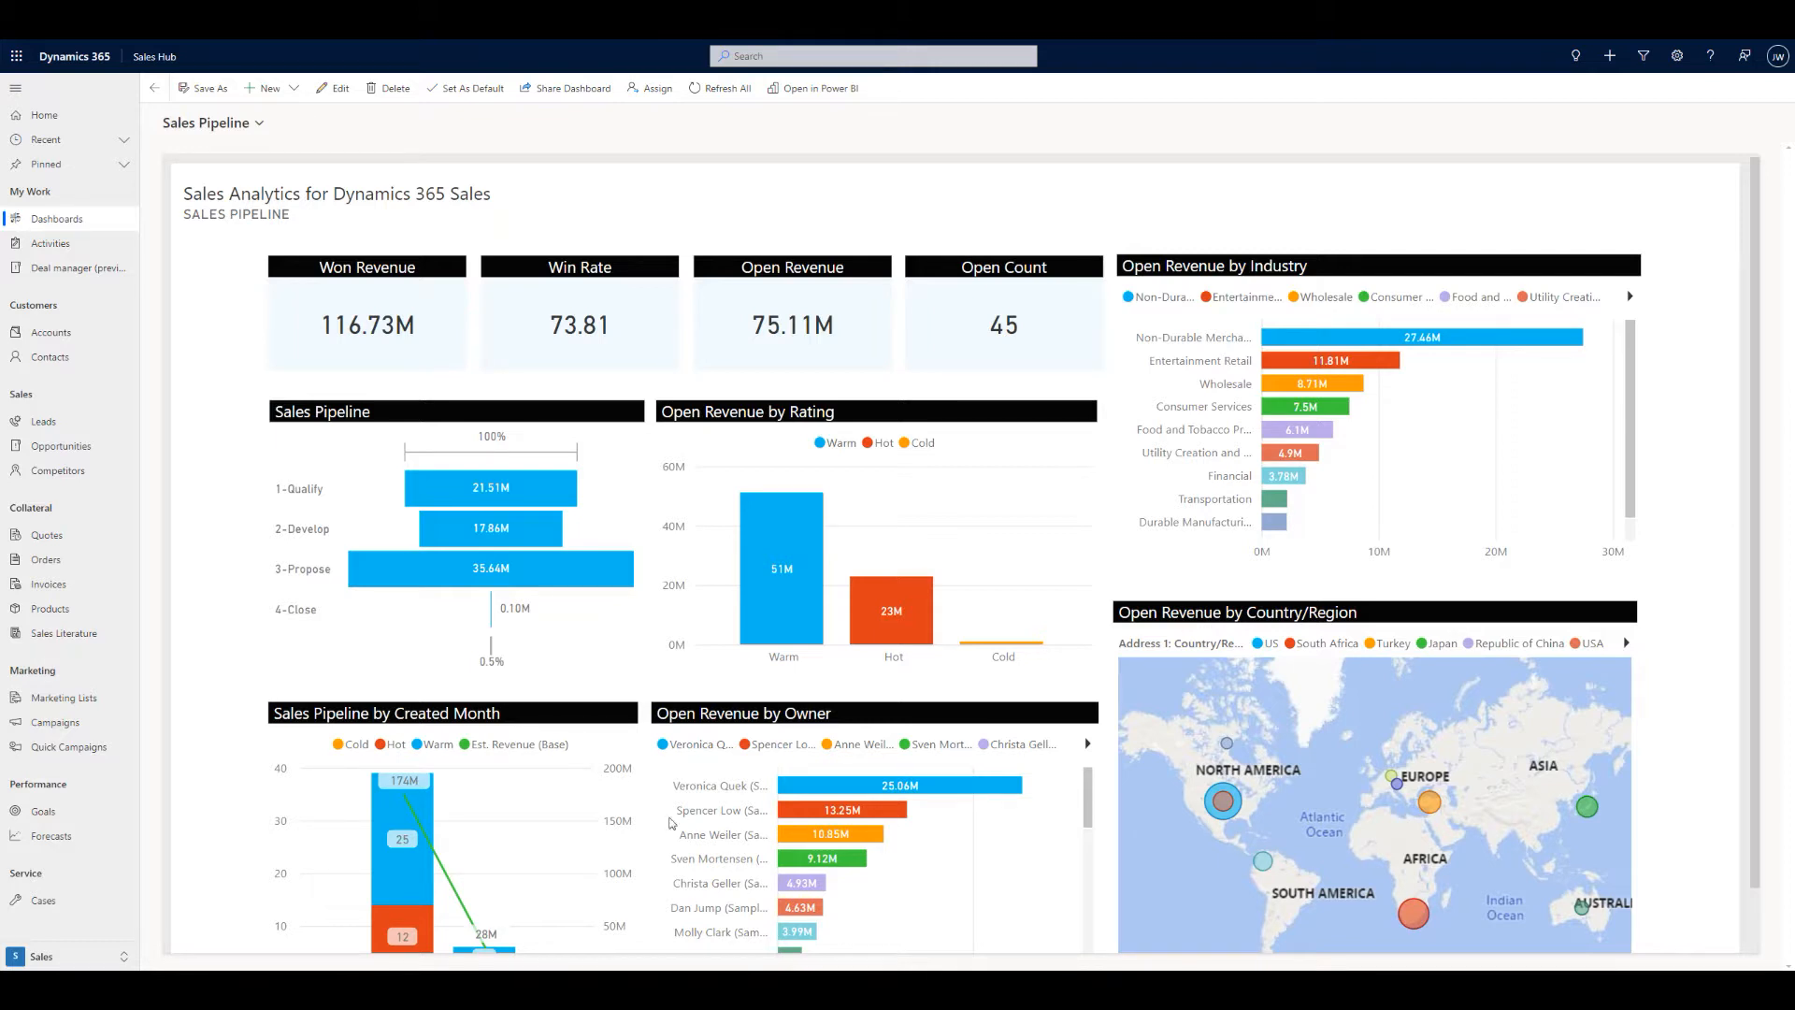
Cross-filter the pipeline dashboard to the 2-Develop stage, leaving 10 open deals.
click(491, 528)
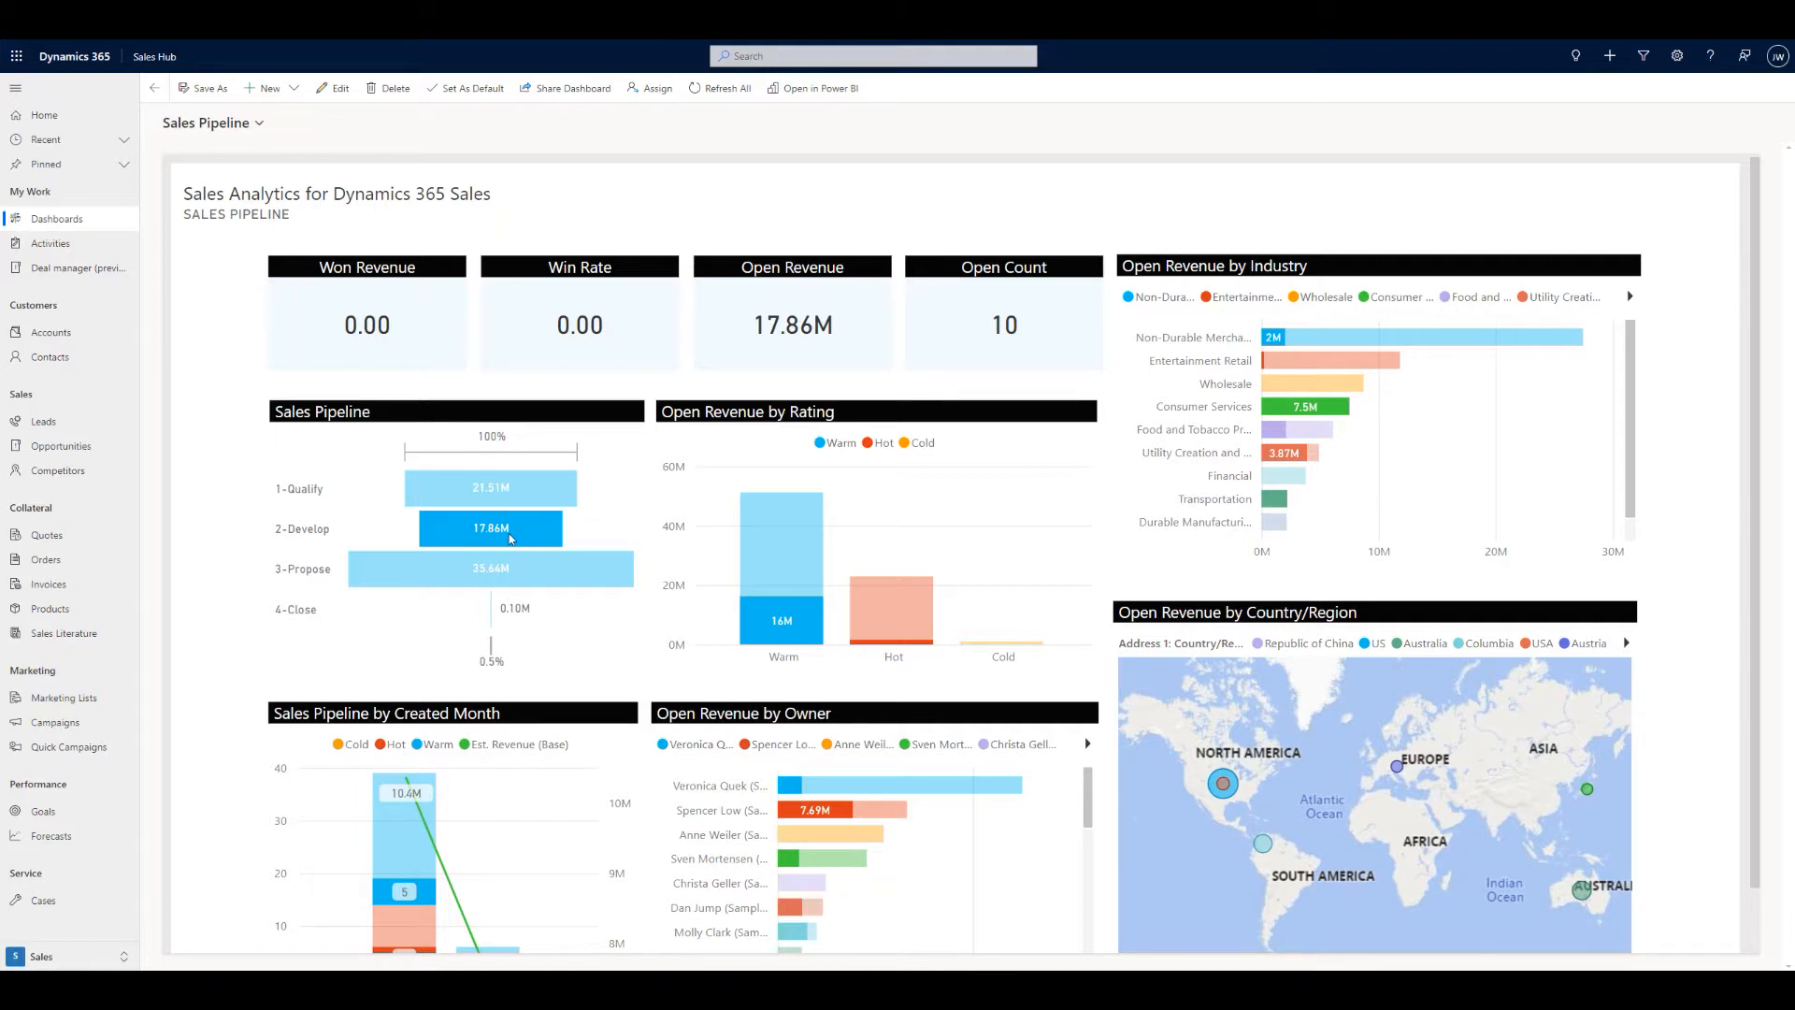
mouse_move(259, 346)
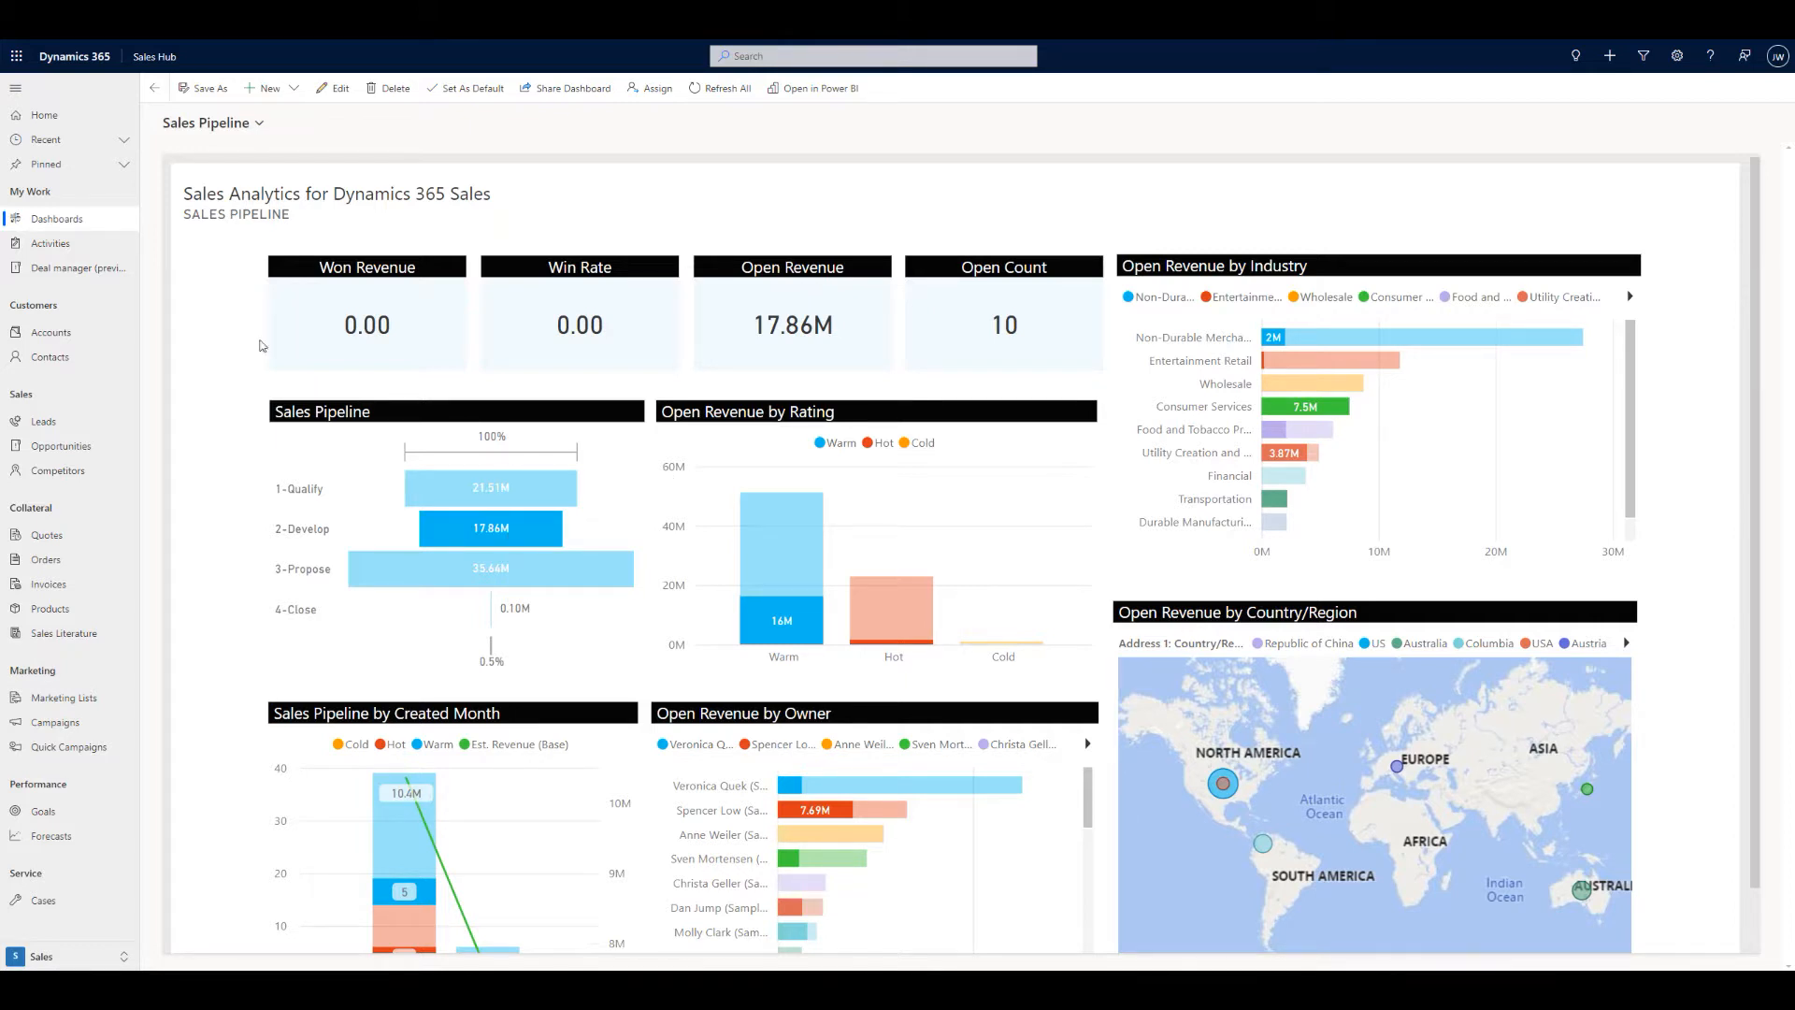
mouse_move(75, 266)
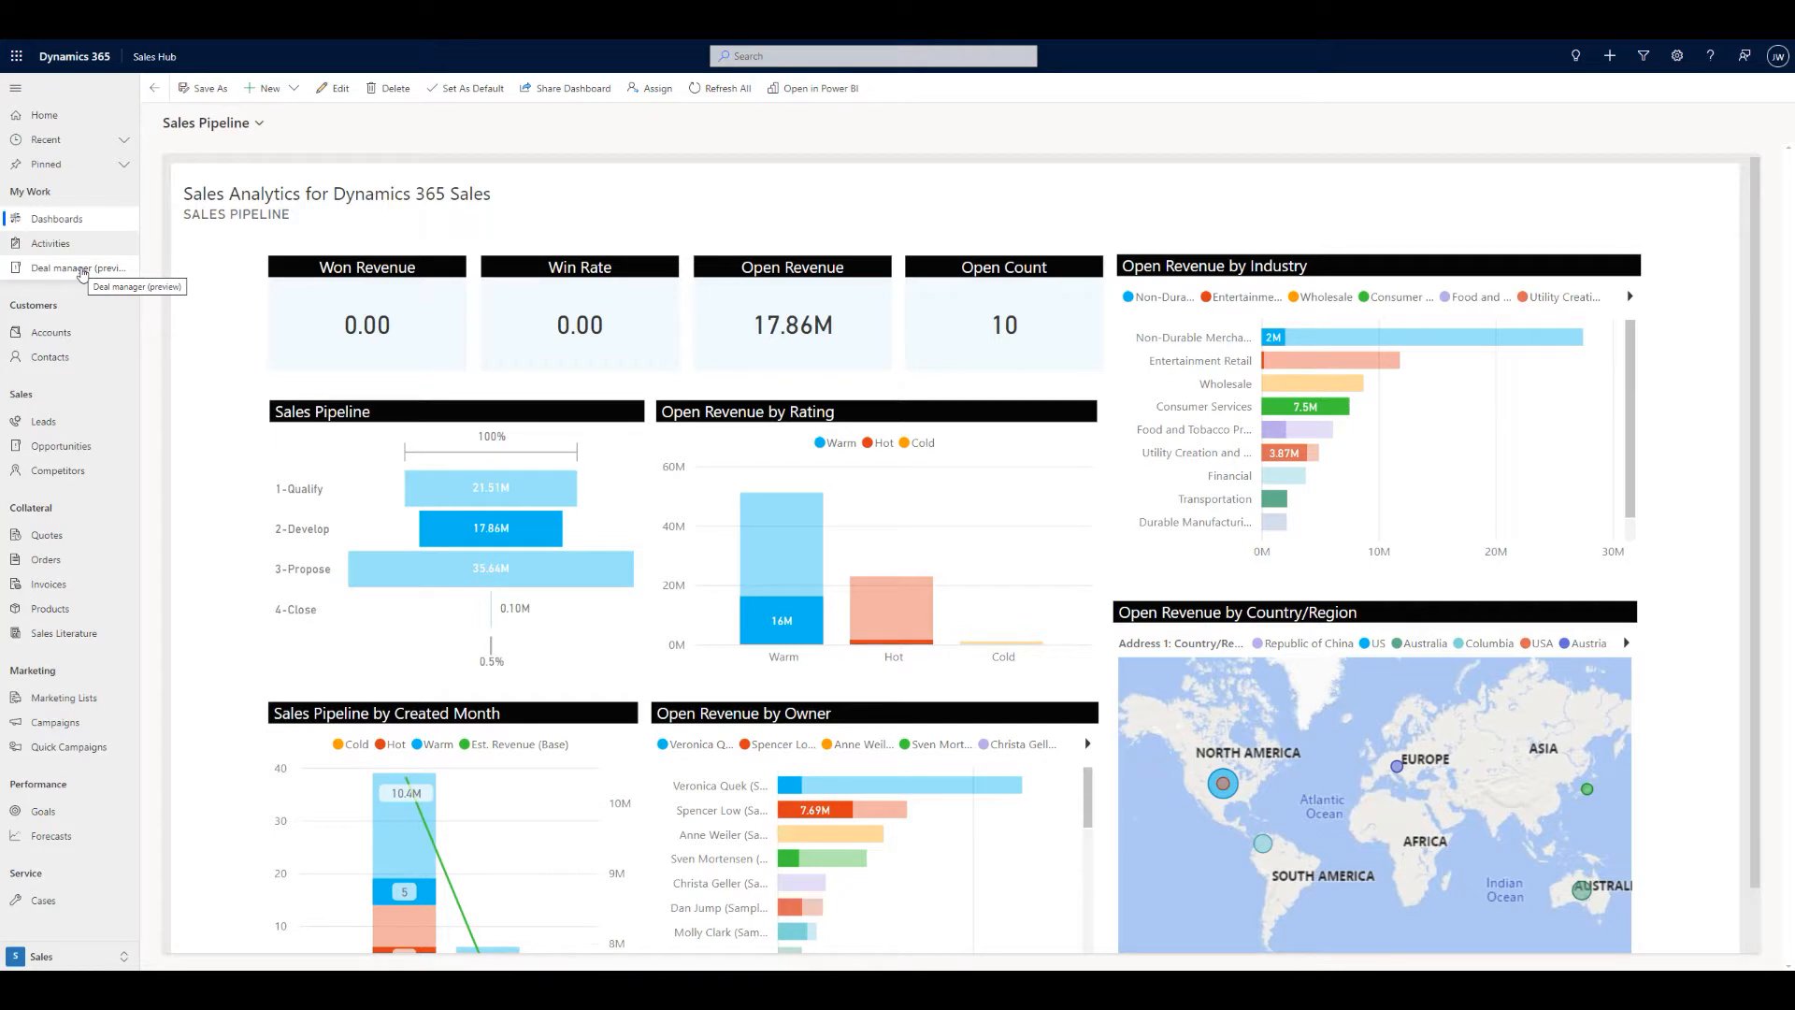
Open Deal manager (preview) under My Work to list all 87 opportunities.
click(78, 267)
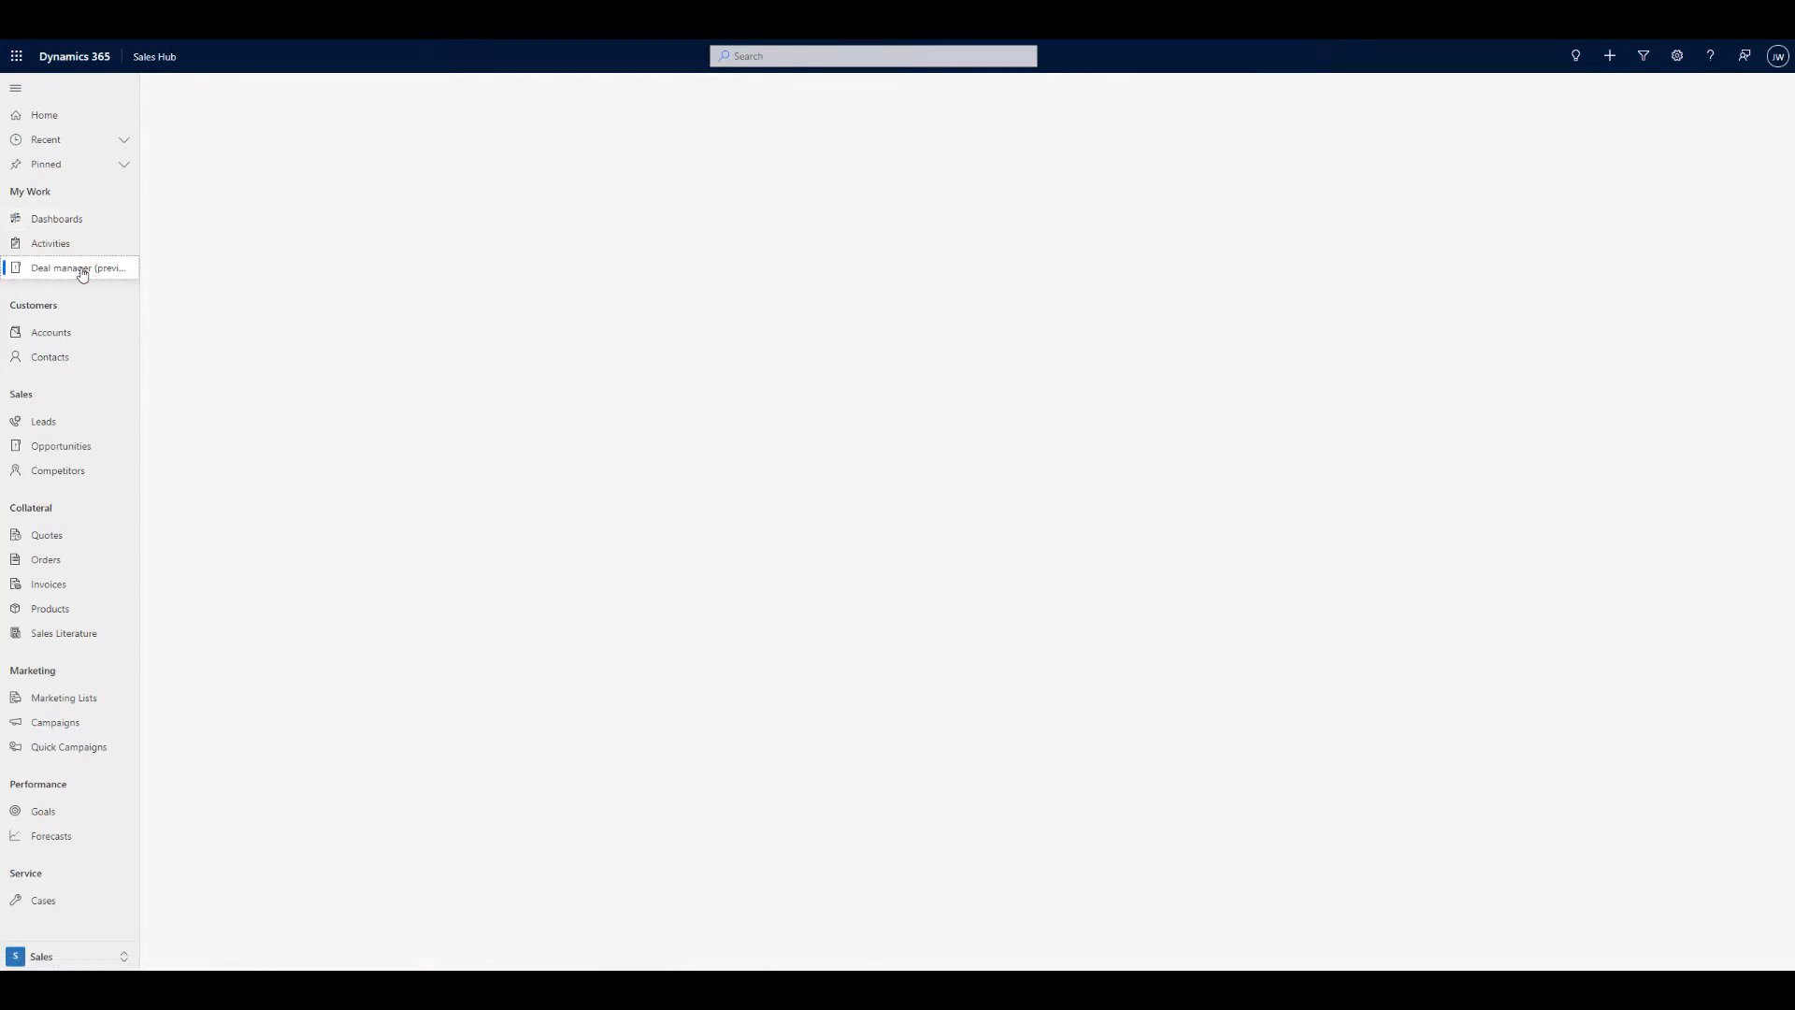
click(77, 267)
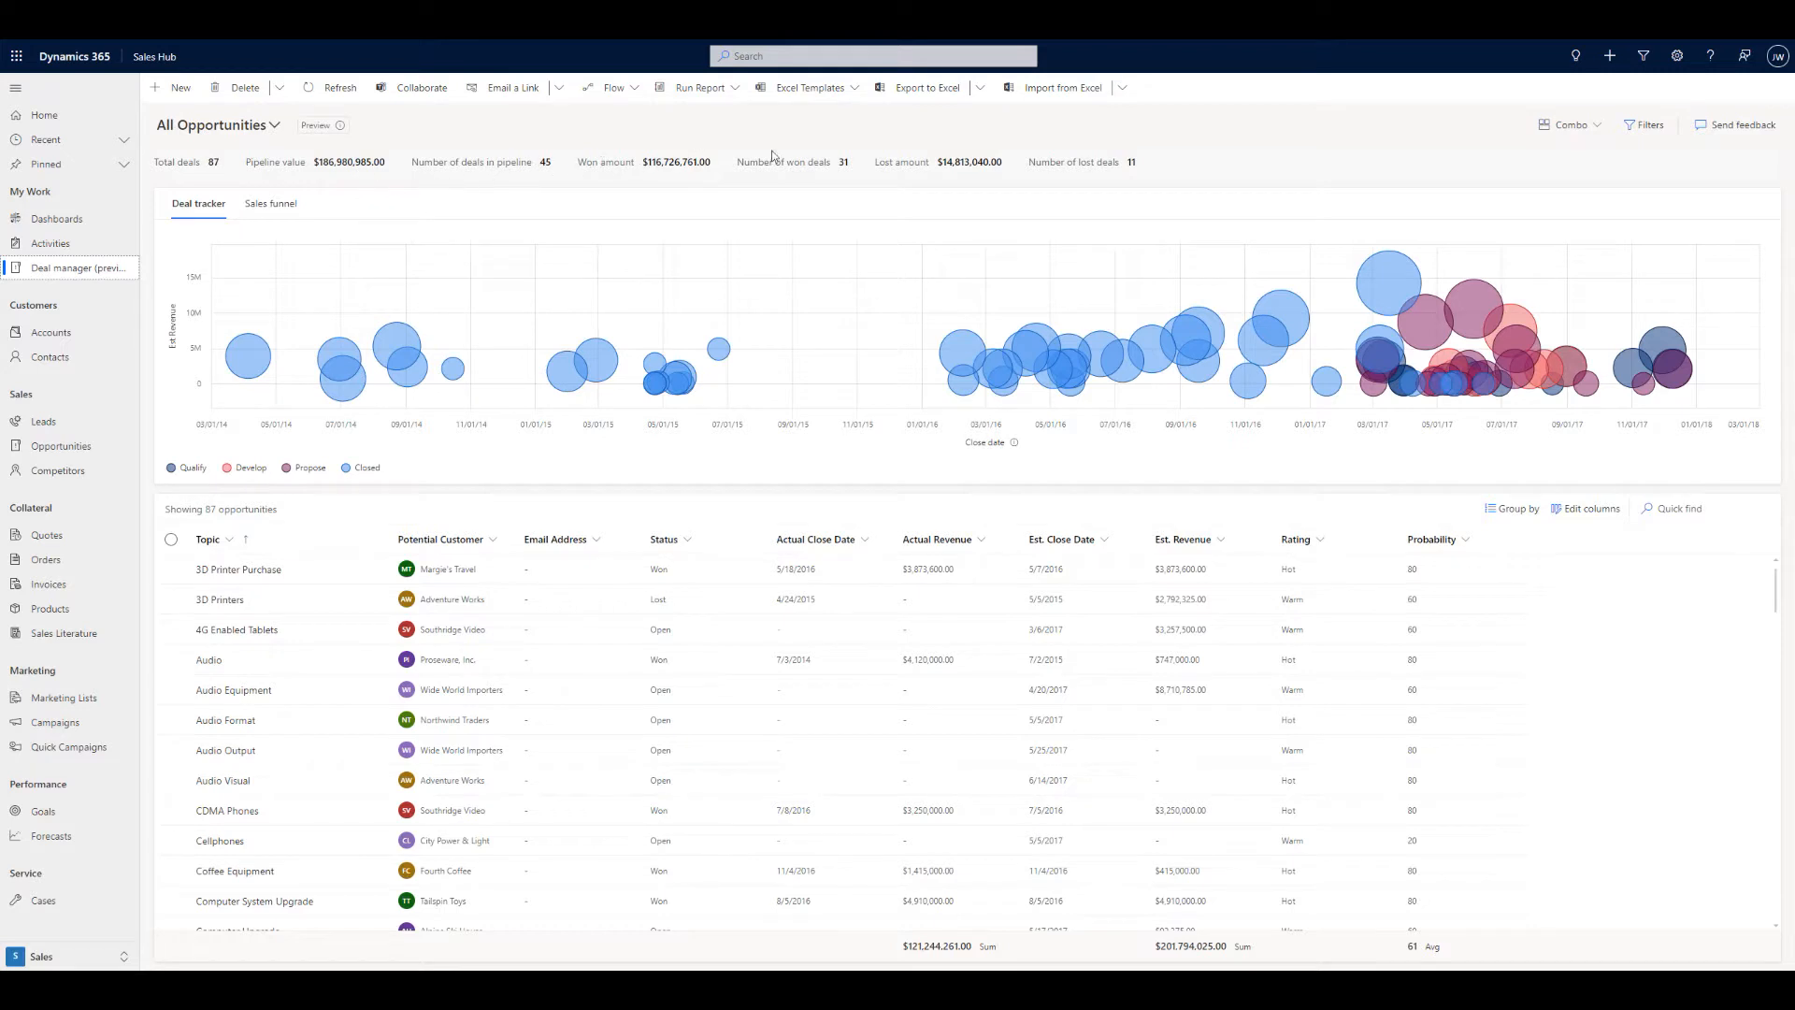
mouse_move(347, 229)
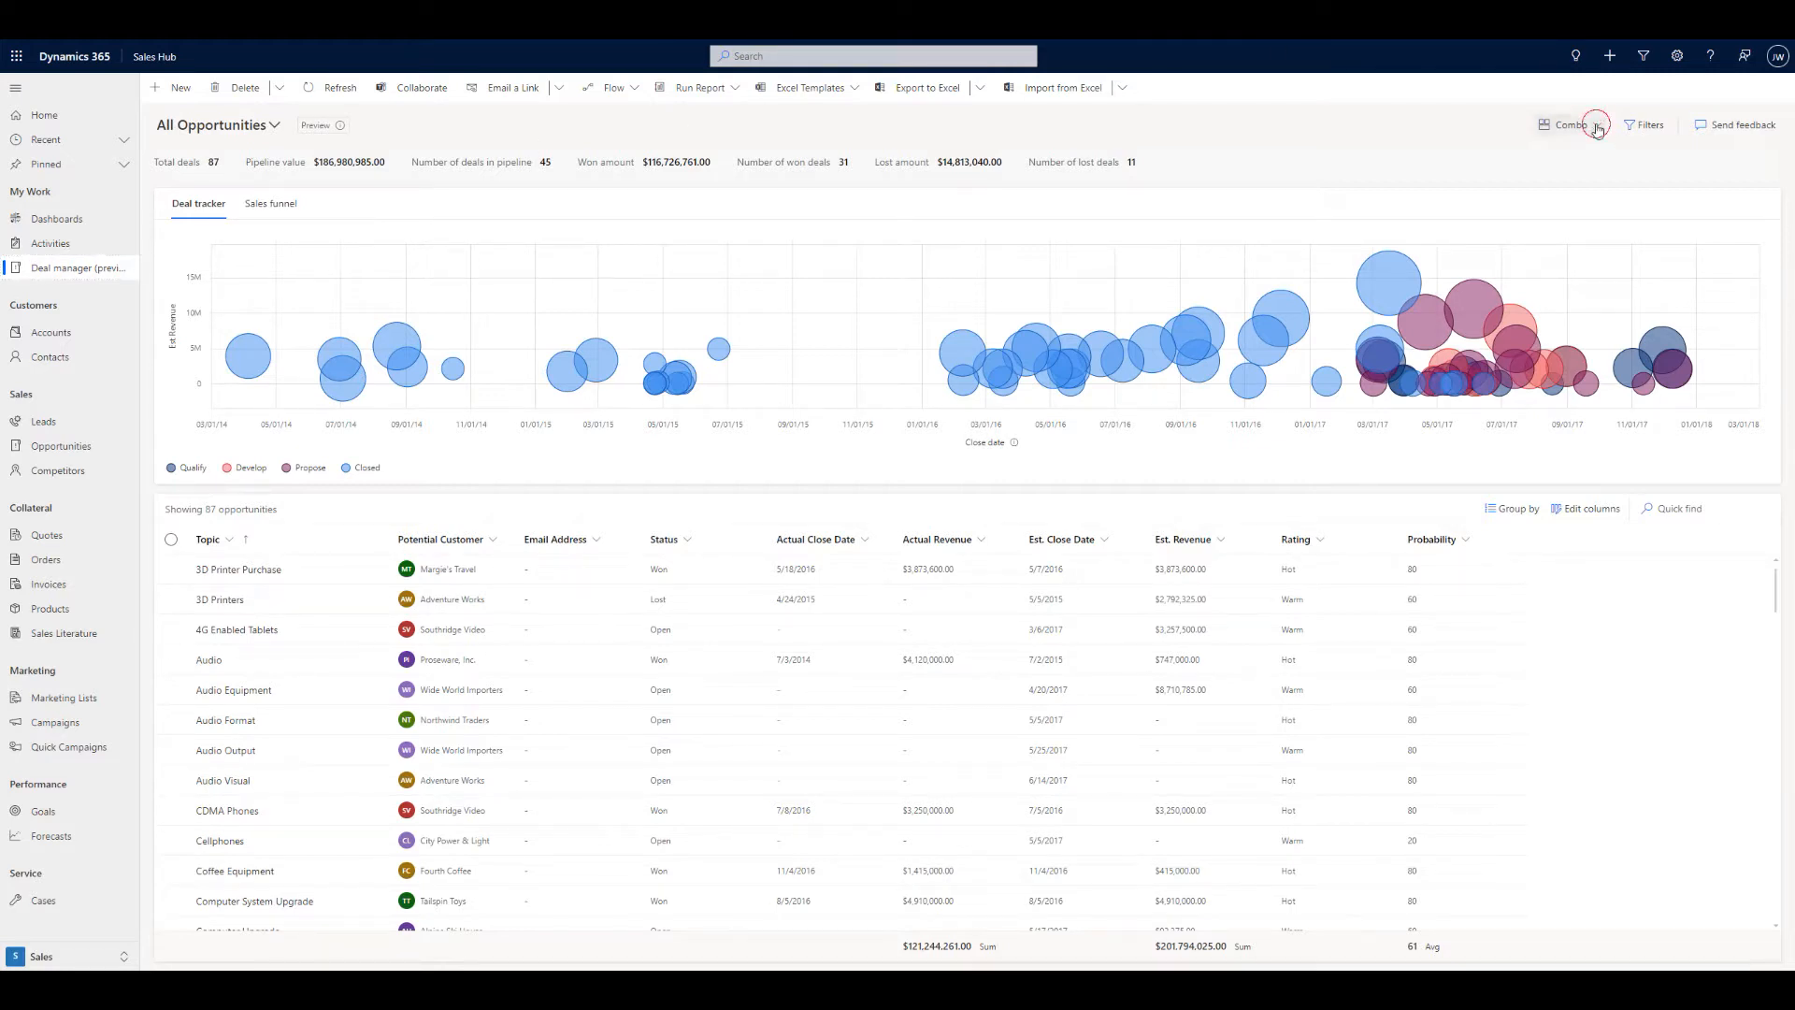
Uncheck Total deals and Won amount in Edit metrics and close the panel.
click(1570, 125)
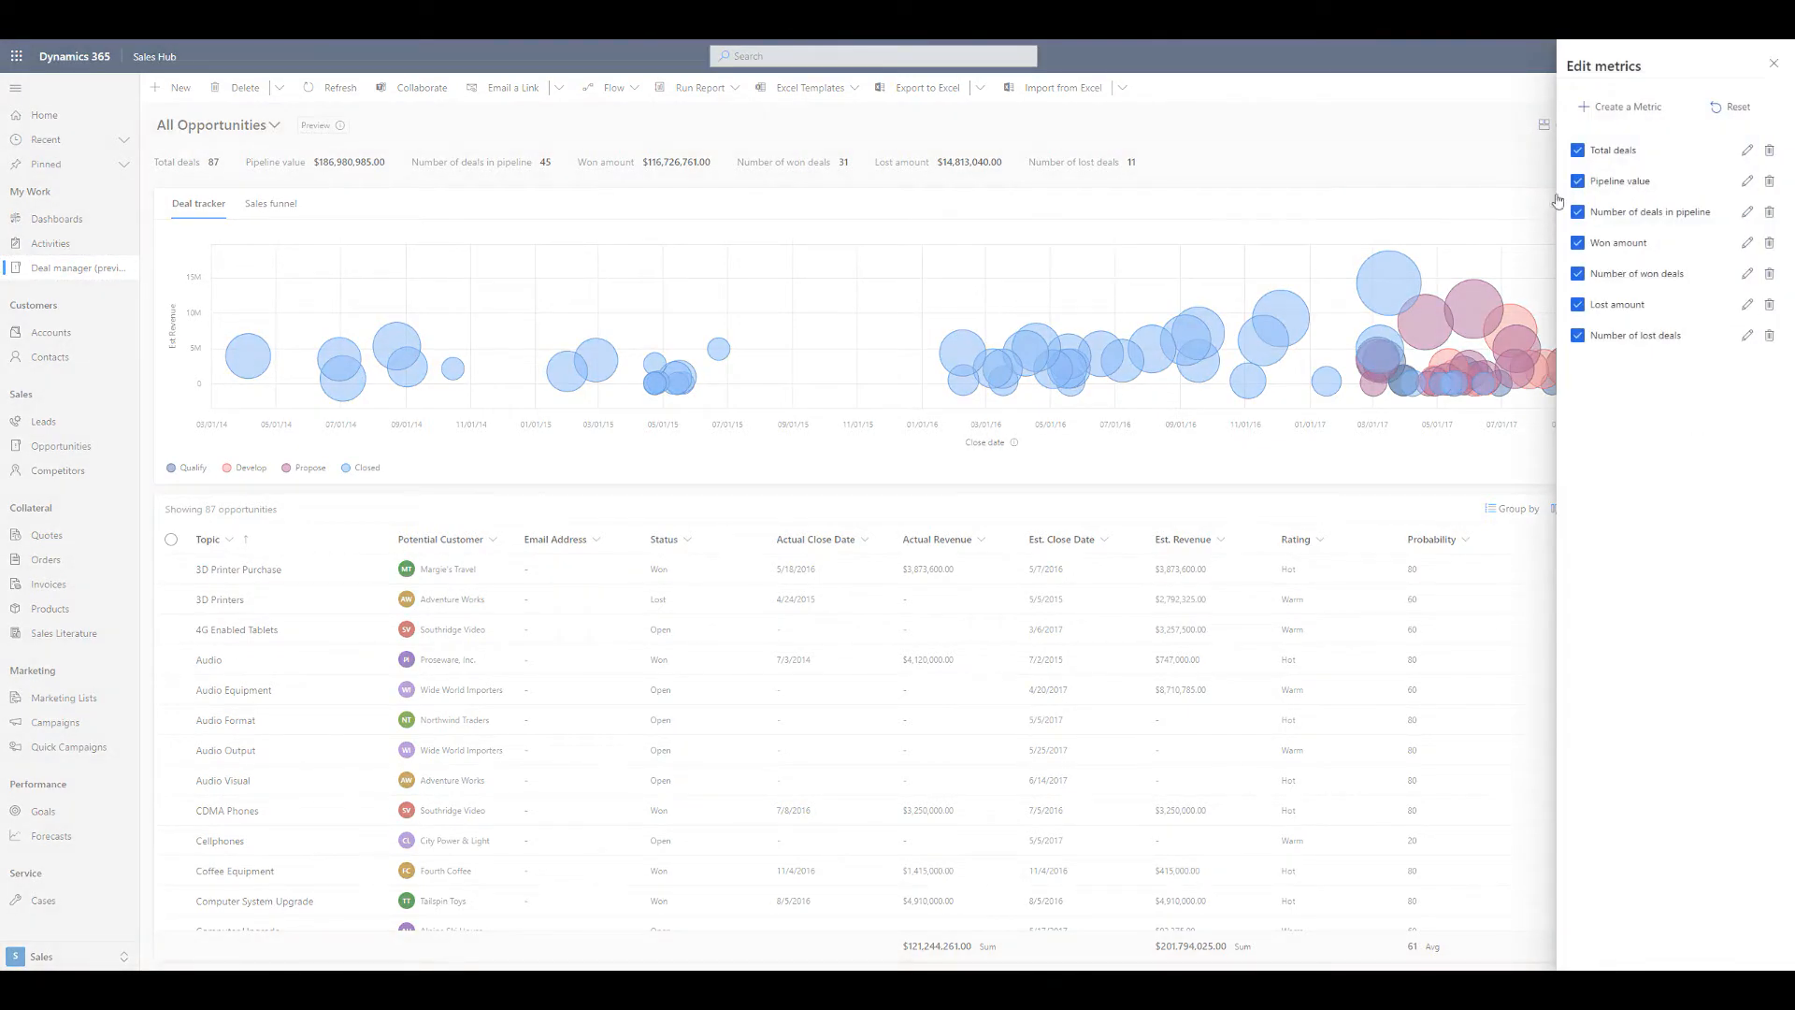
click(1577, 150)
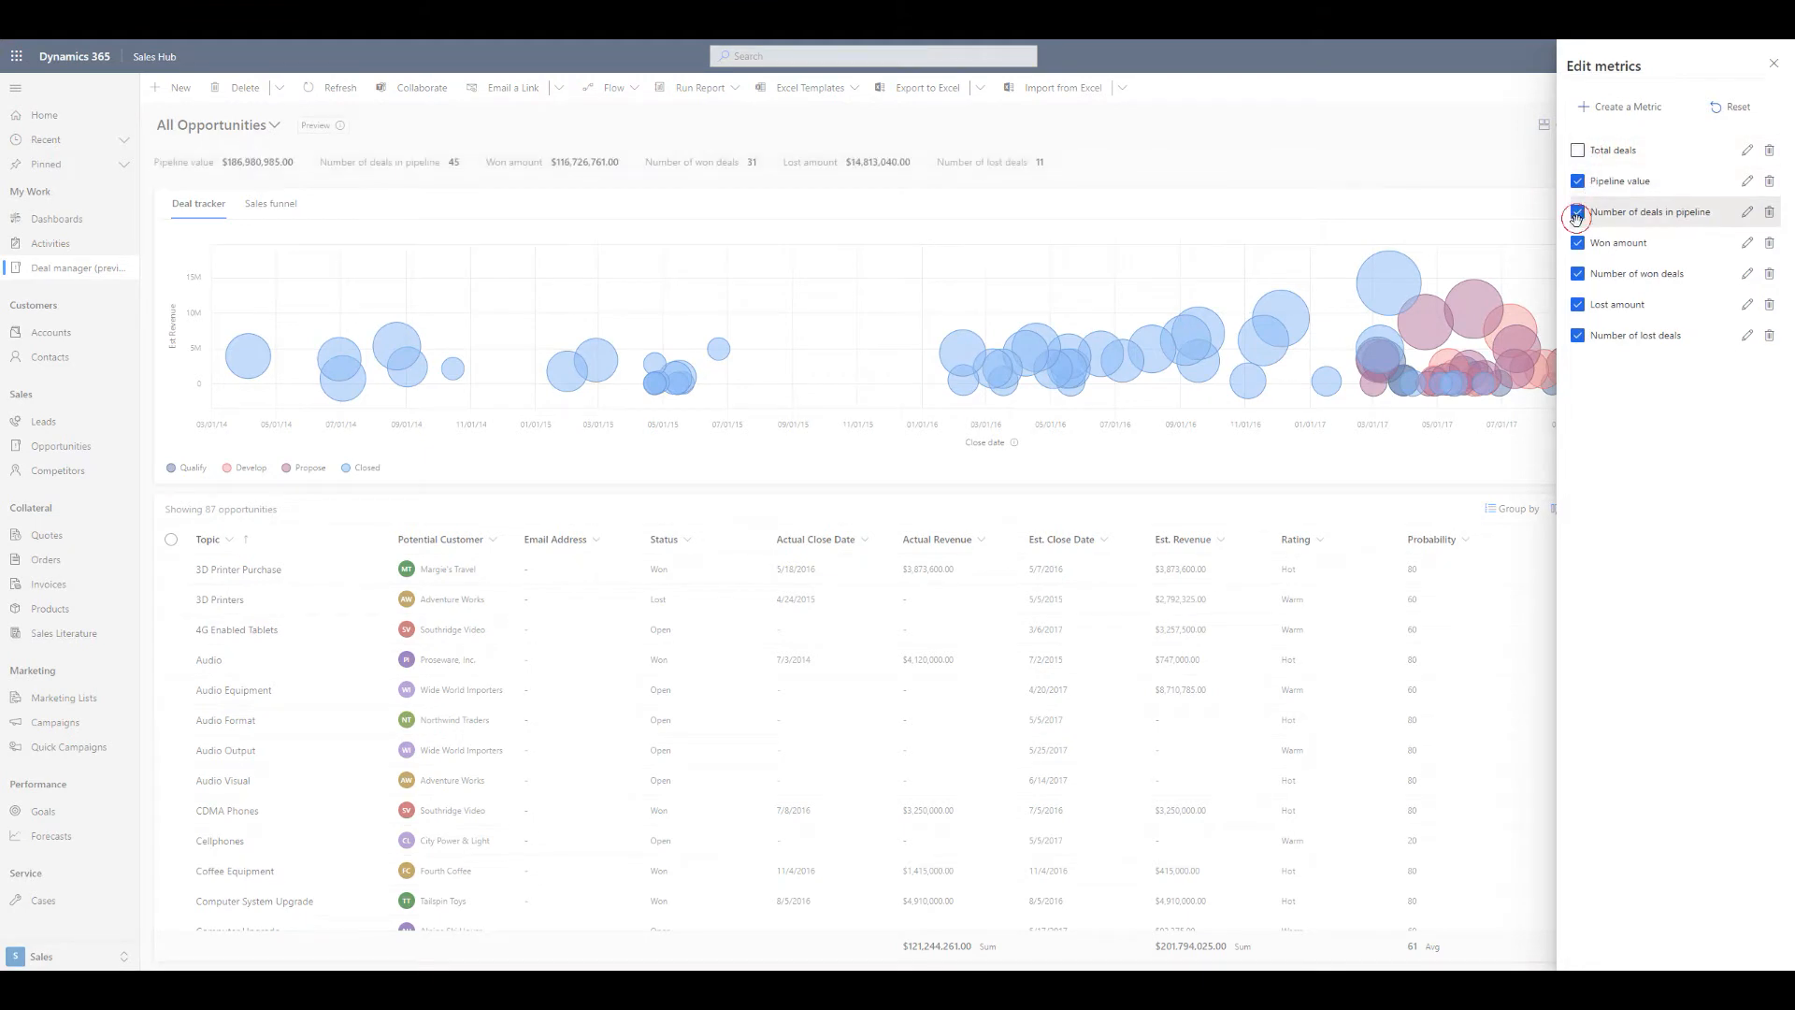
click(1578, 213)
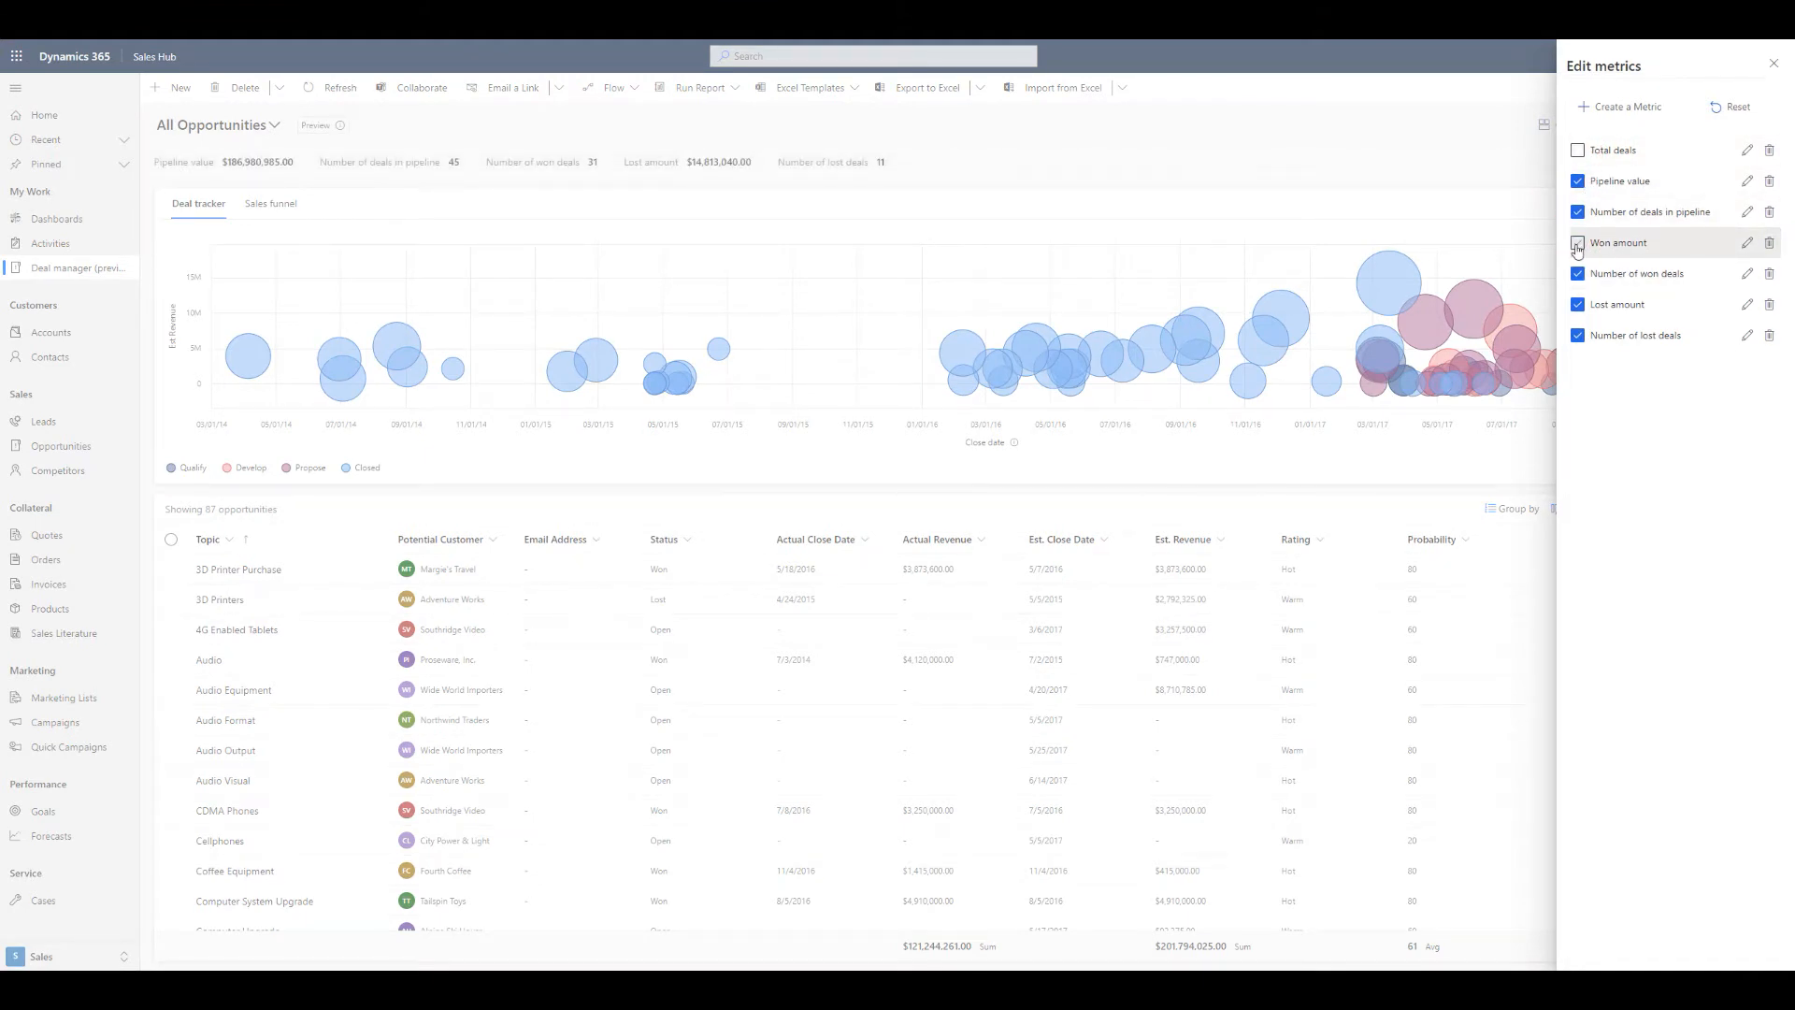
click(1577, 243)
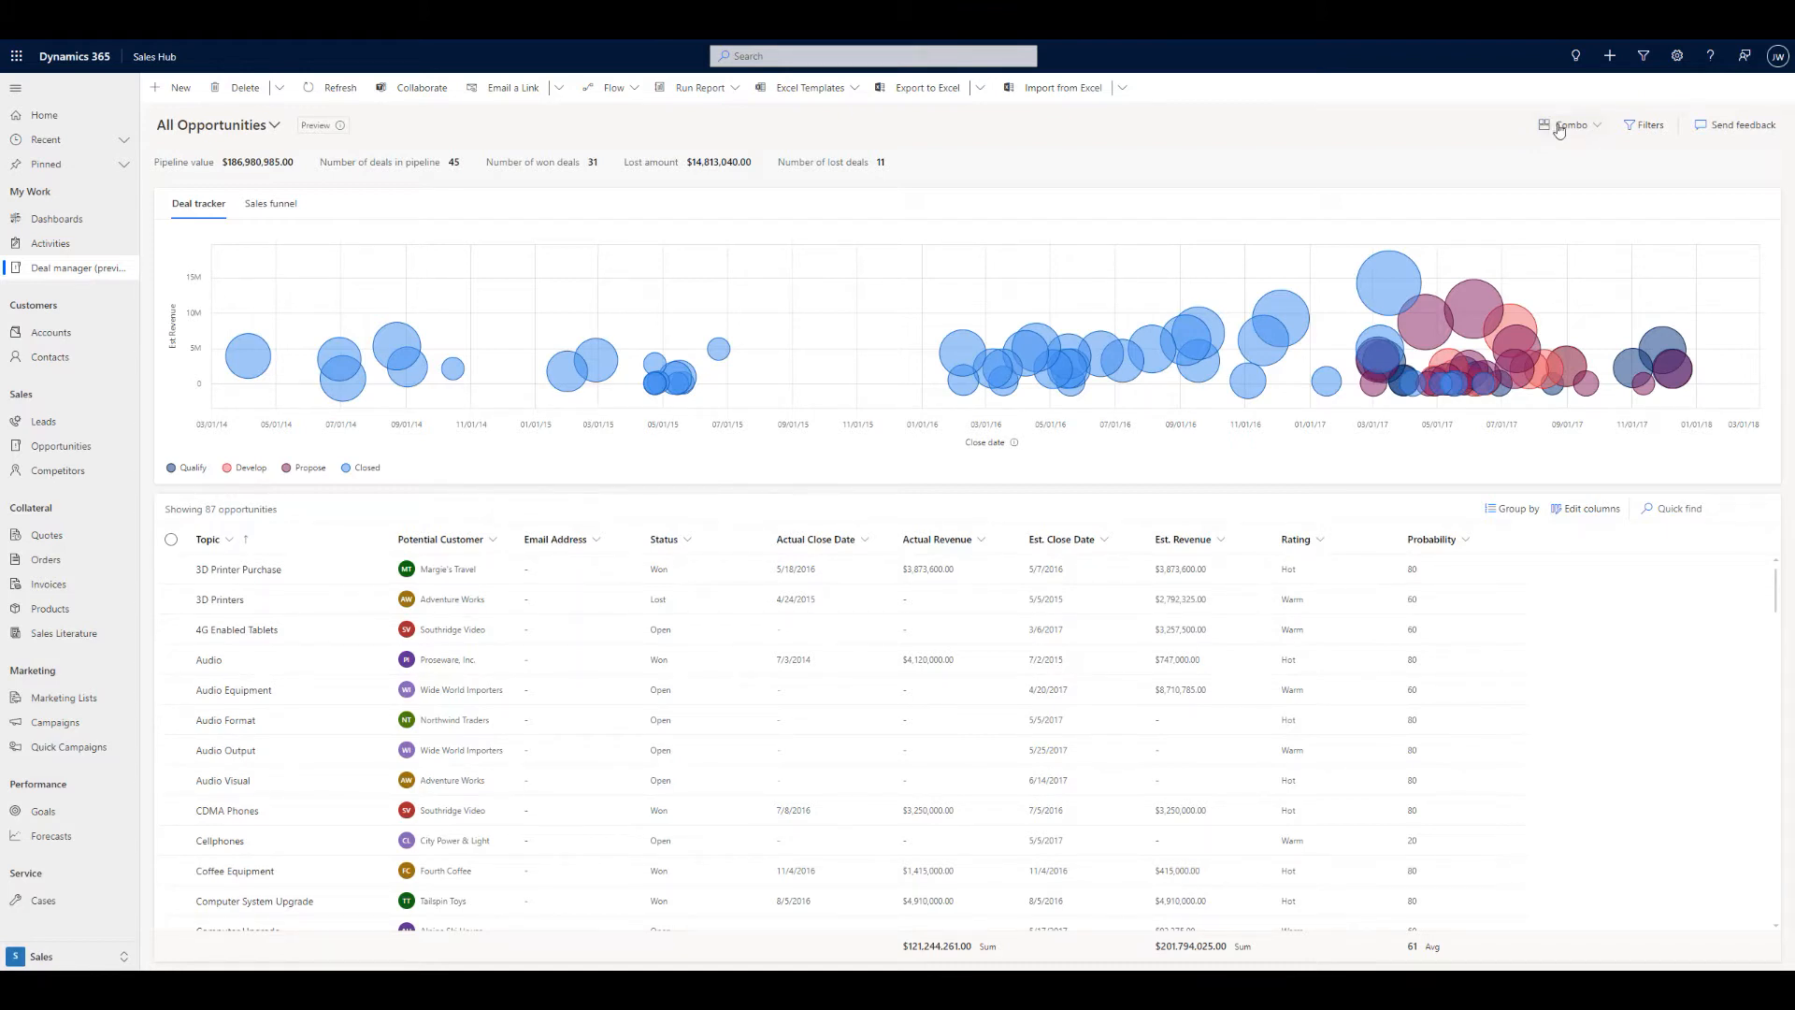
Switch the layout from Combo to List and open the Group by choices.
click(1577, 124)
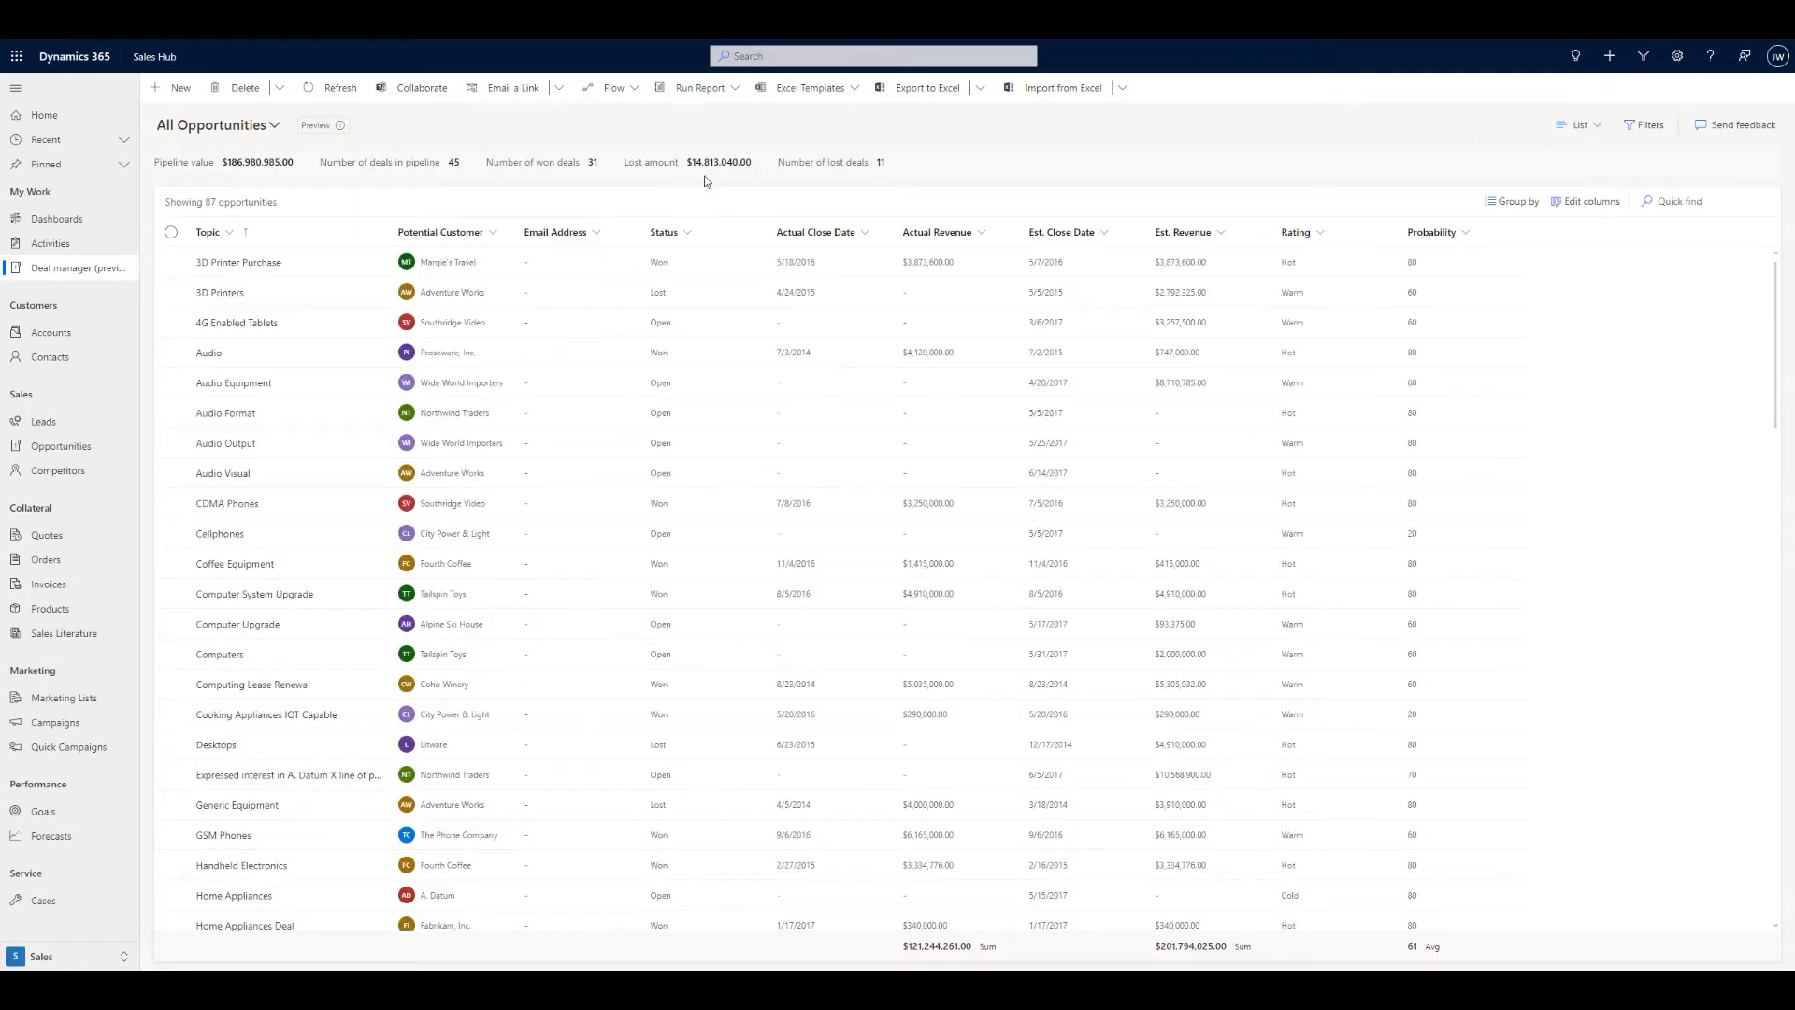
click(1511, 202)
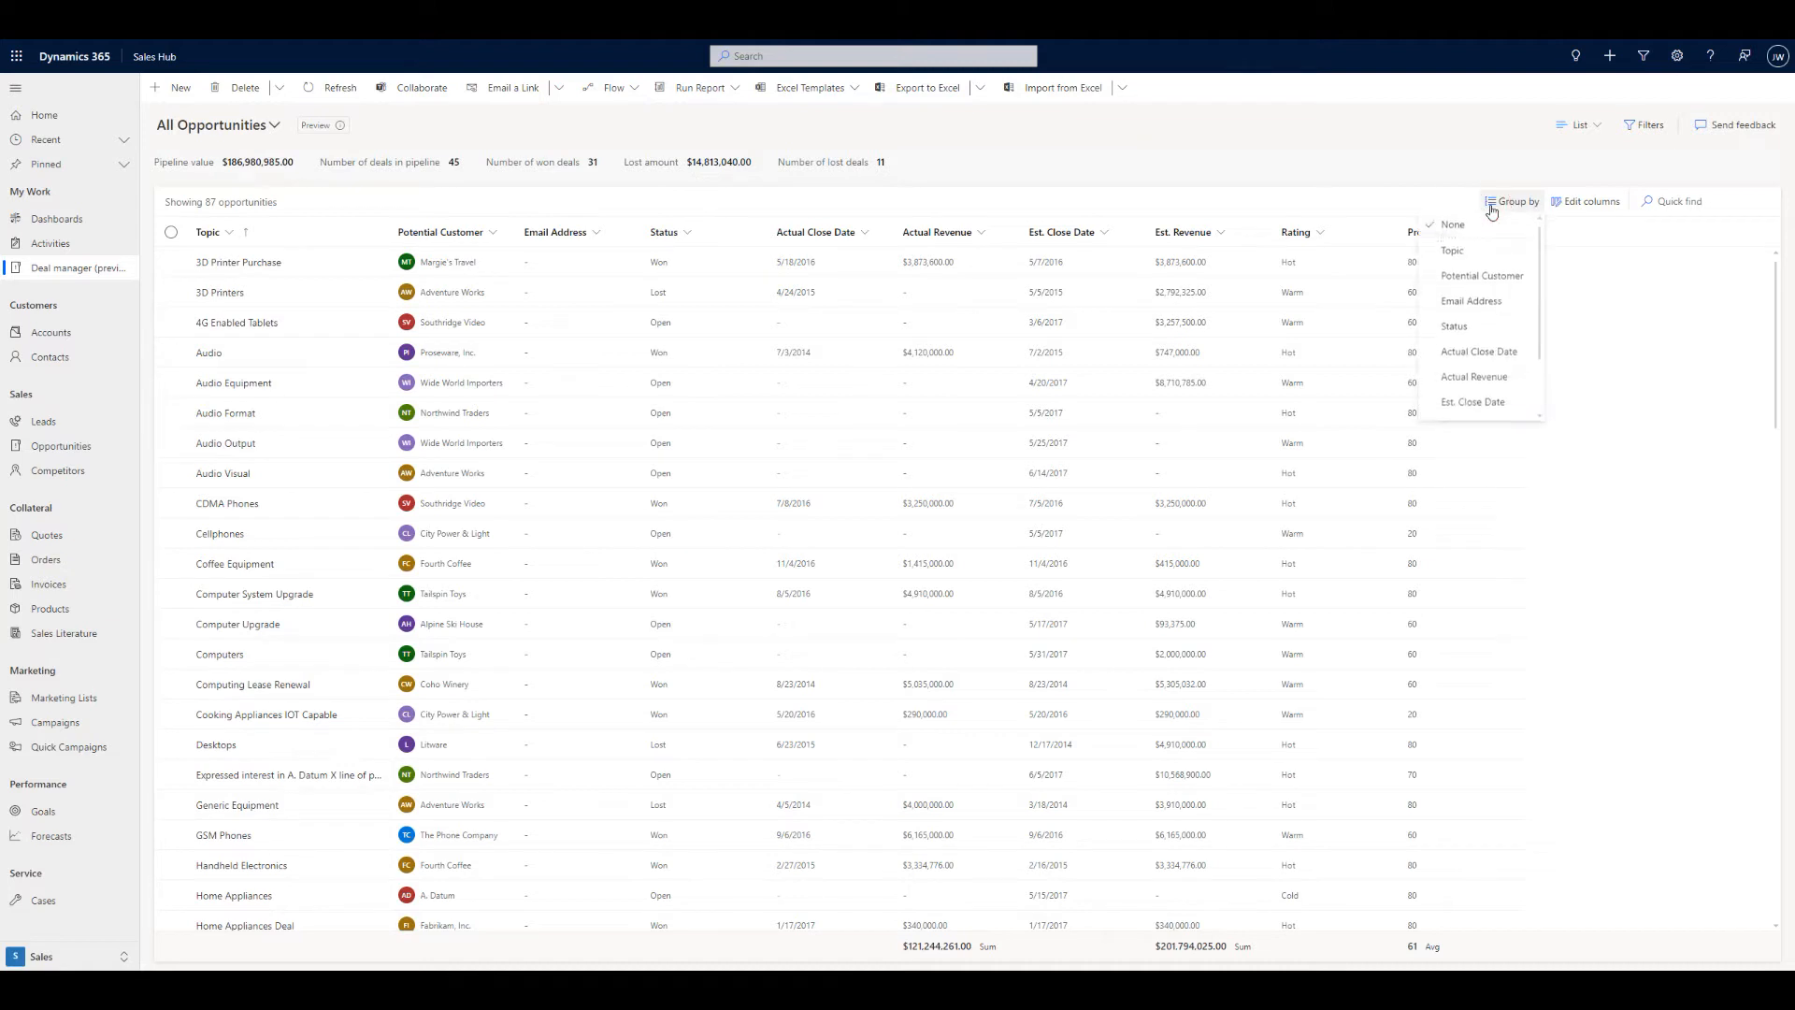
mouse_move(1478, 250)
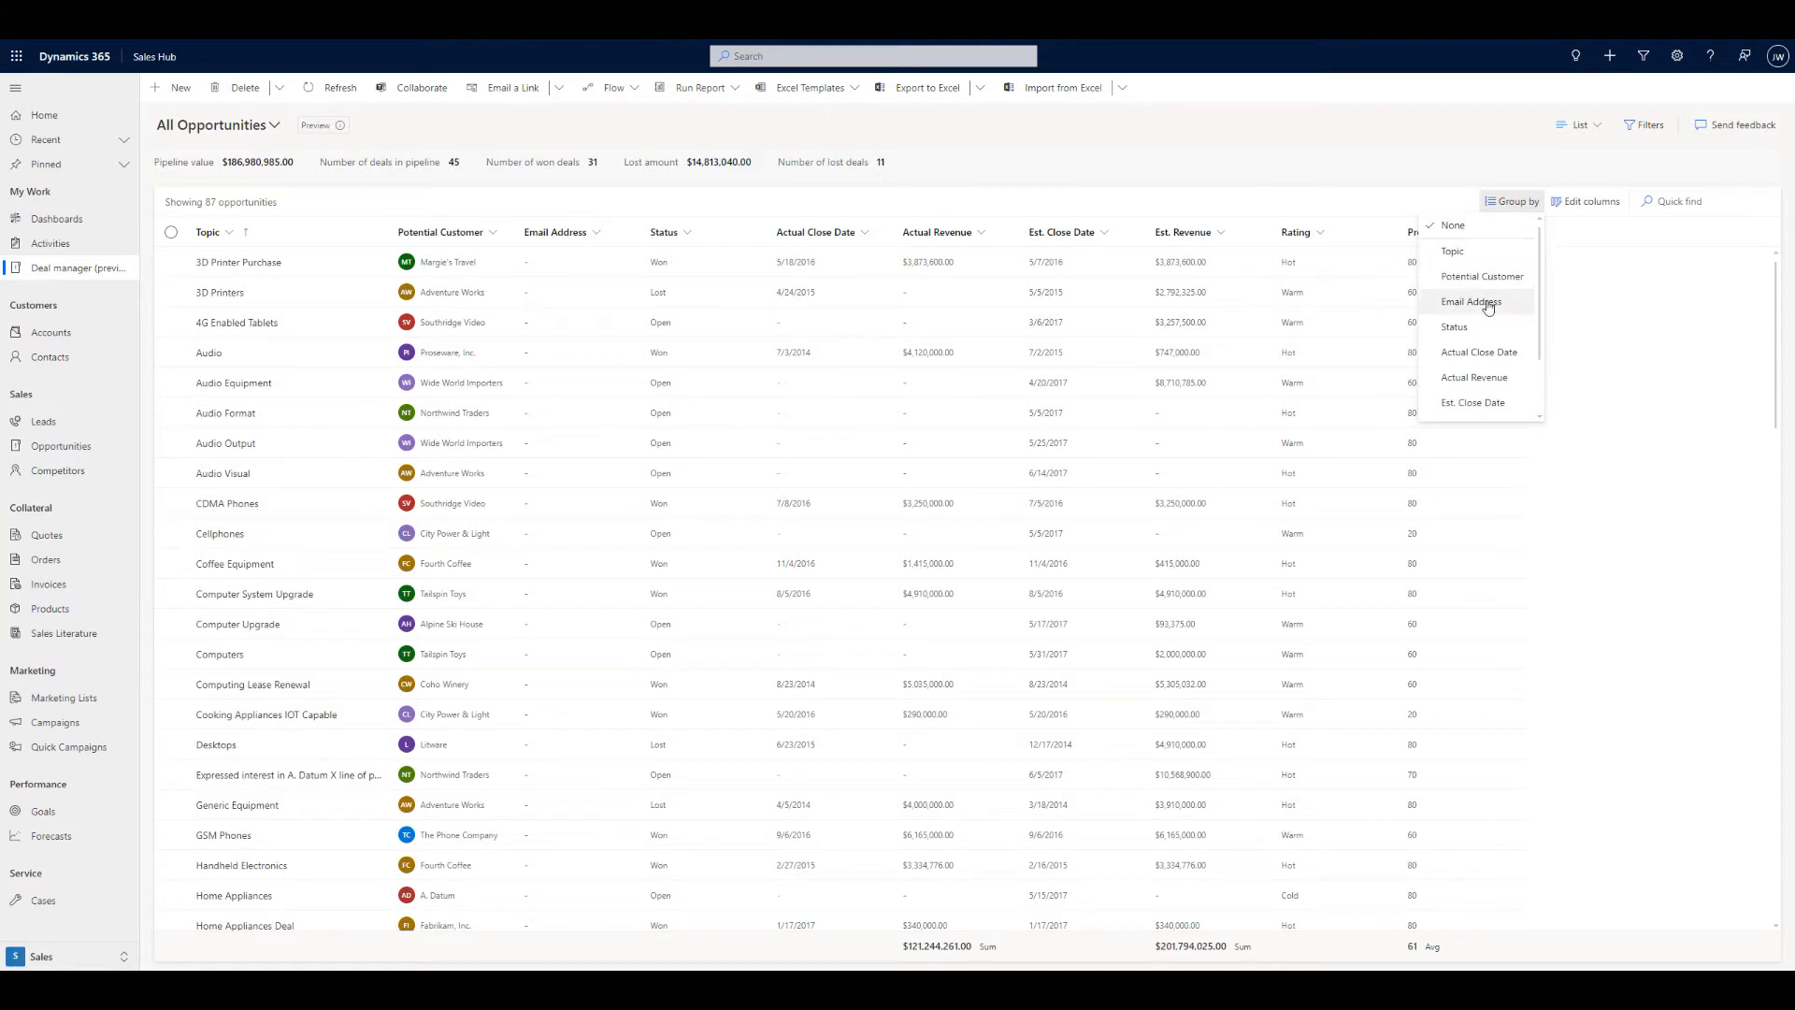
mouse_move(1342, 317)
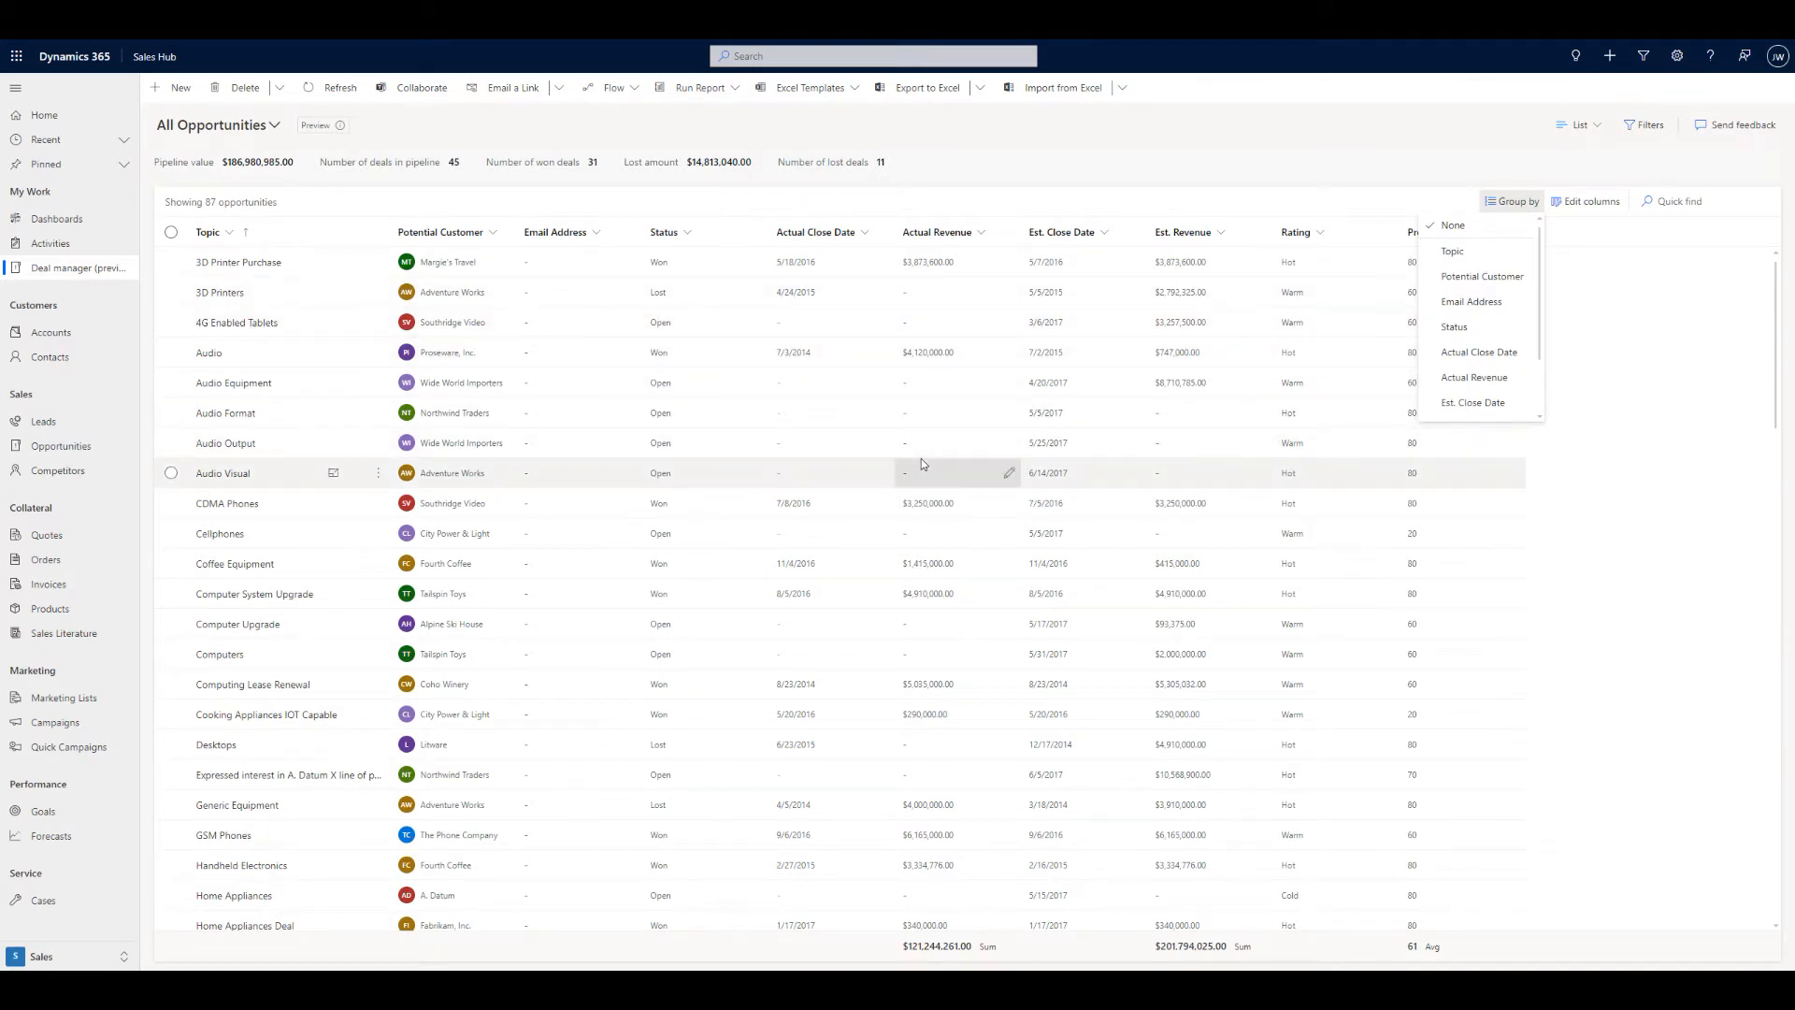
mouse_move(930, 478)
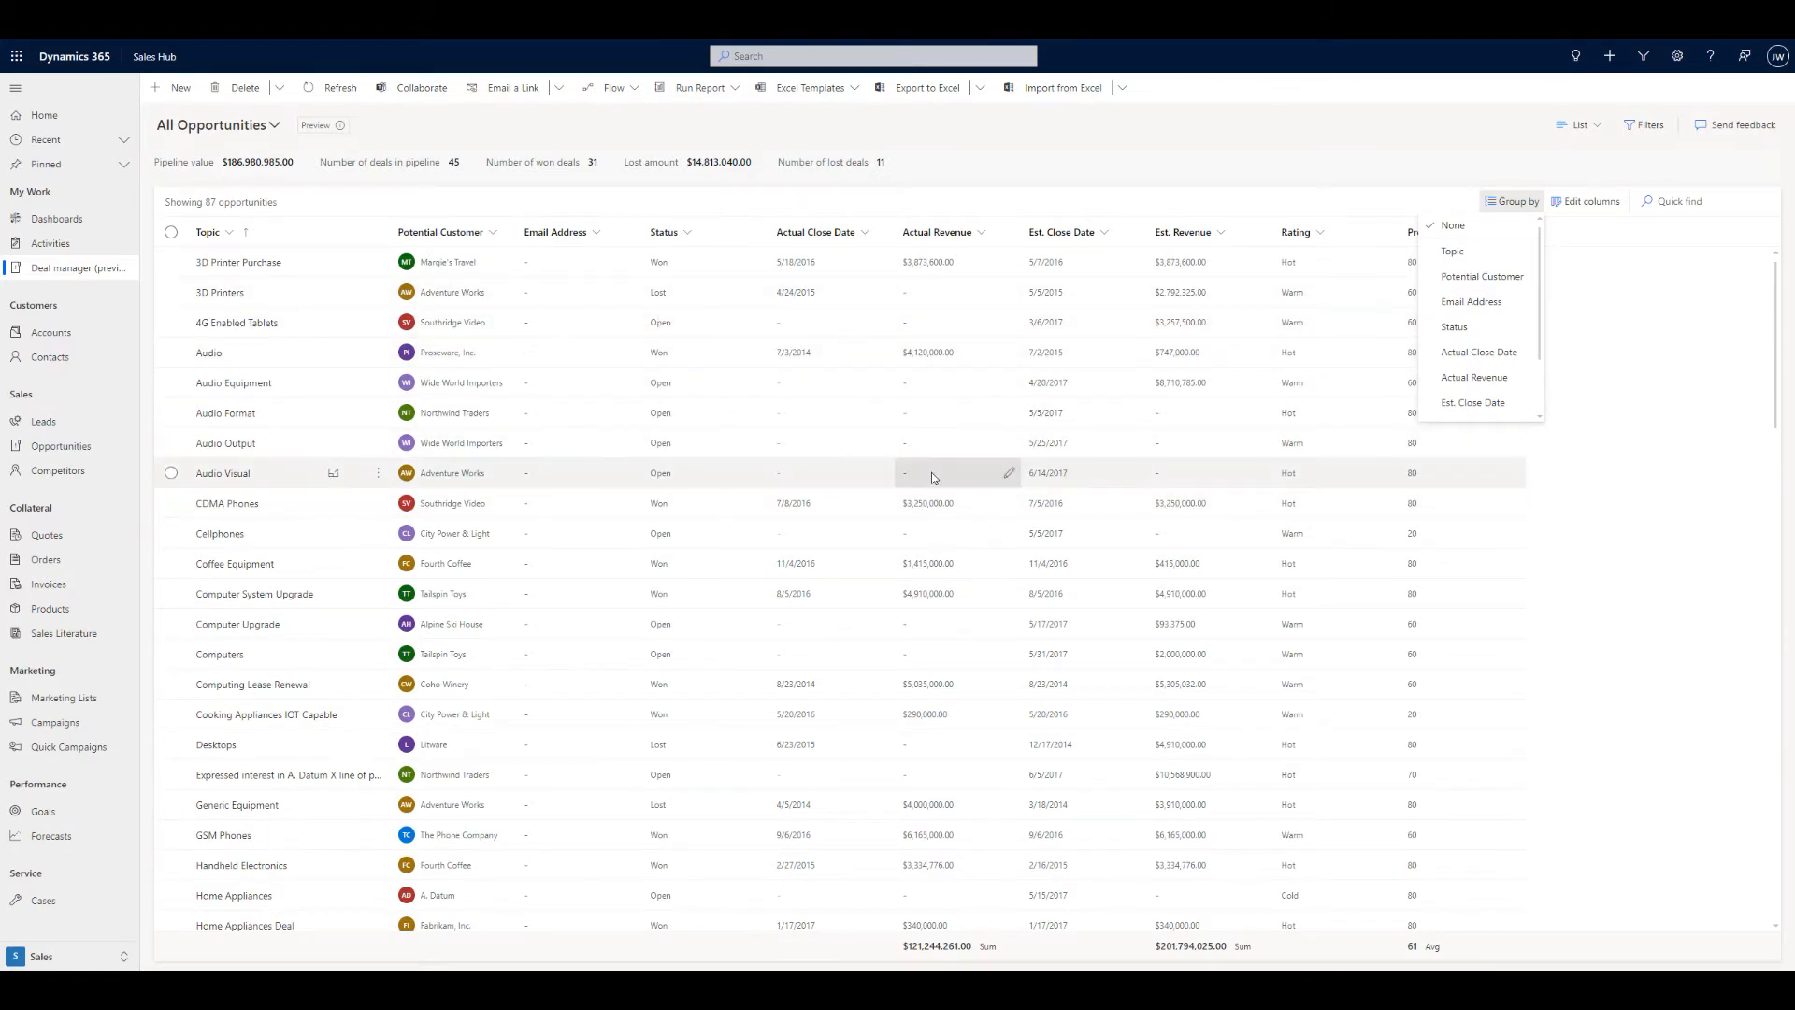
mouse_move(1263, 447)
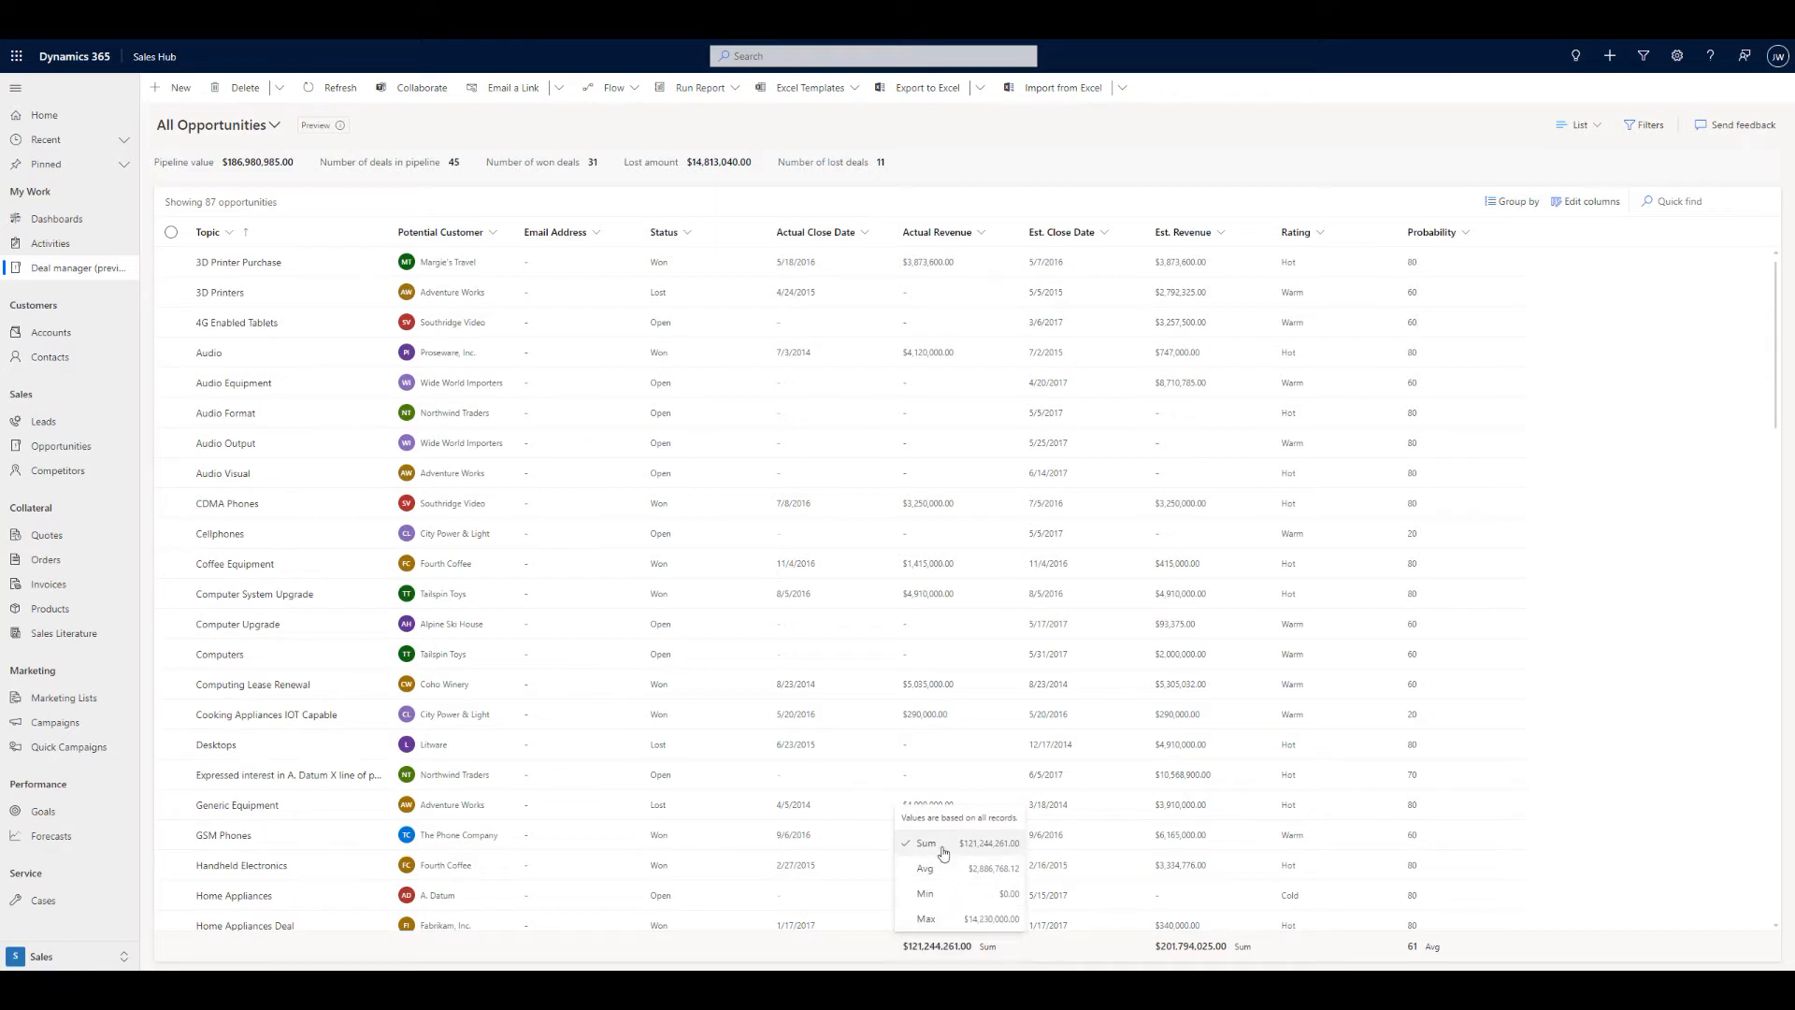
mouse_move(948, 870)
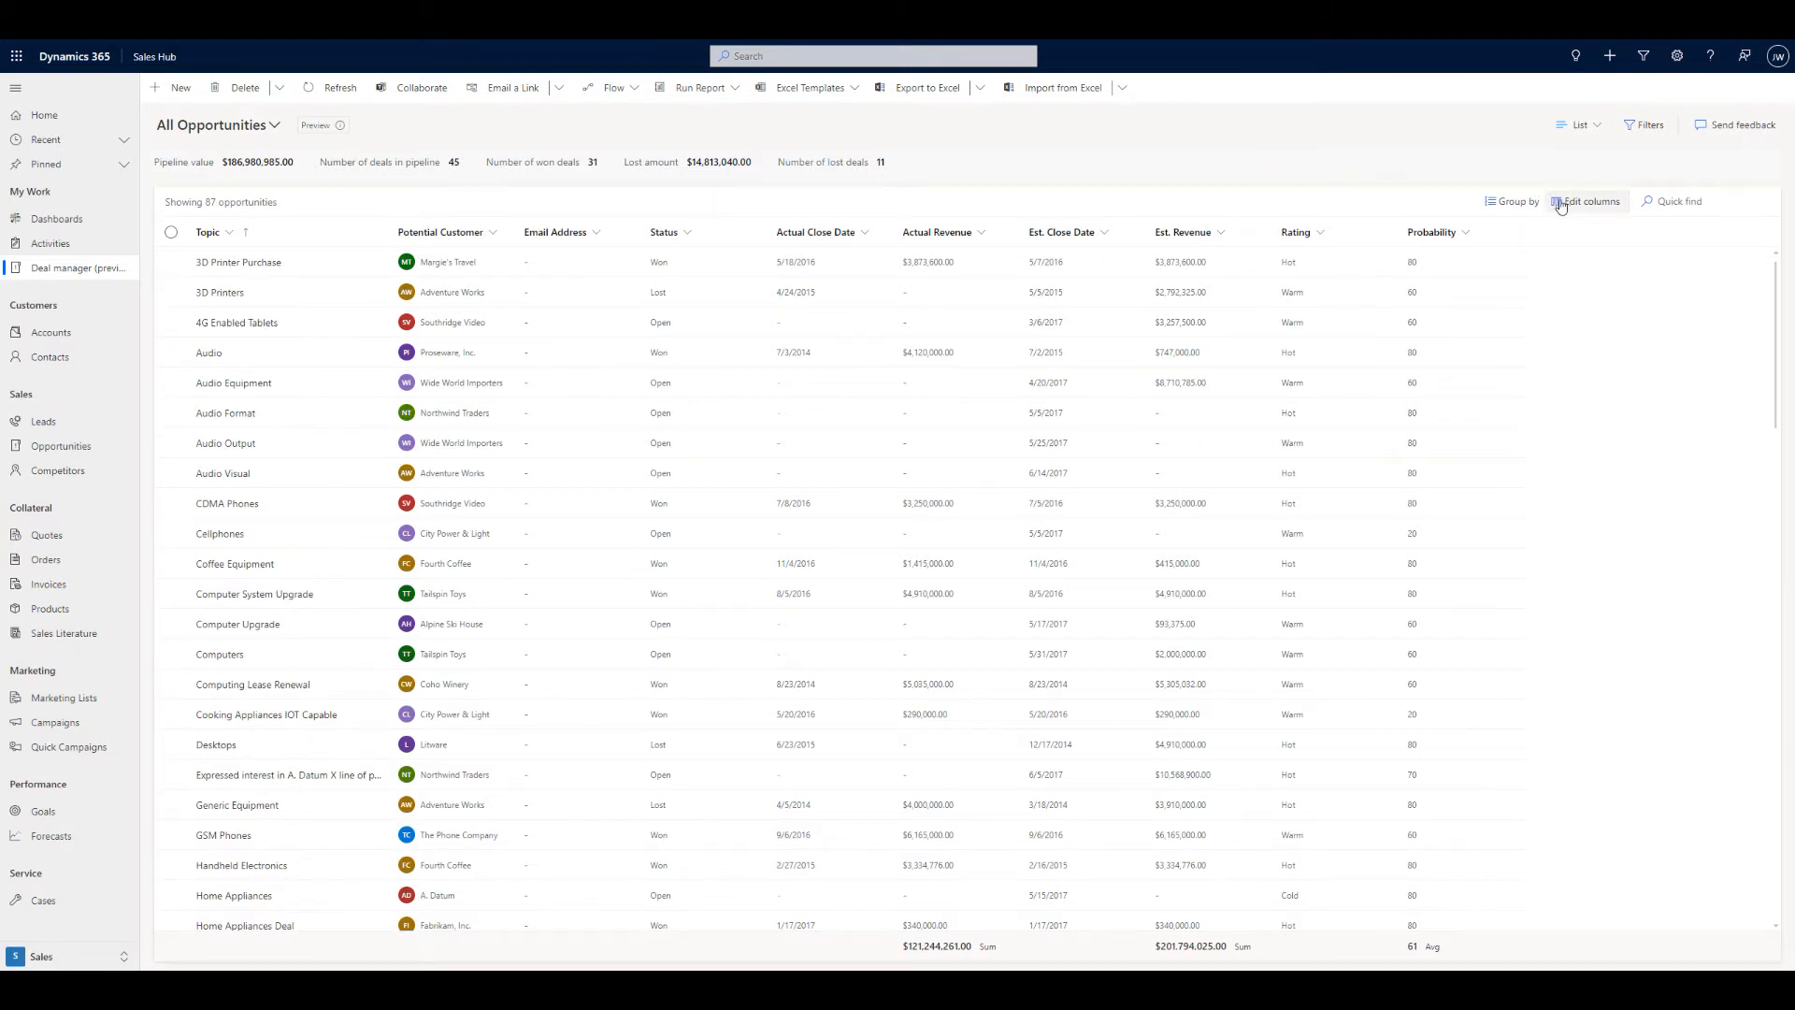
click(1589, 202)
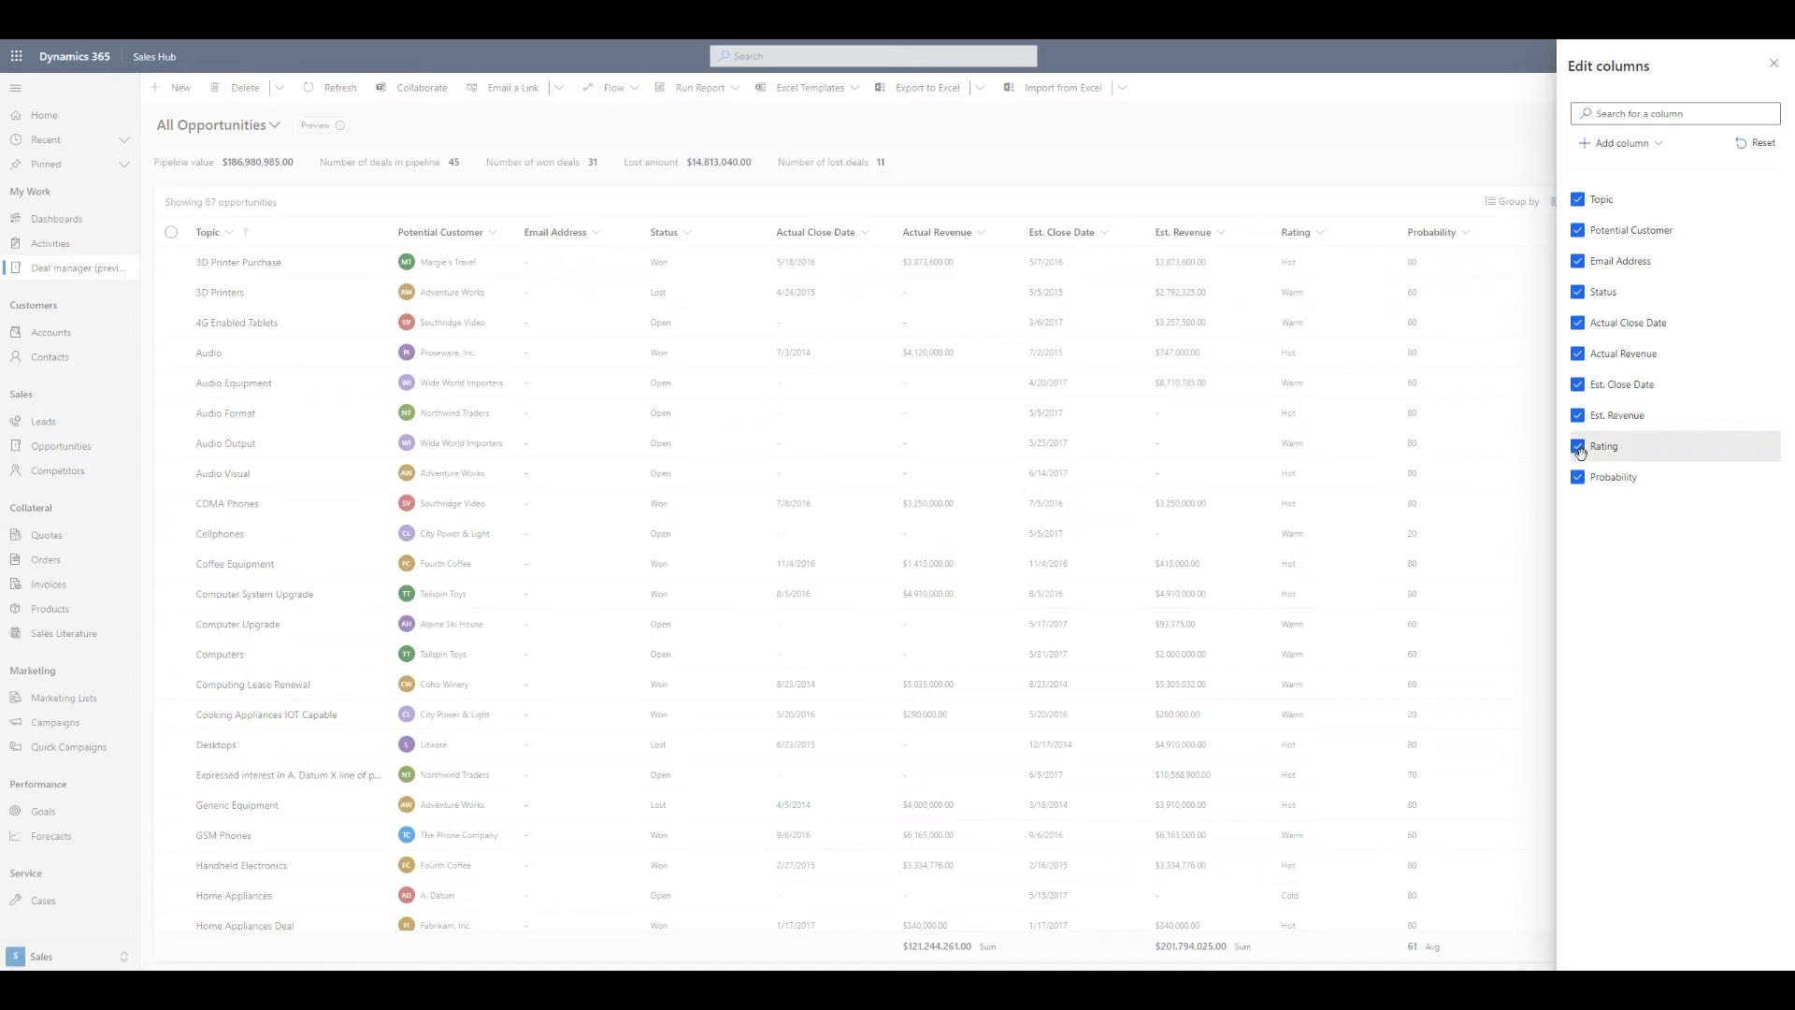
click(1577, 476)
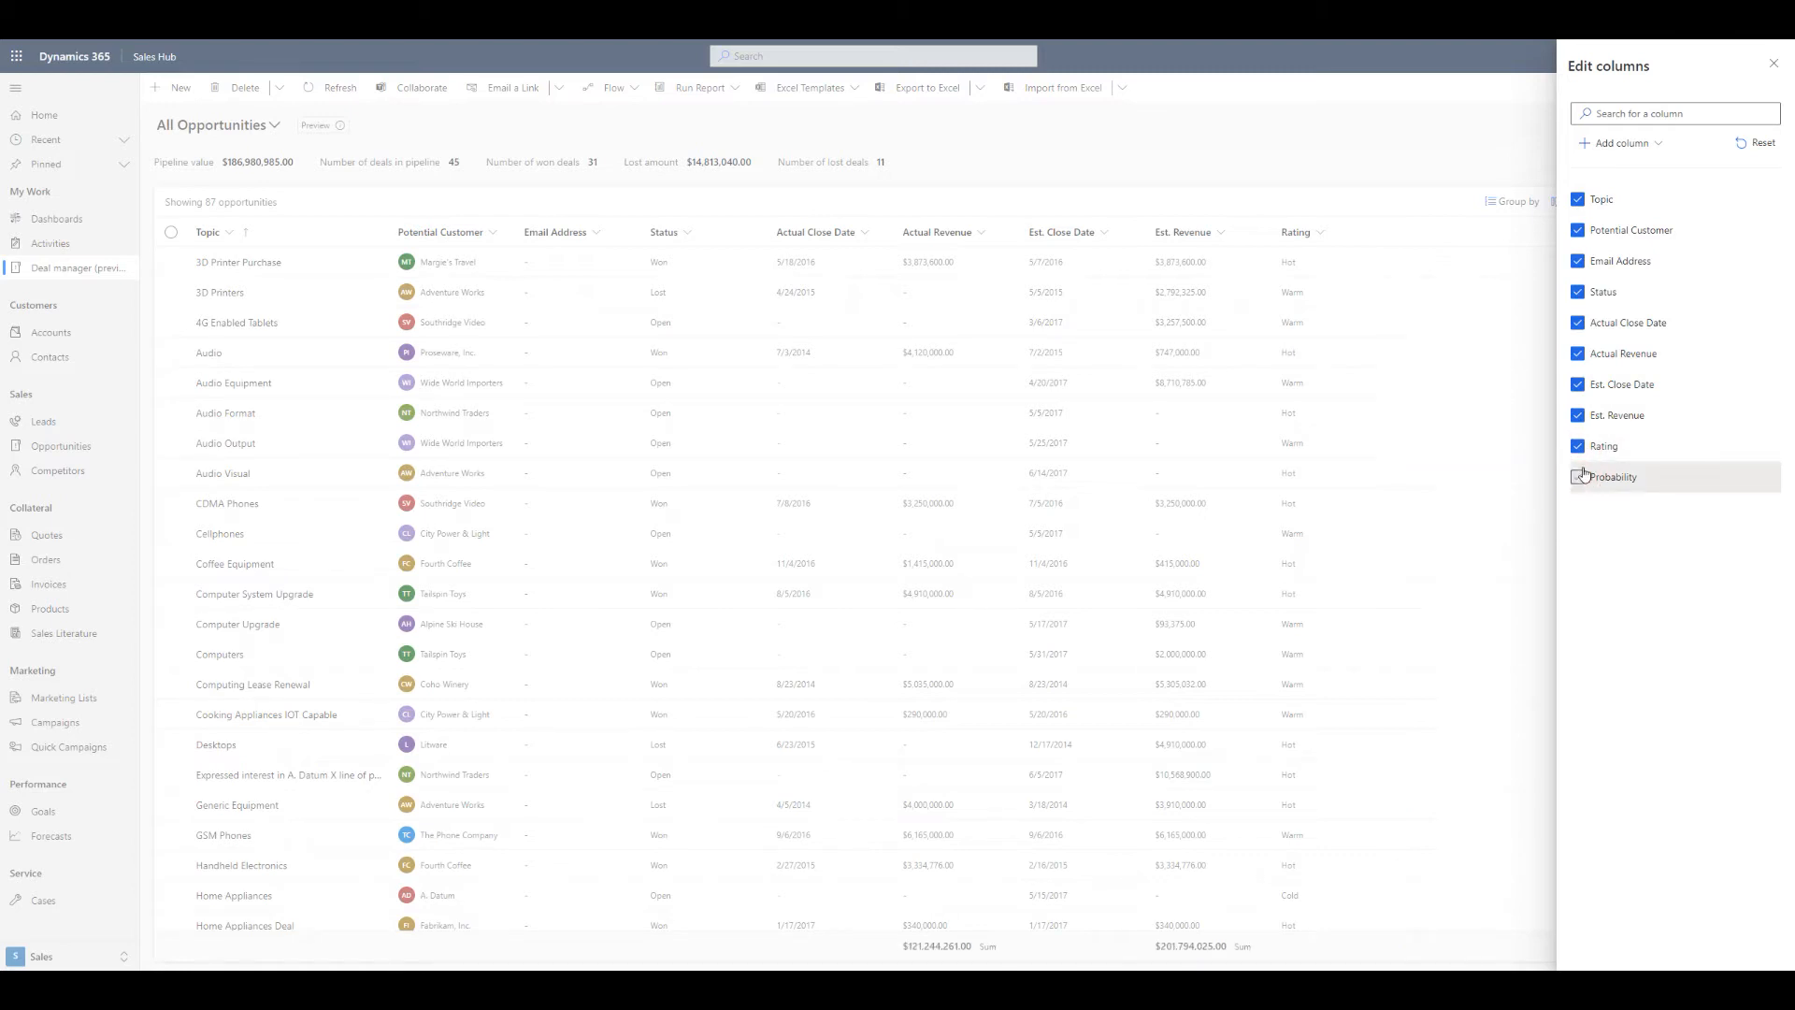
click(1577, 475)
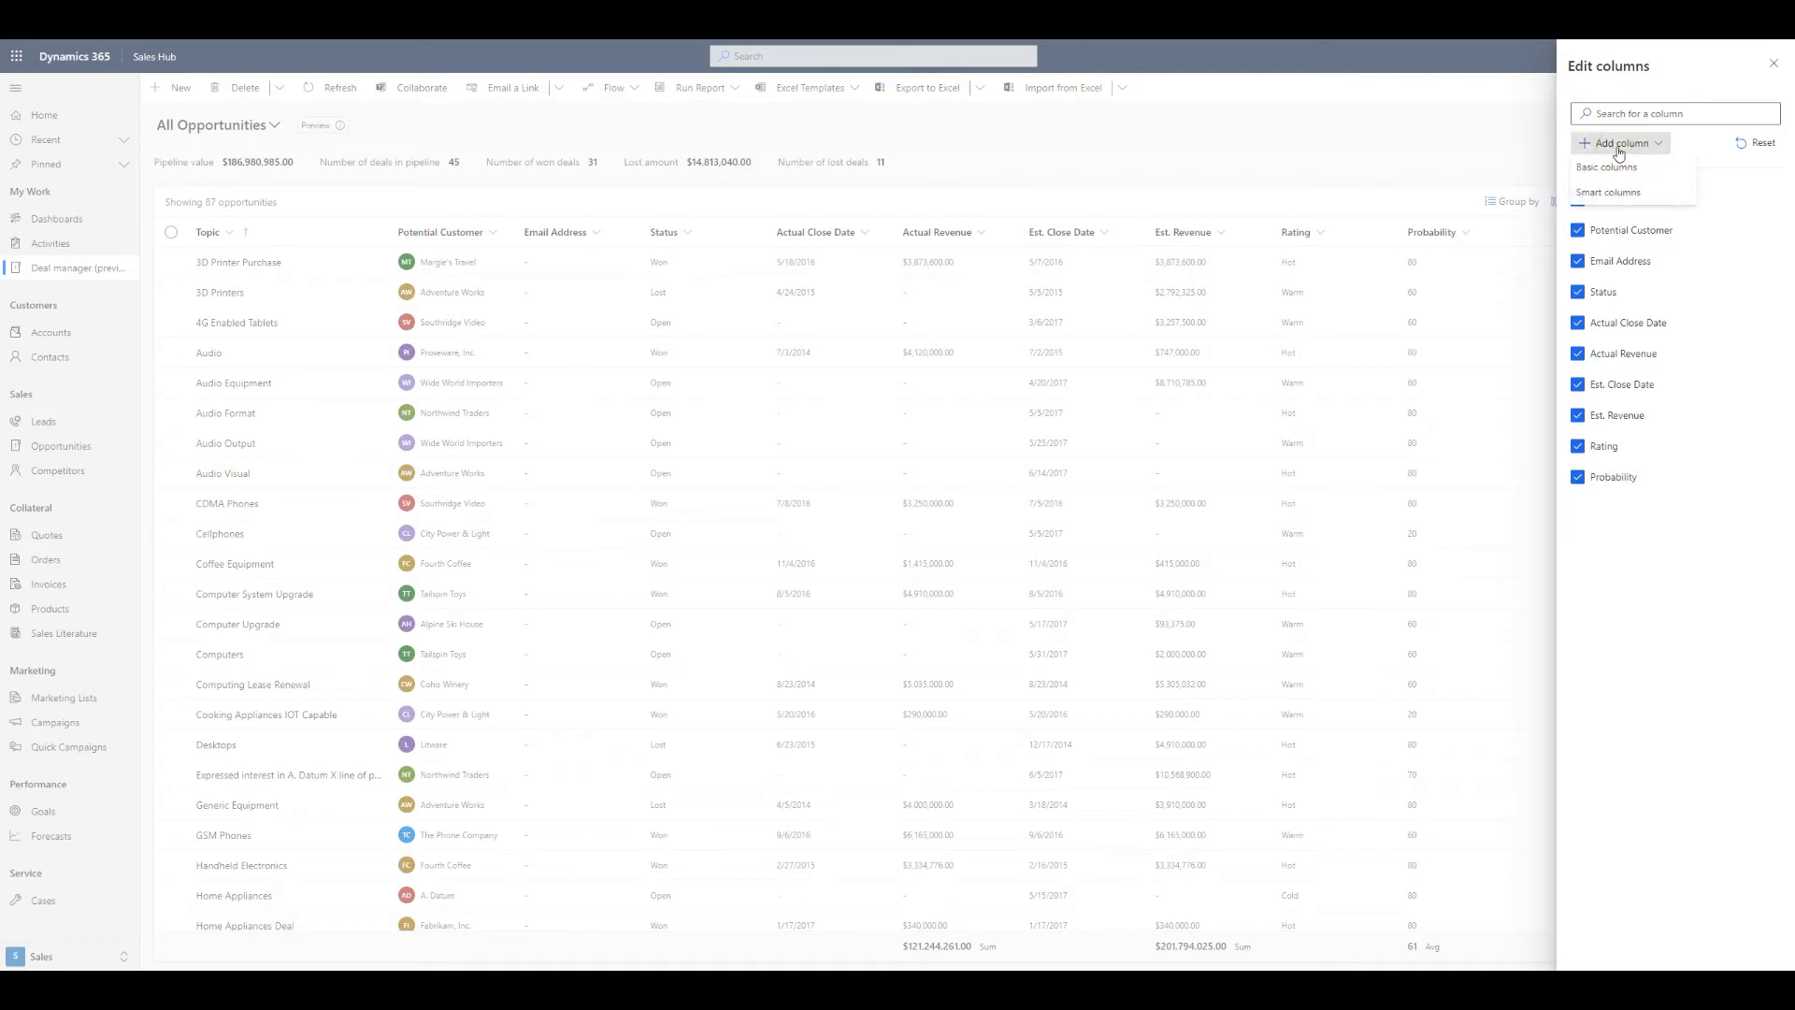
mouse_move(1624, 190)
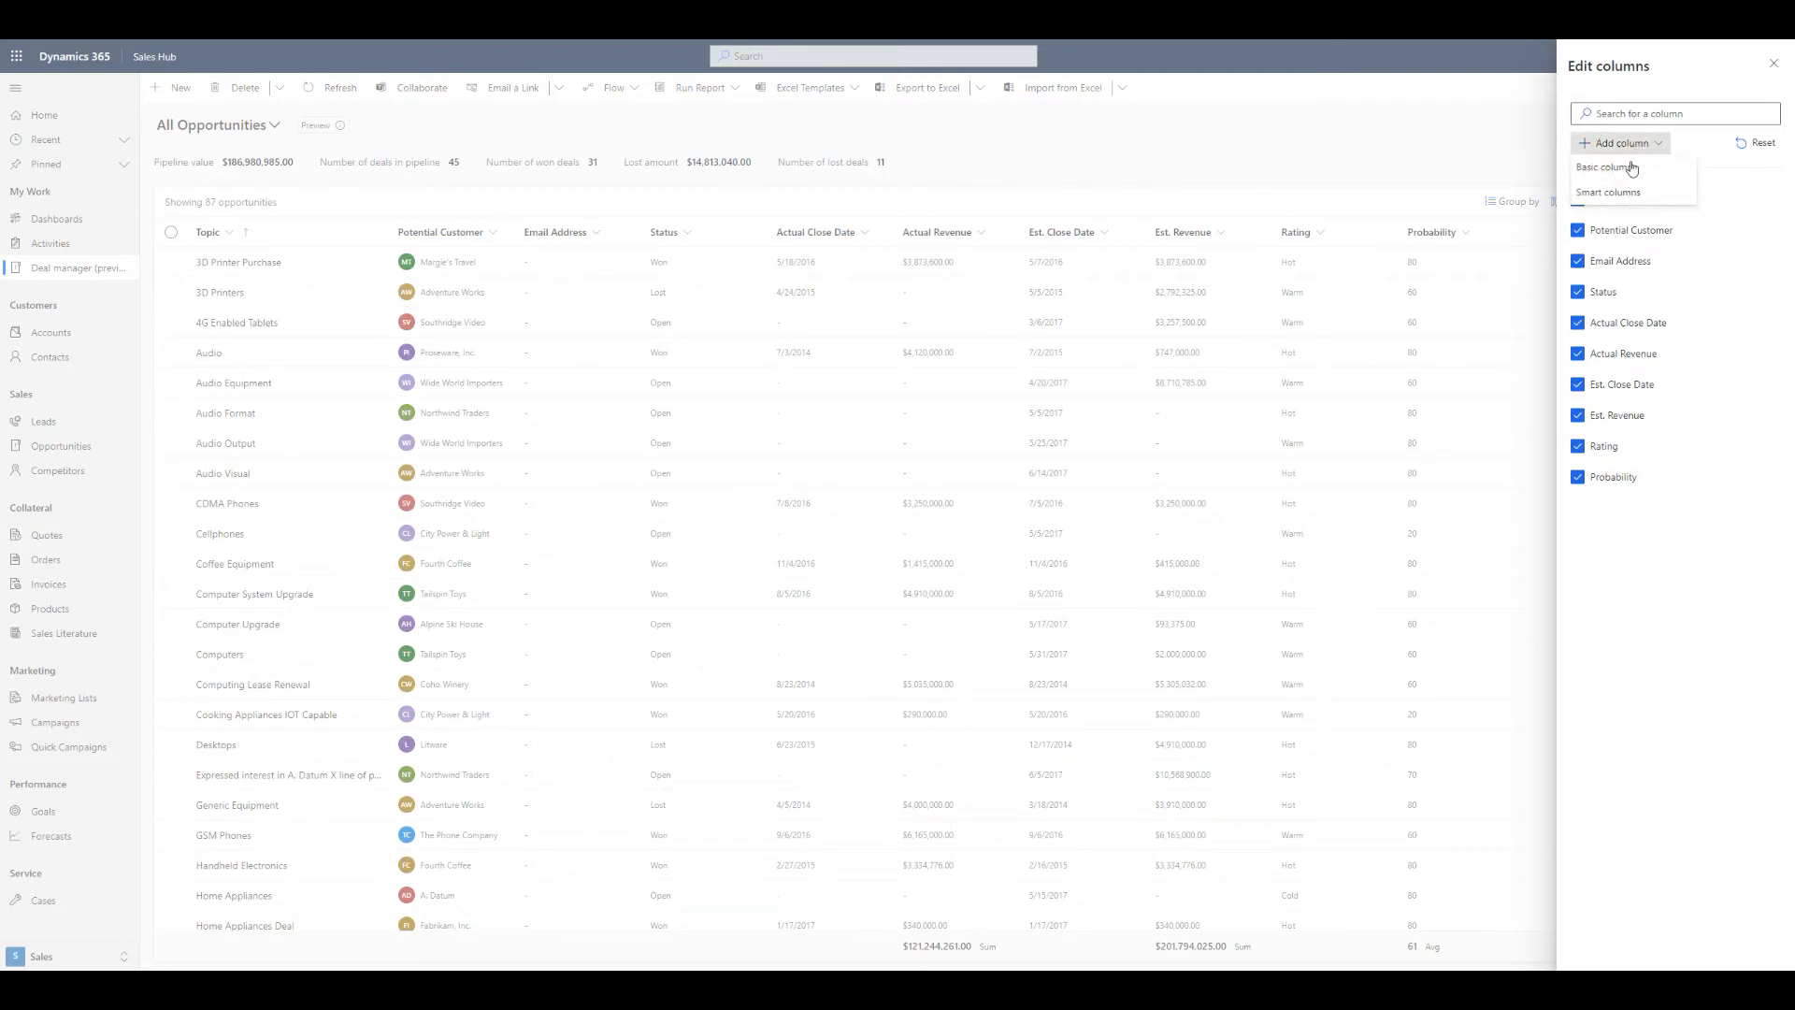
click(1607, 168)
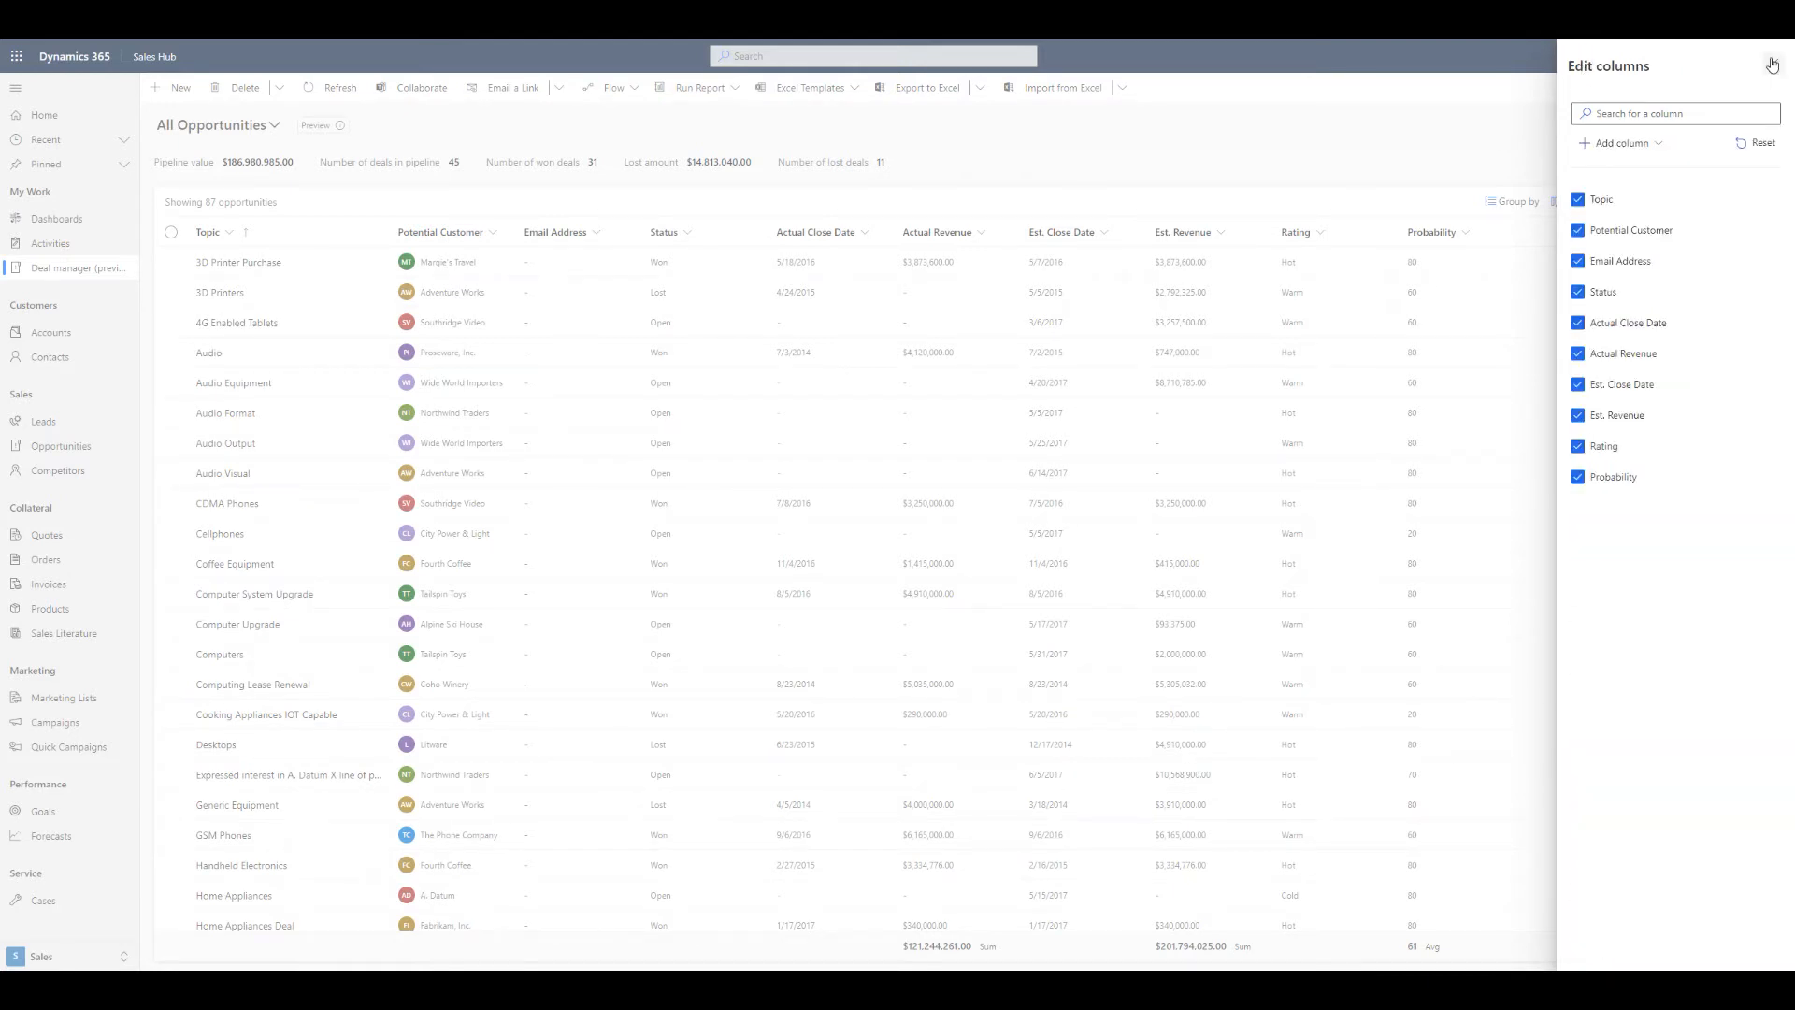
click(1771, 65)
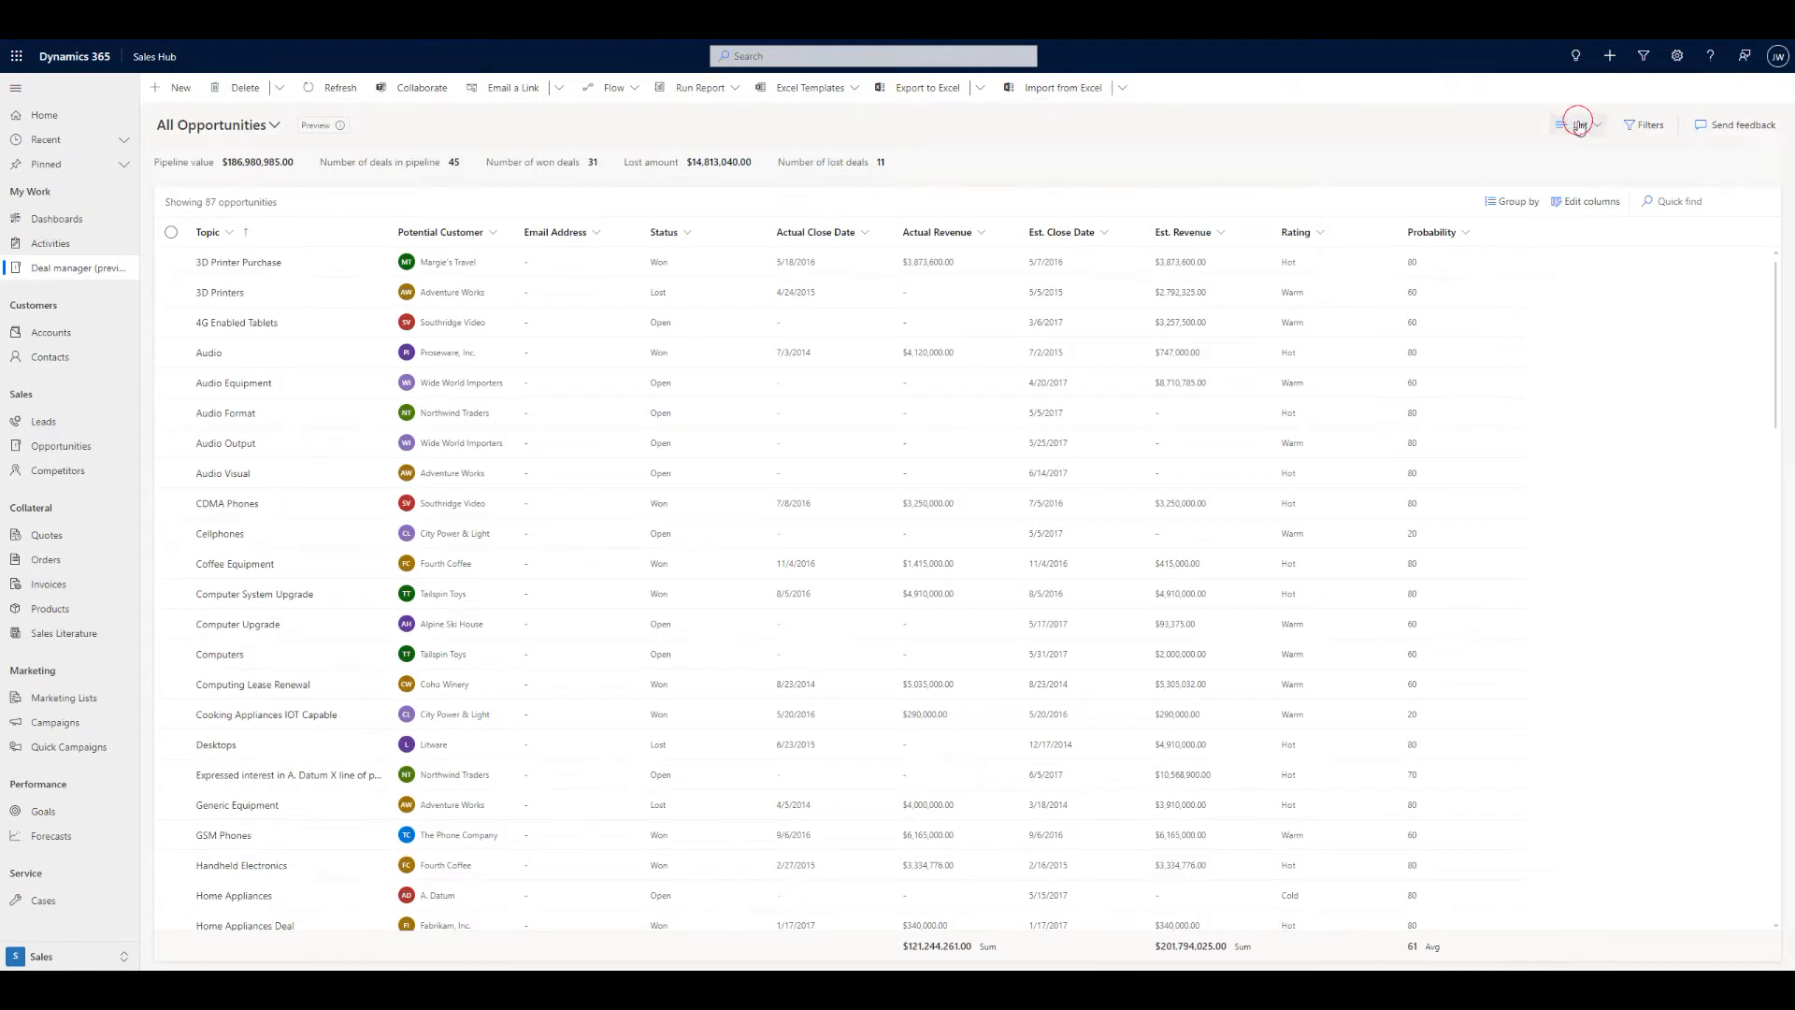
Switch the layout from List back to Combo to restore the deal tracker.
click(1577, 123)
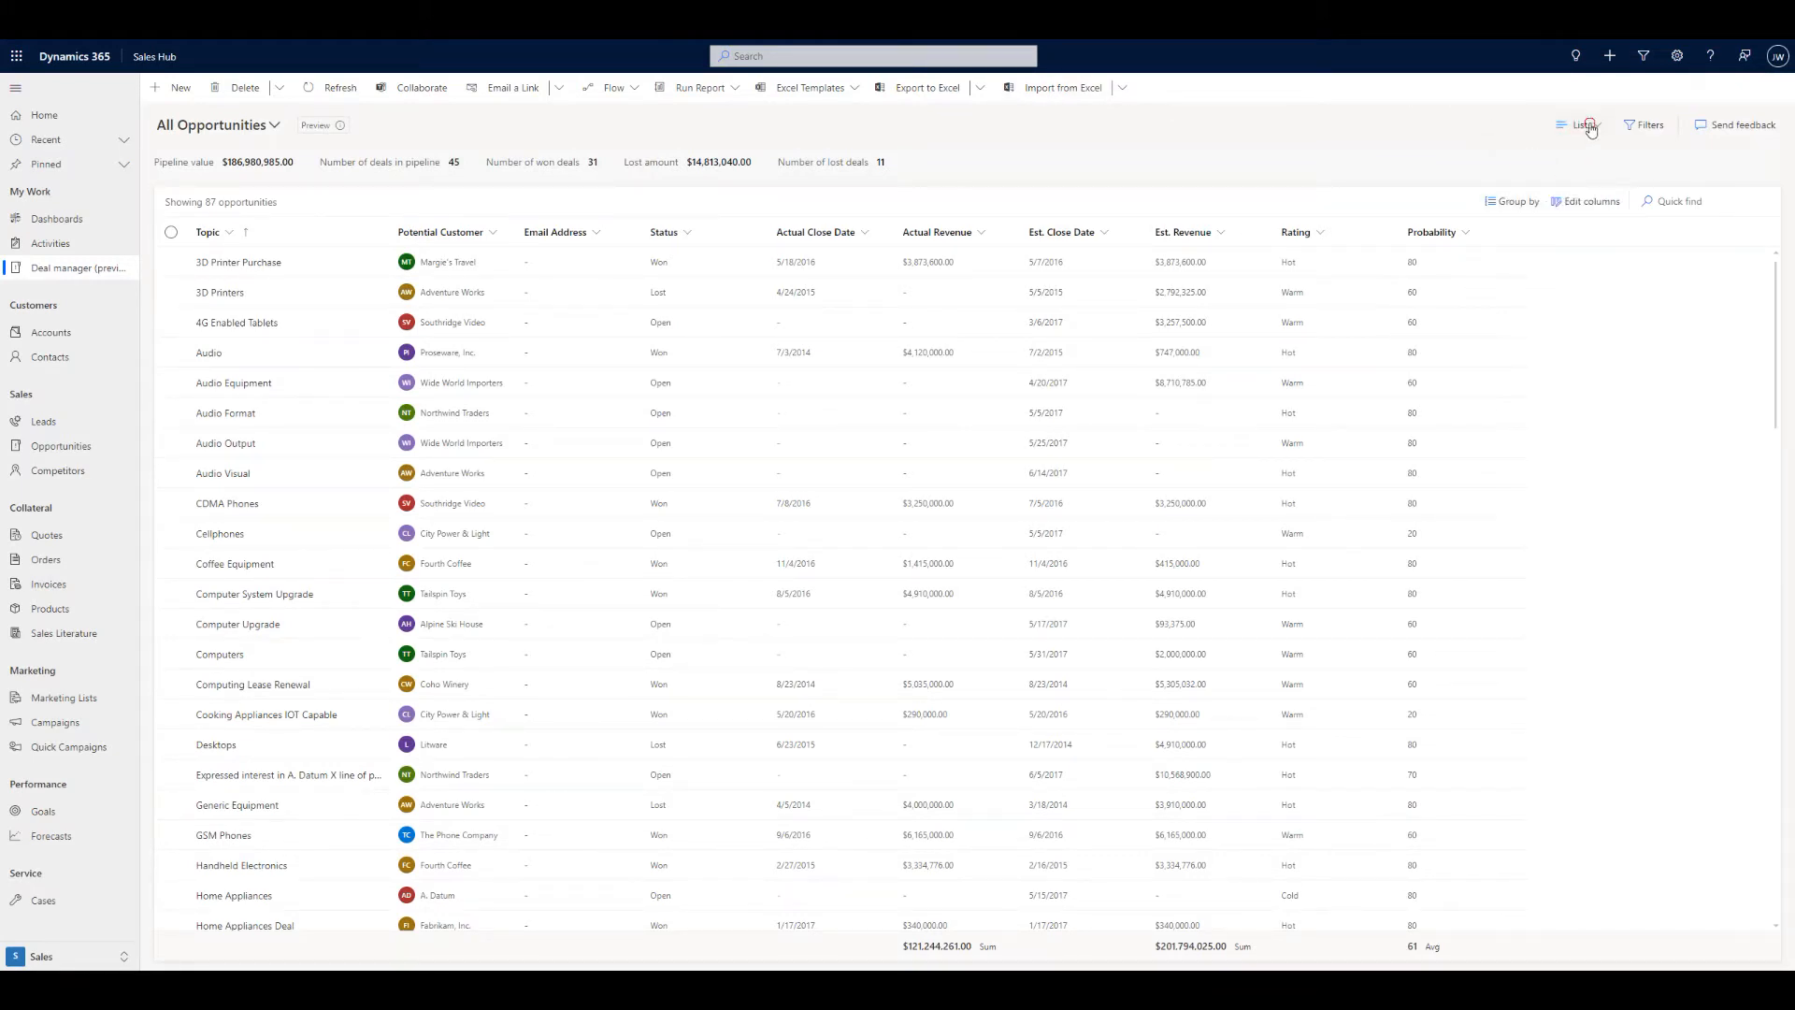
click(1577, 126)
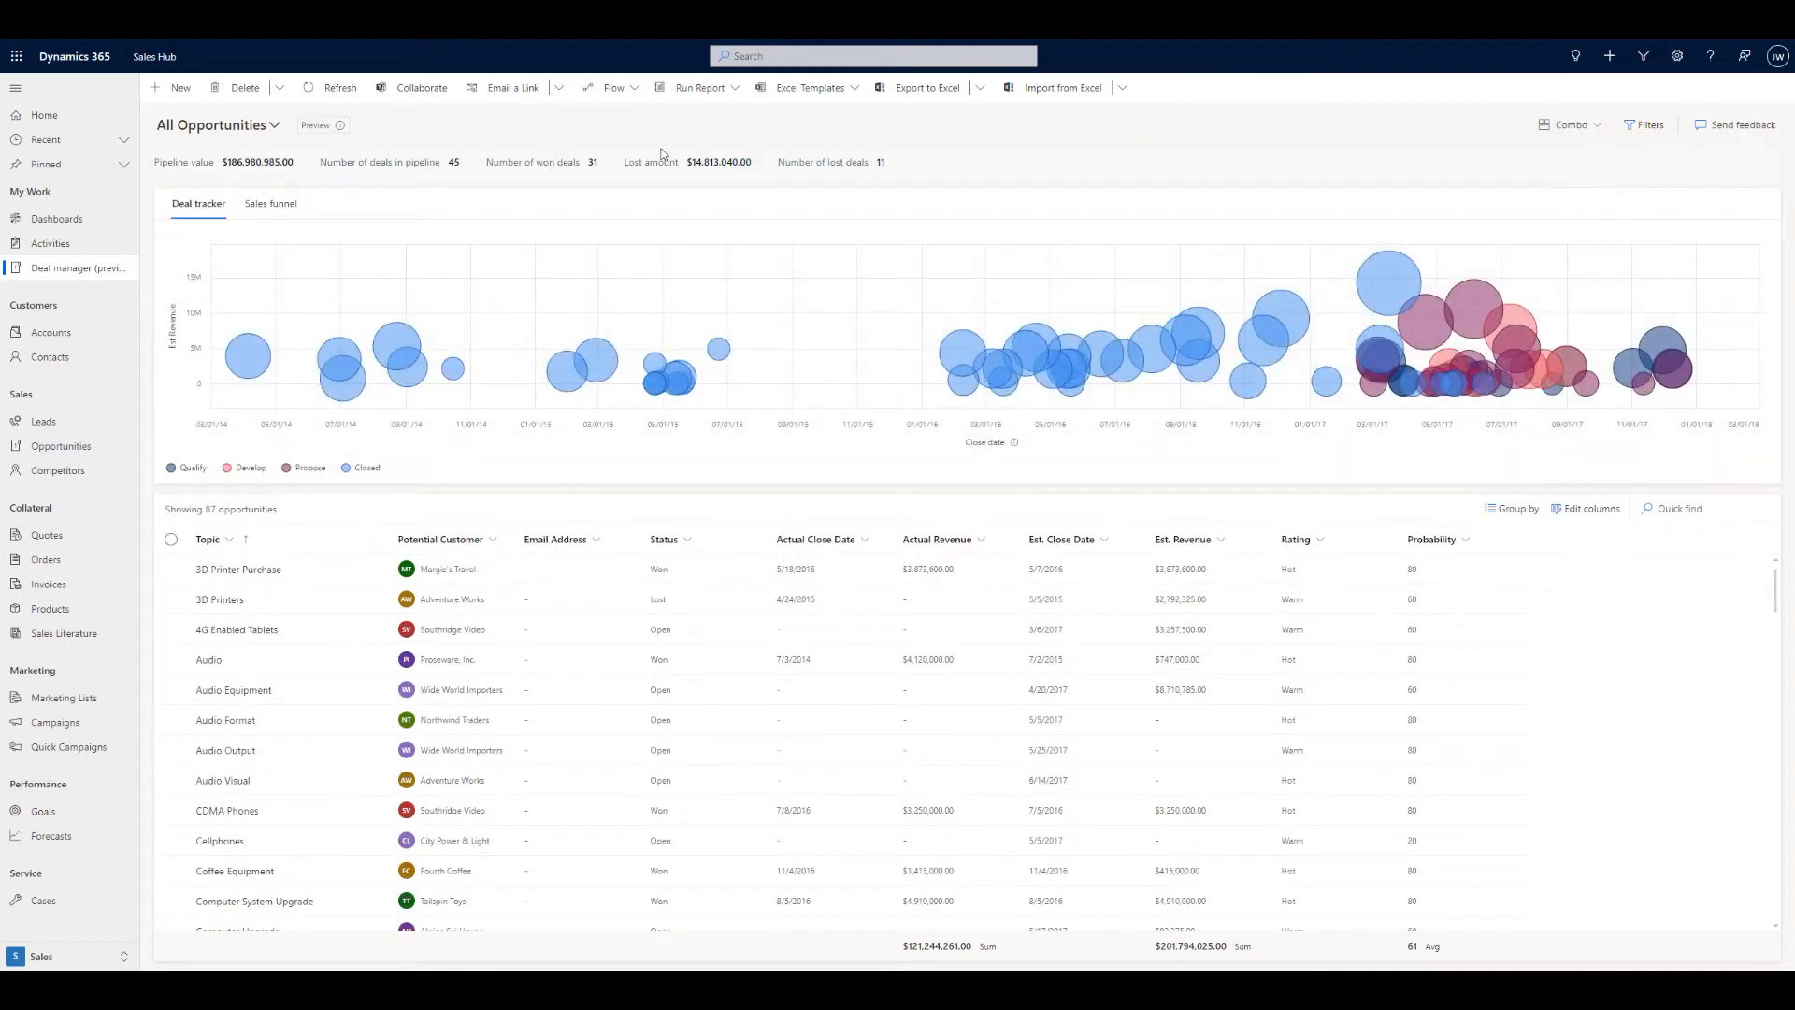
Change the view from All Opportunities to Open Opportunities.
click(215, 125)
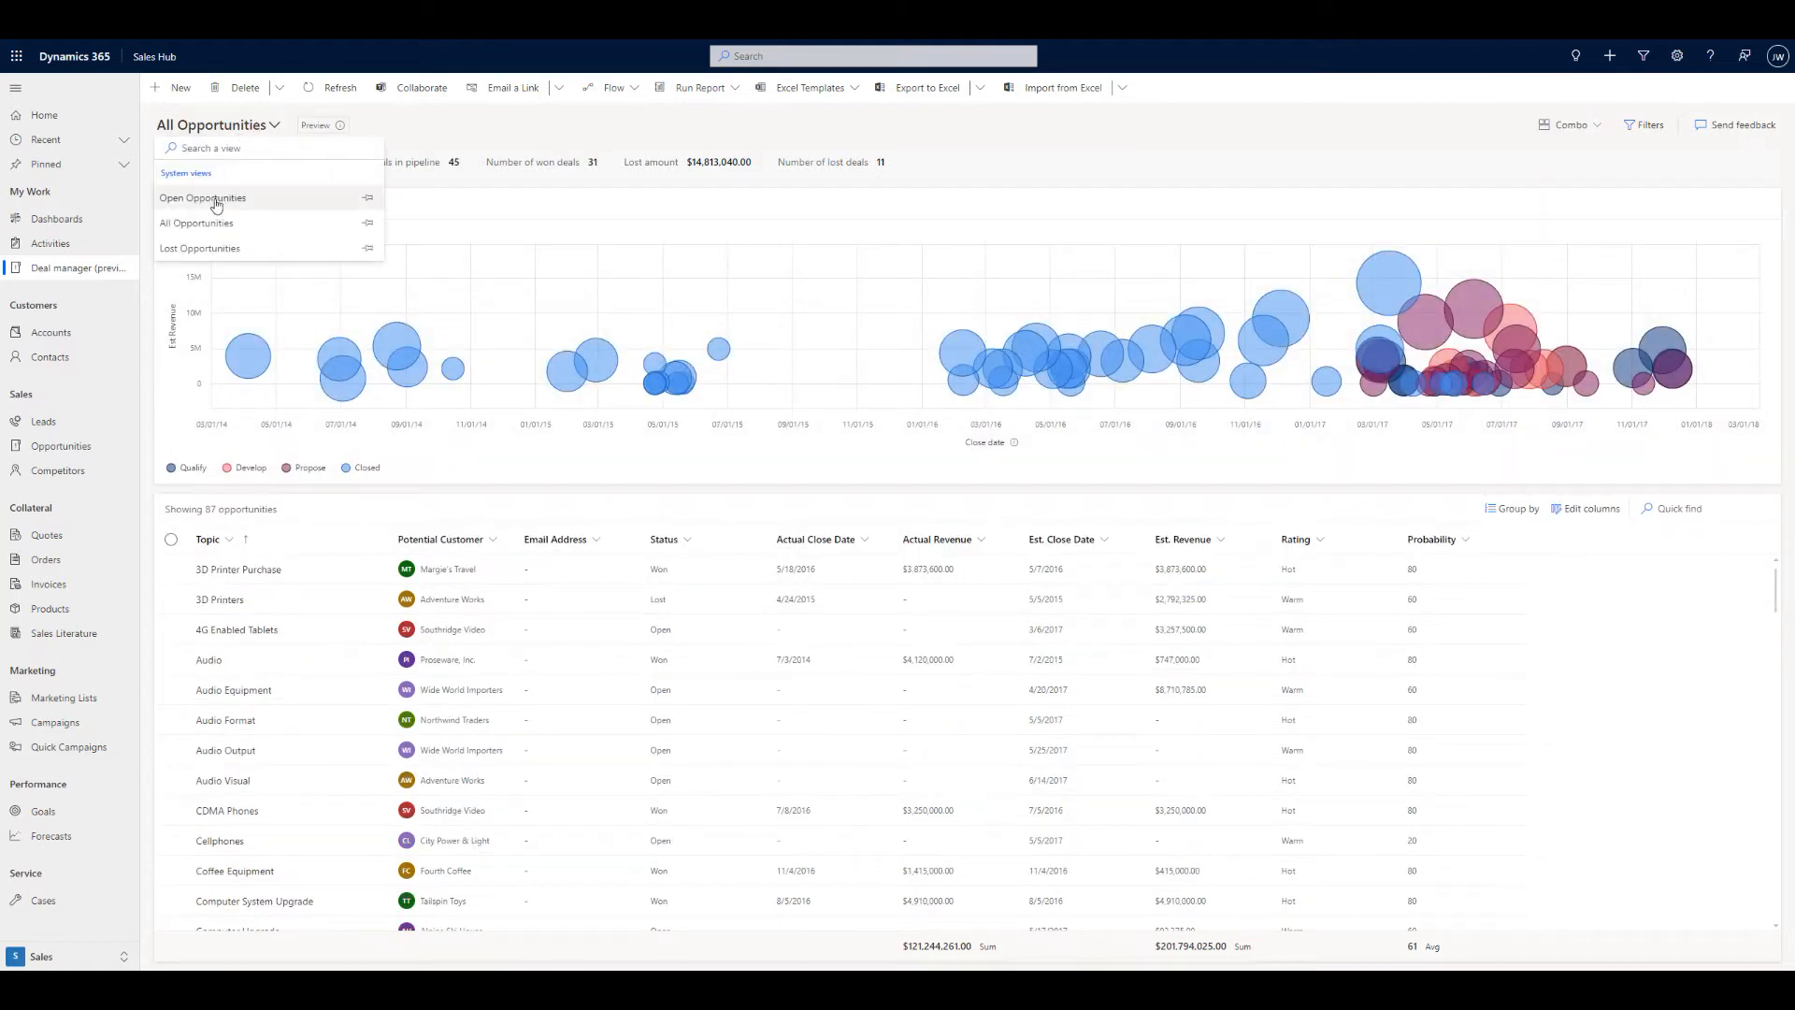
click(202, 198)
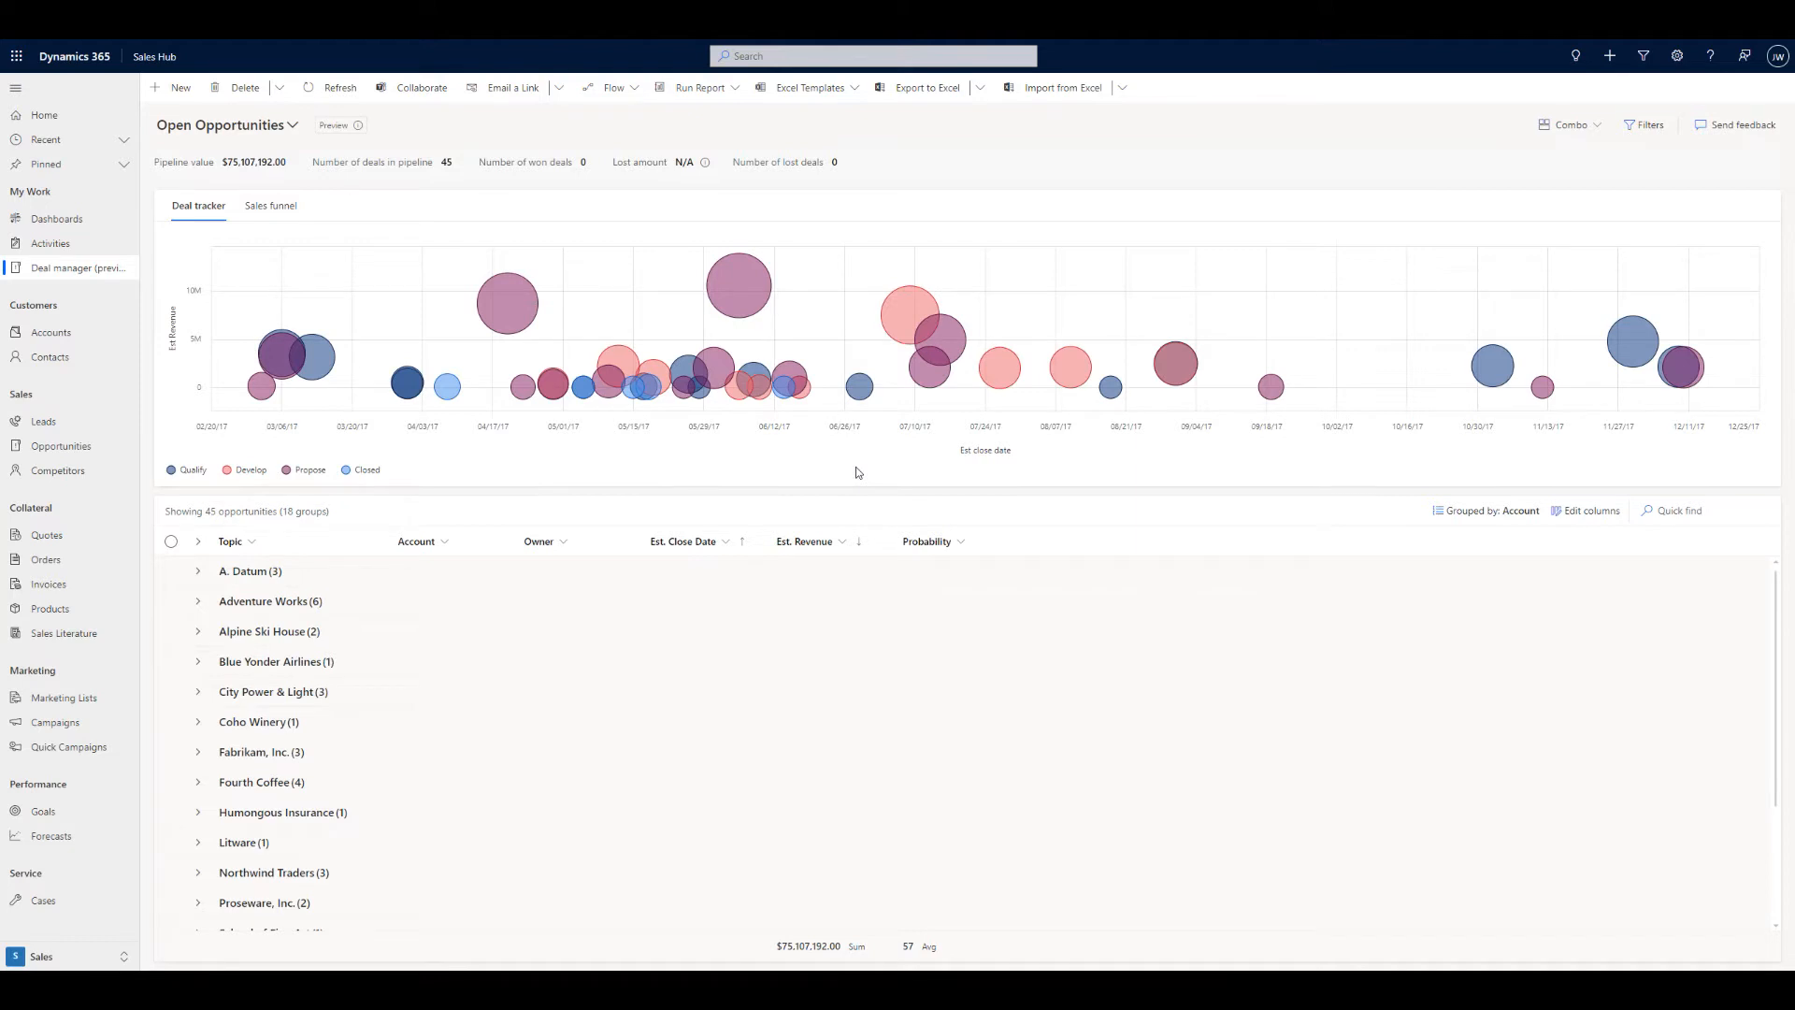
mouse_move(507, 302)
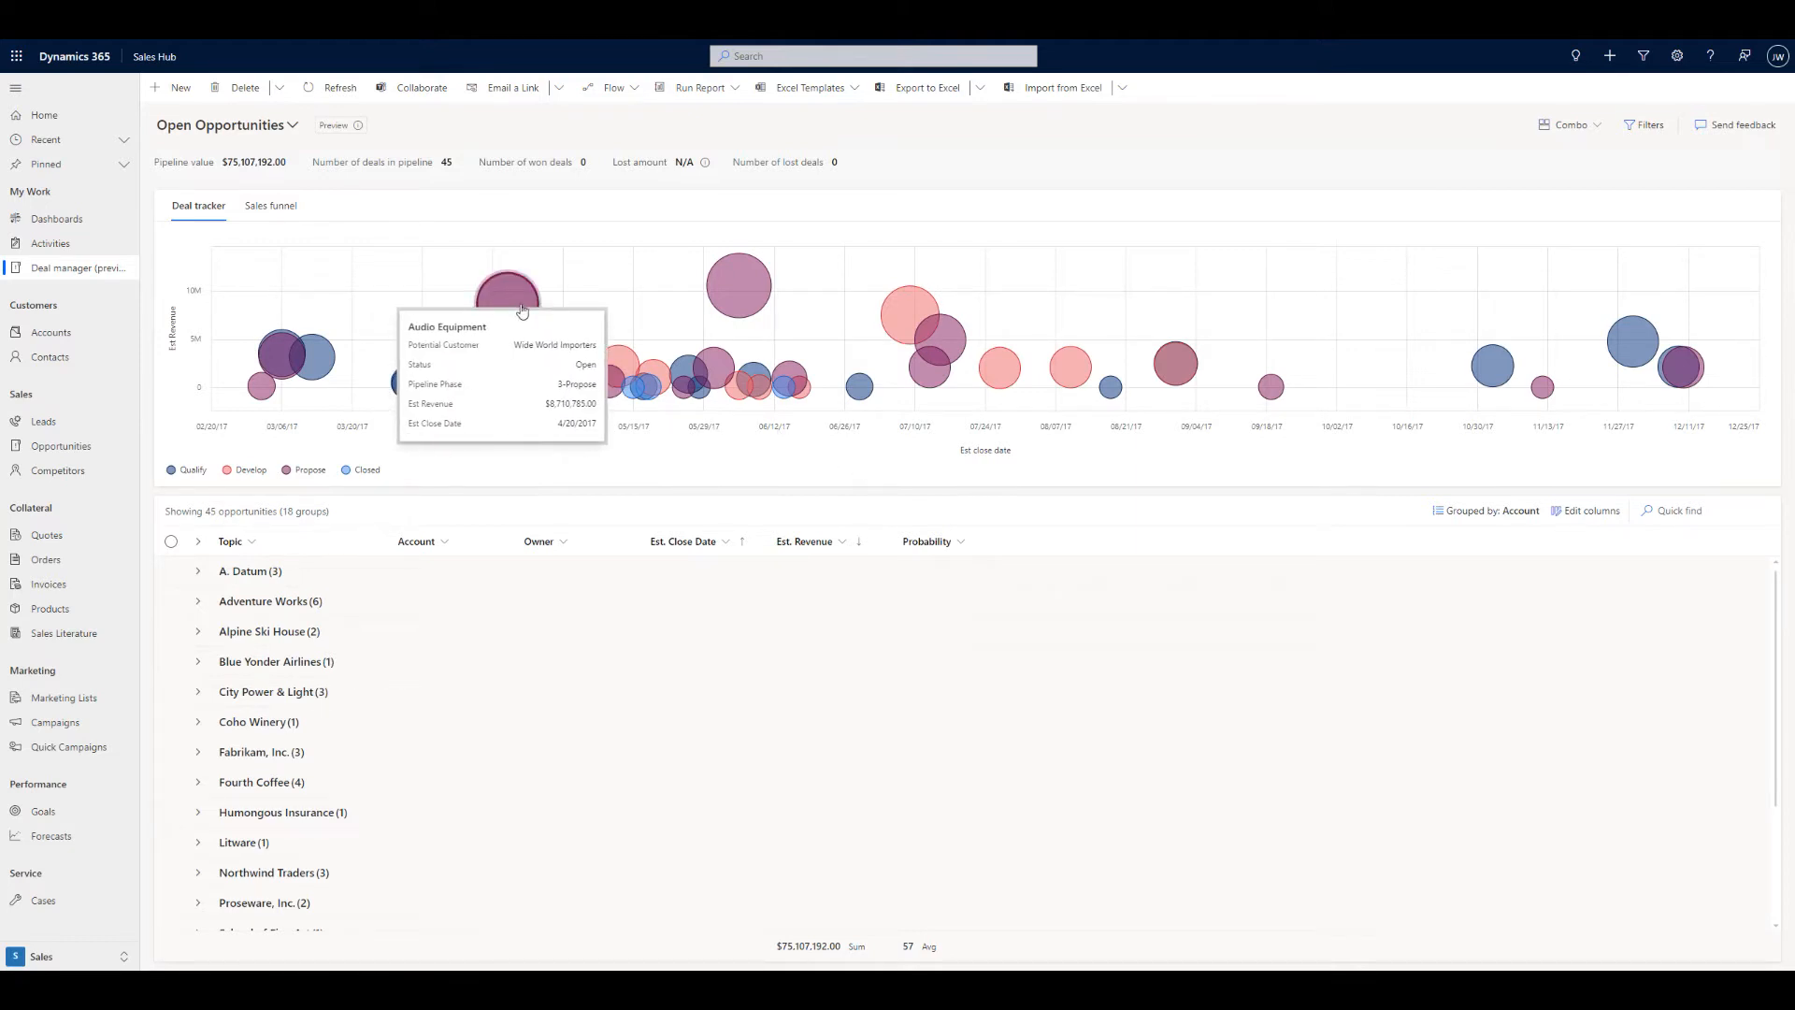
mouse_move(540, 303)
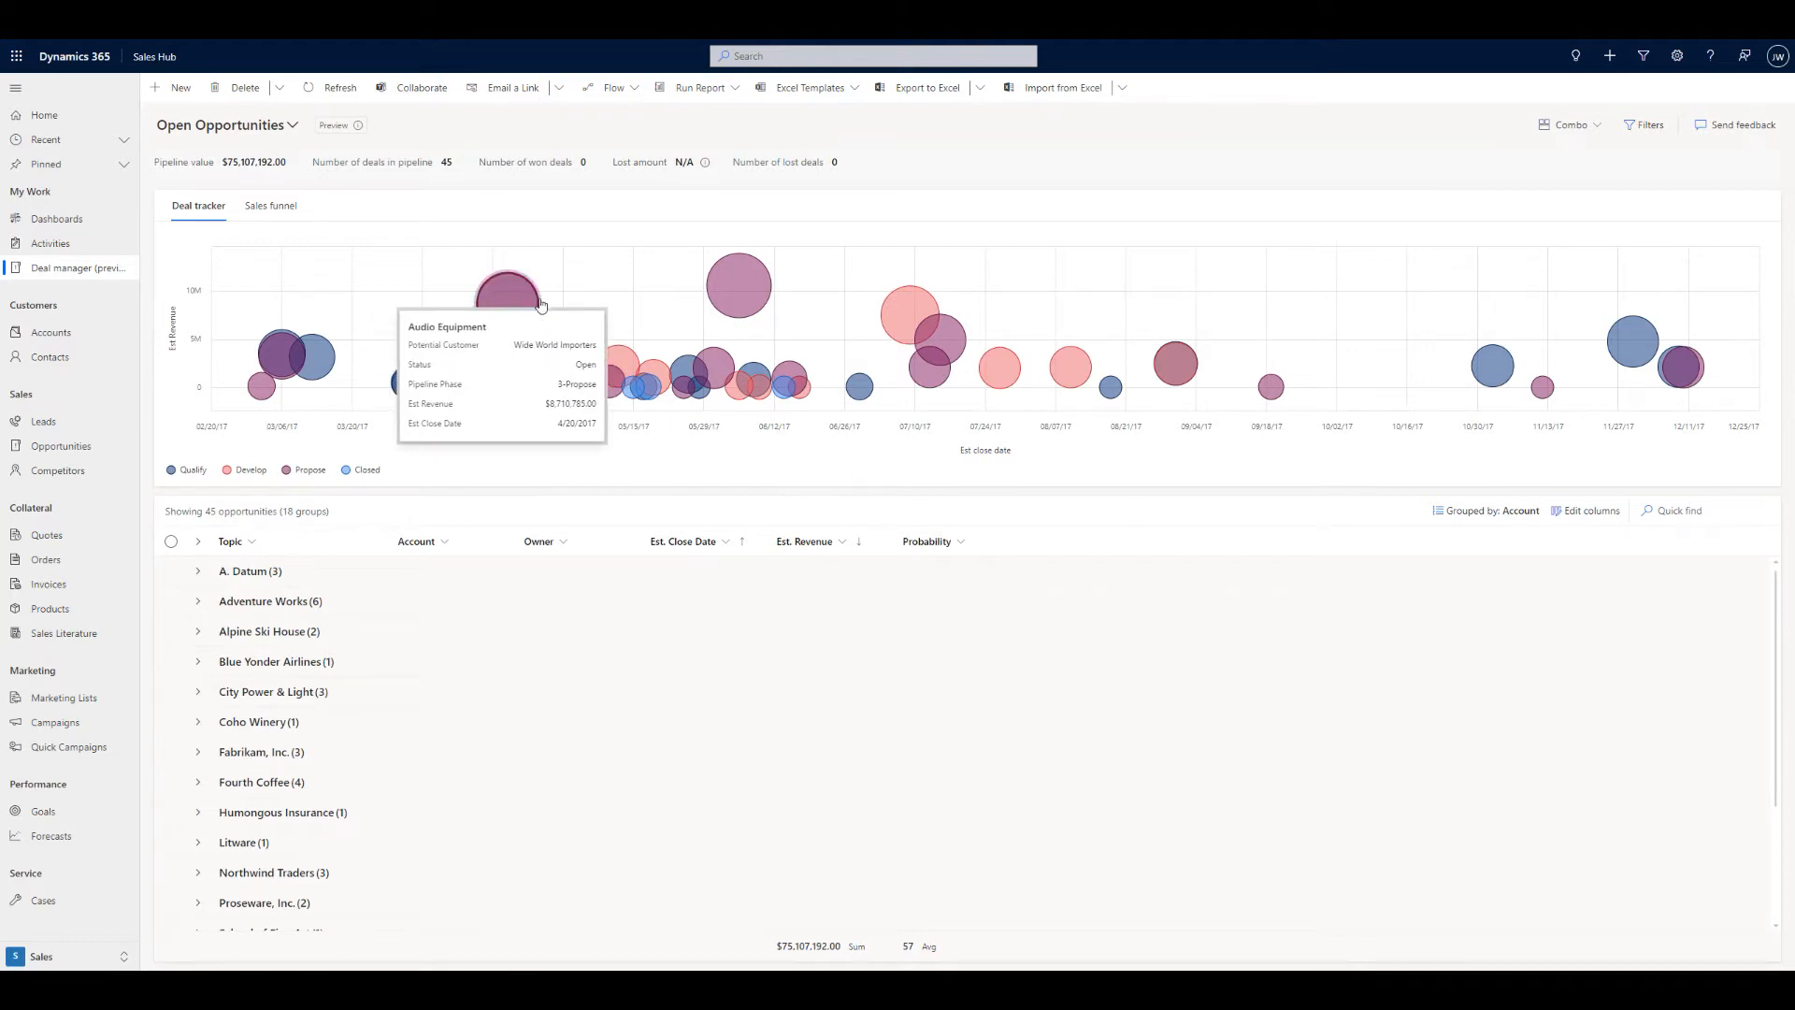
mouse_move(739, 282)
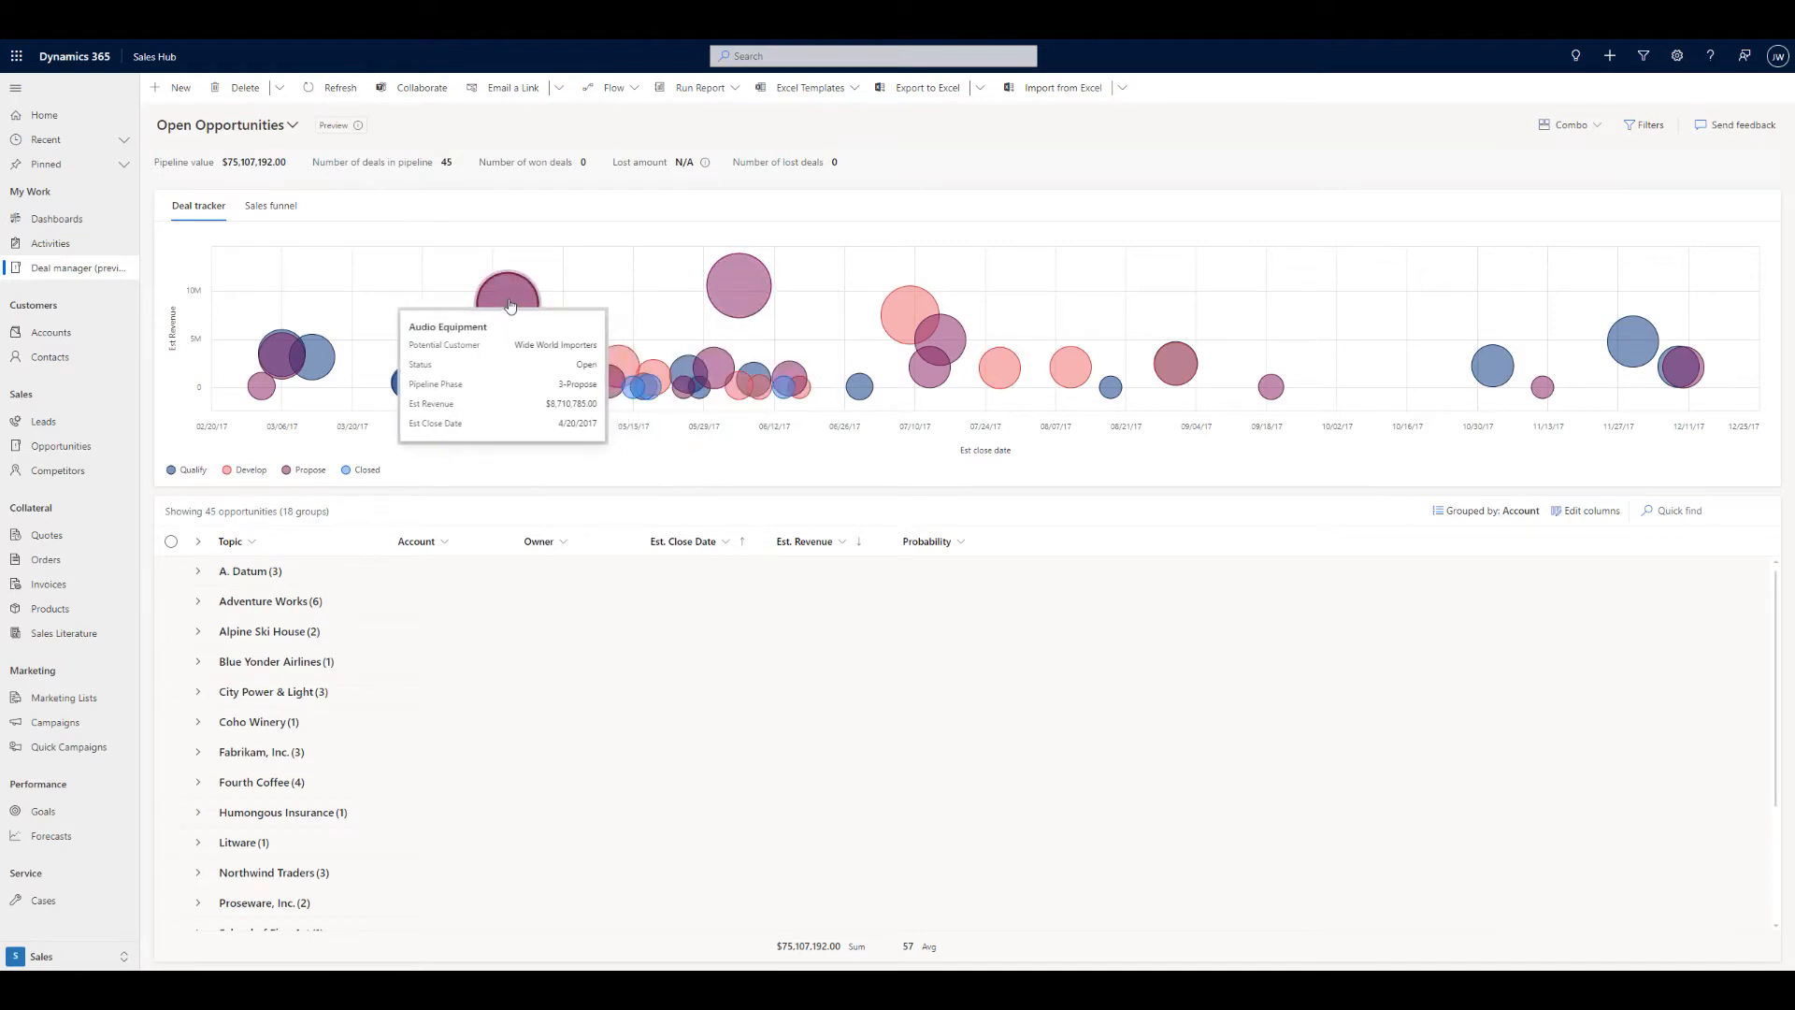
mouse_move(948, 342)
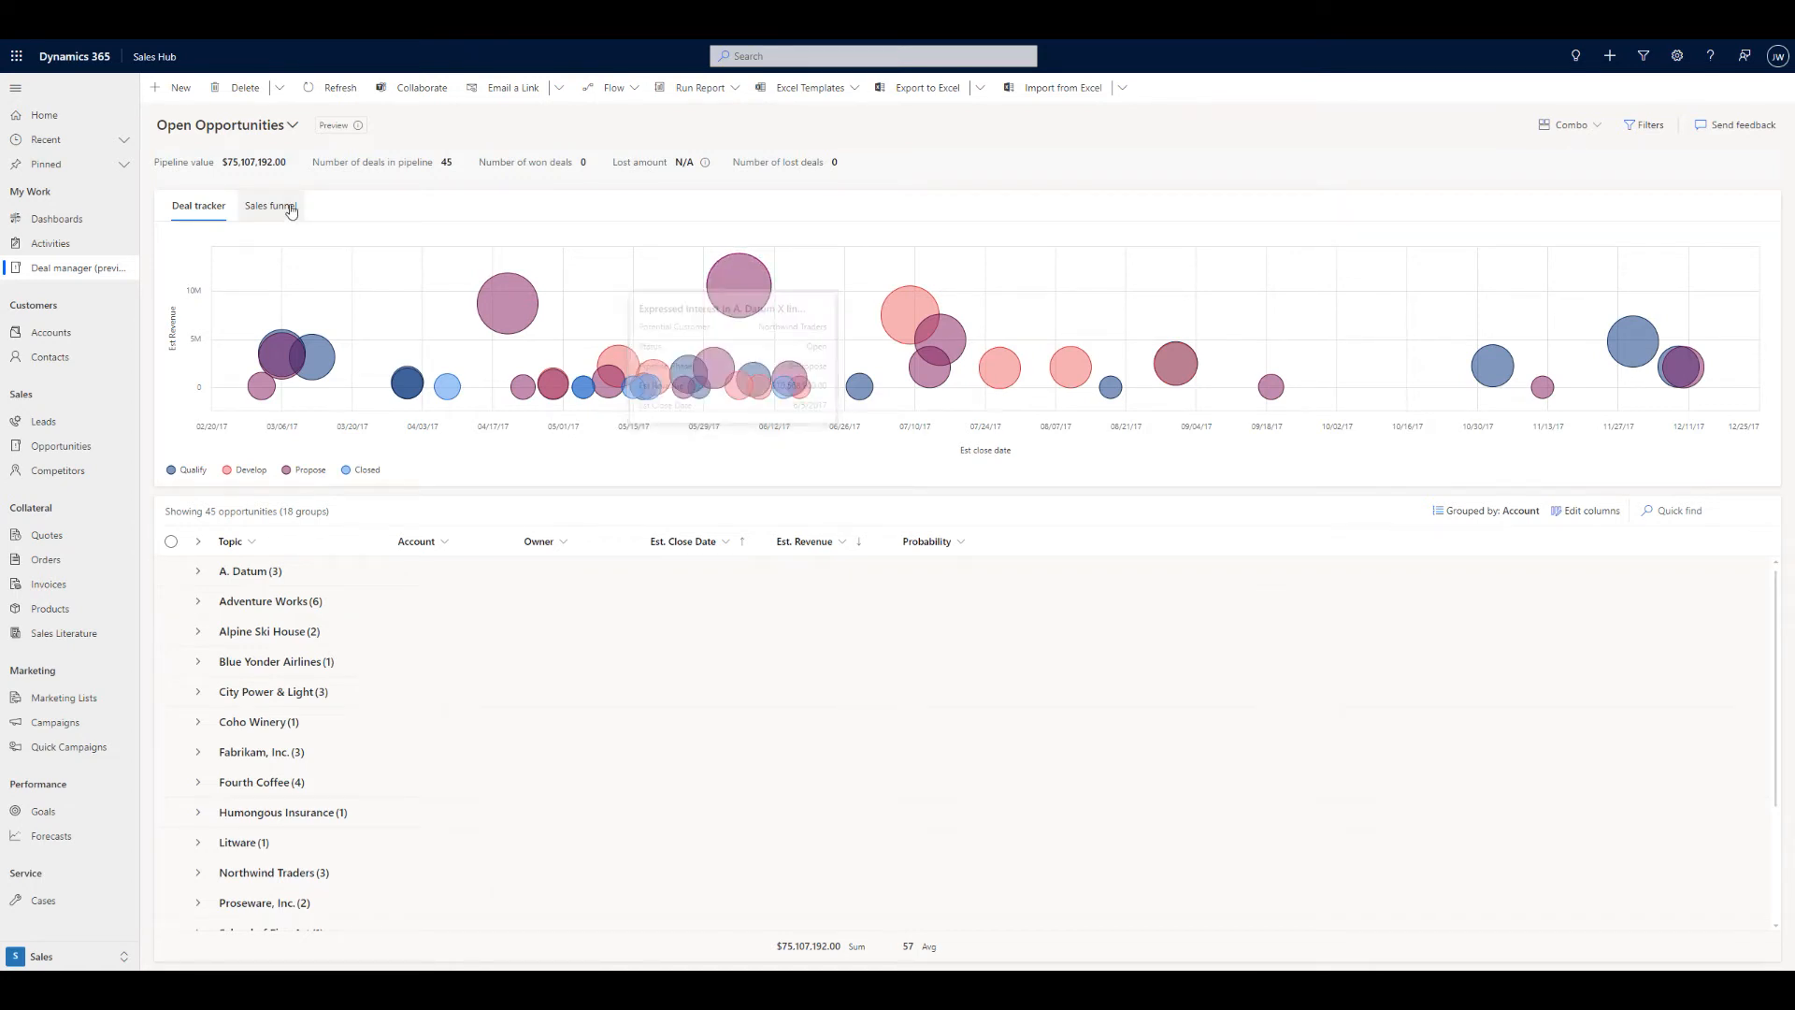
click(271, 205)
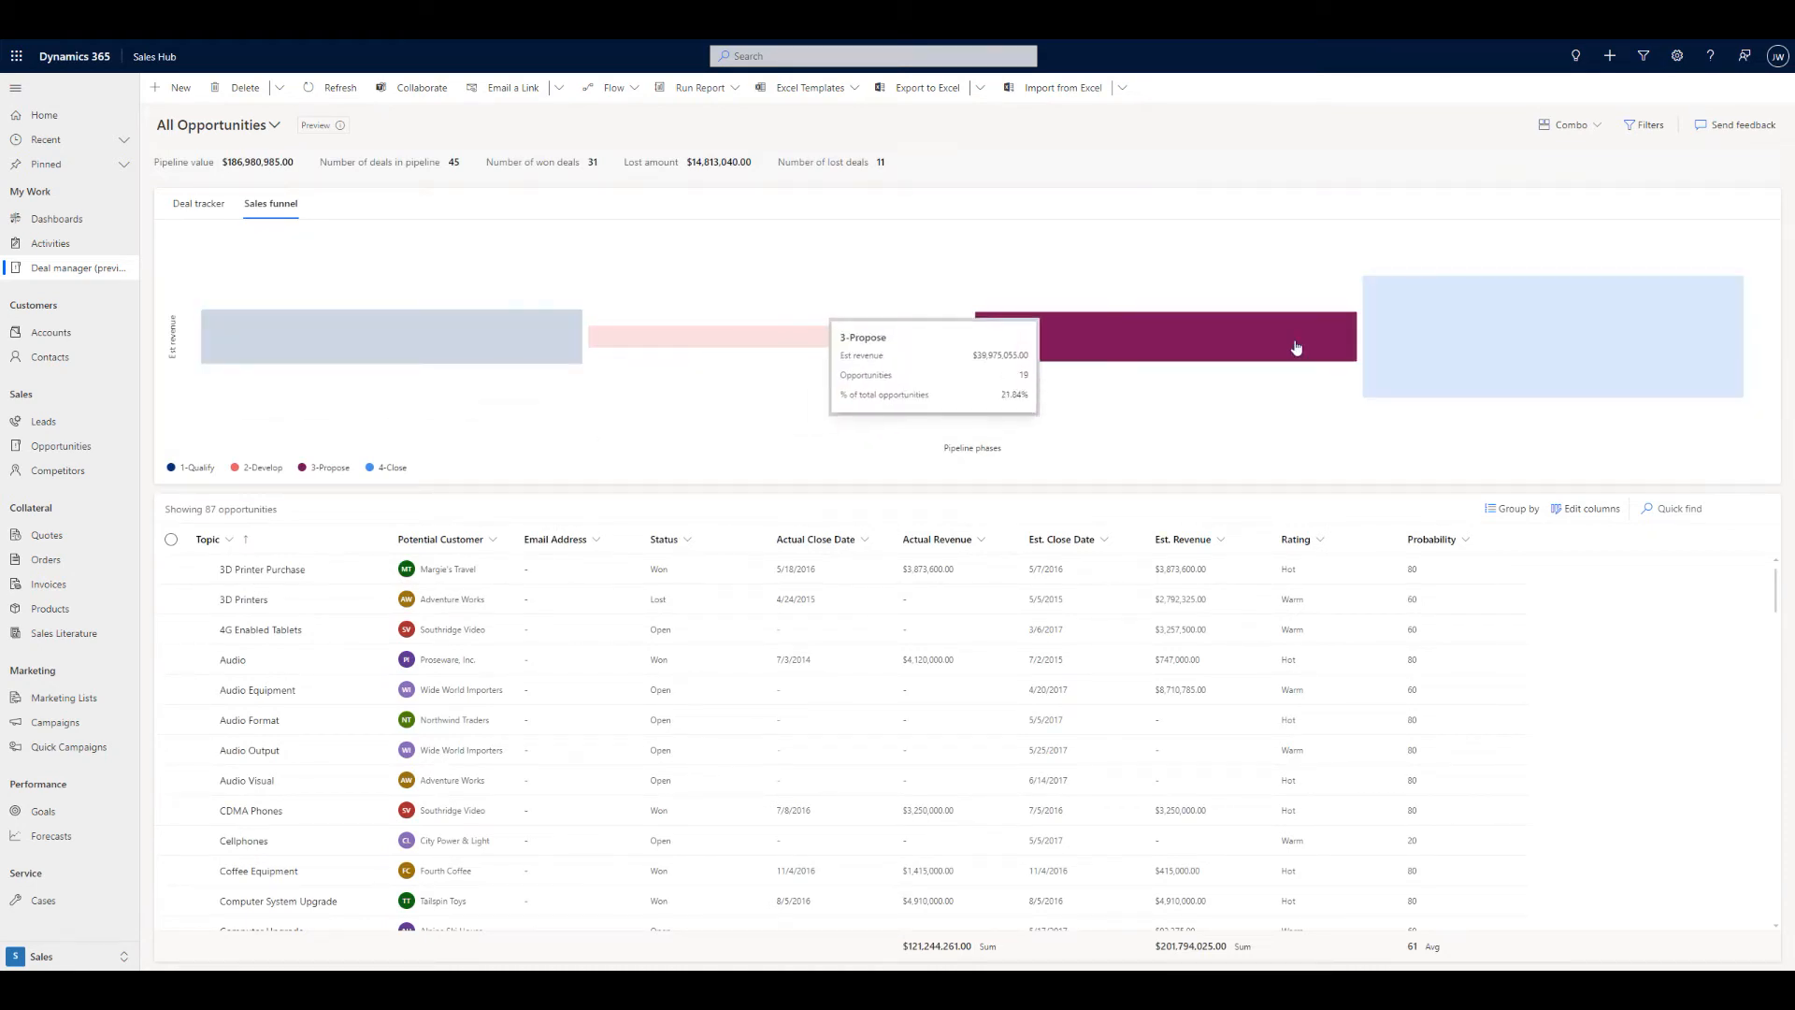
click(275, 124)
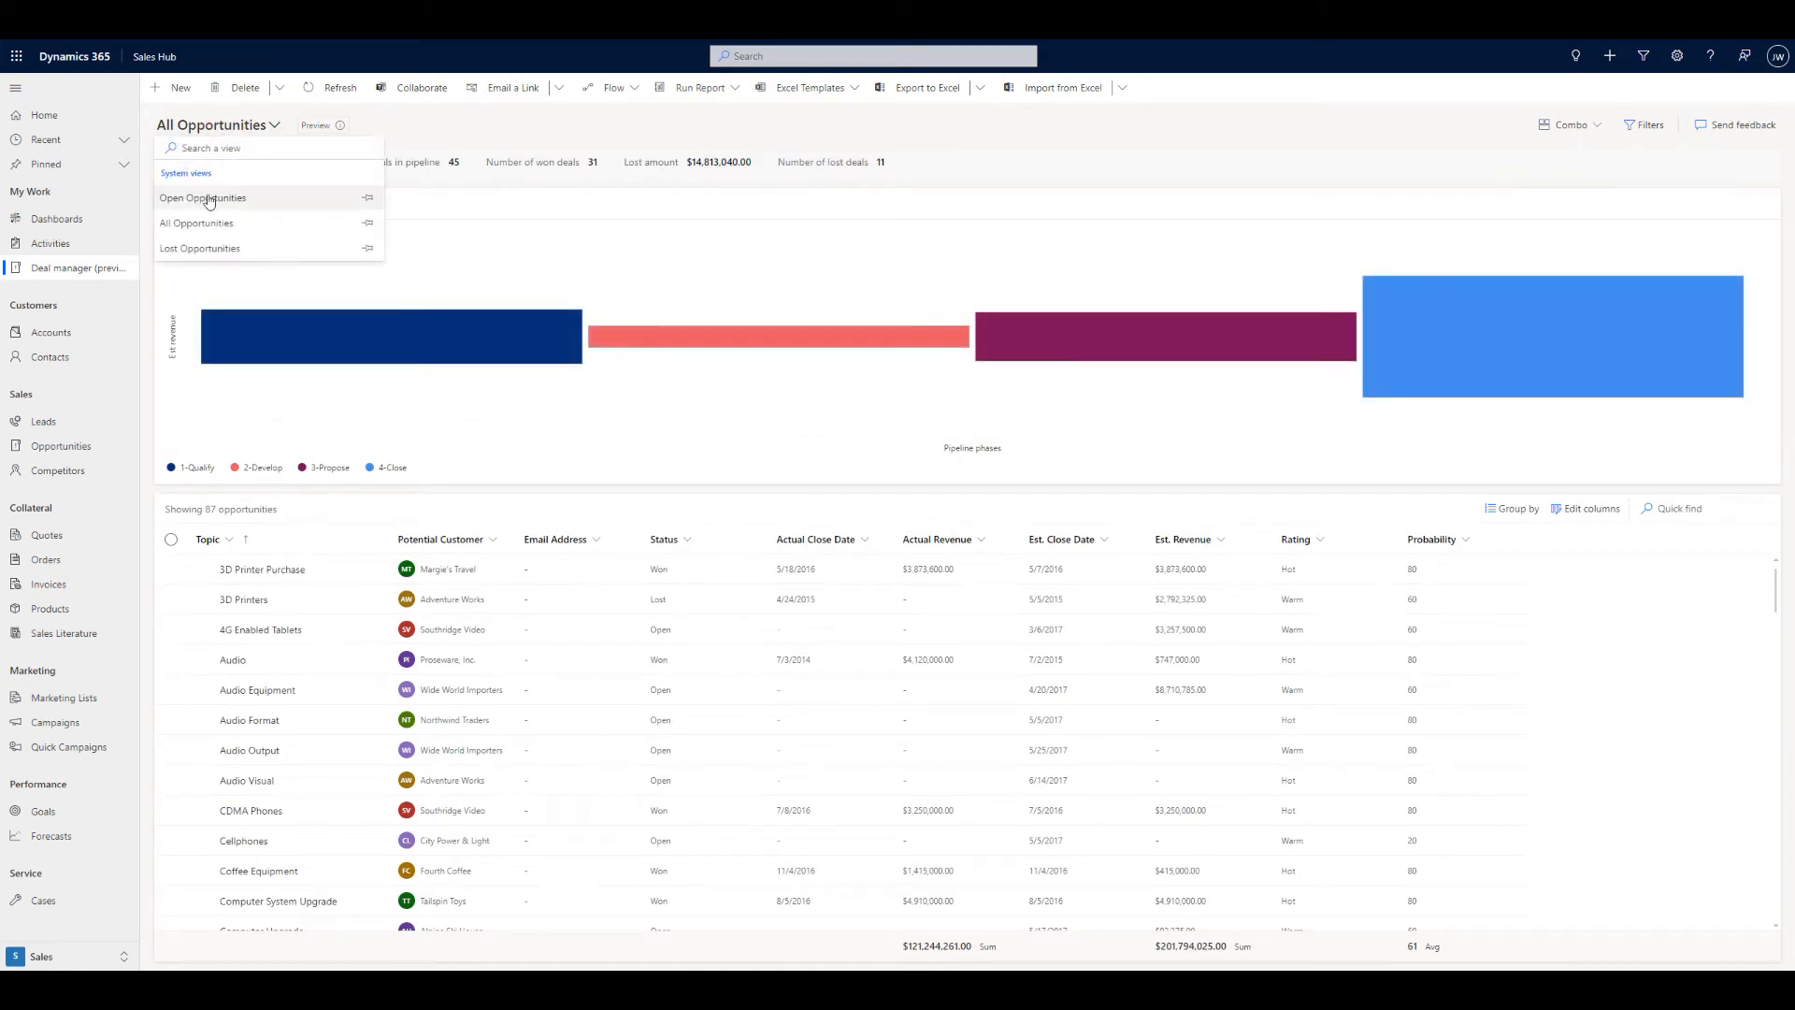
click(203, 198)
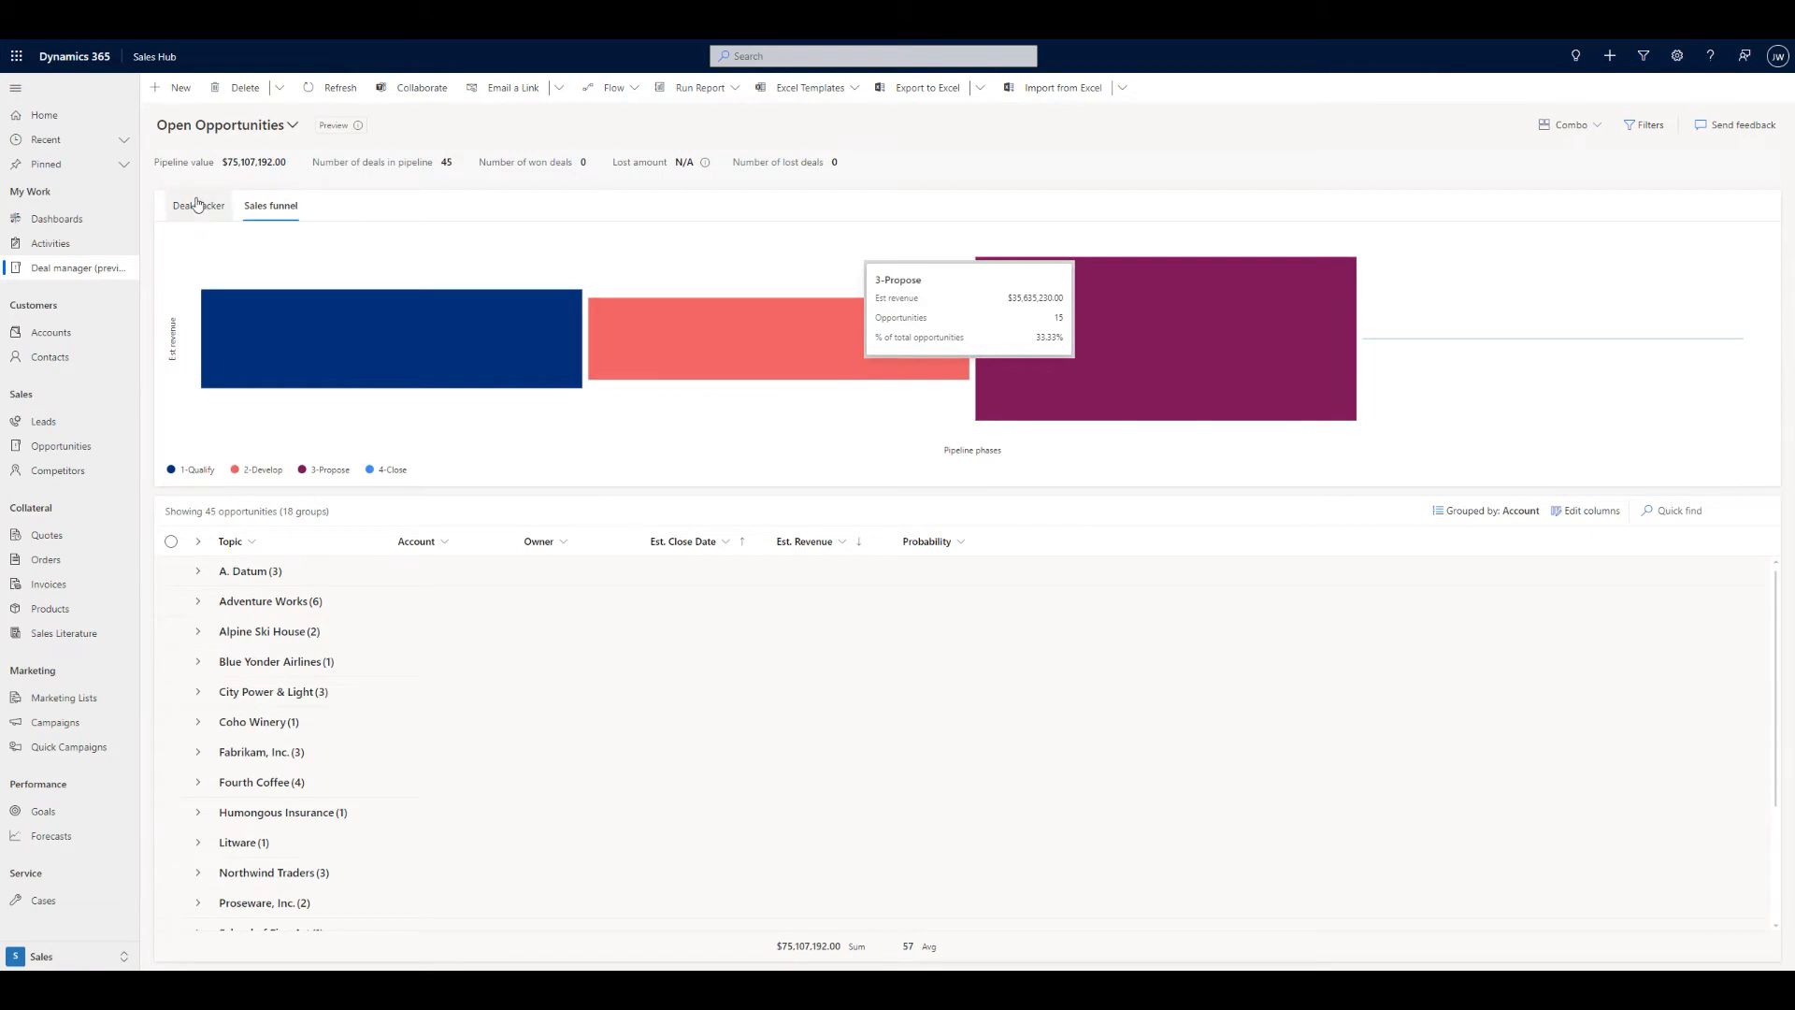
click(197, 204)
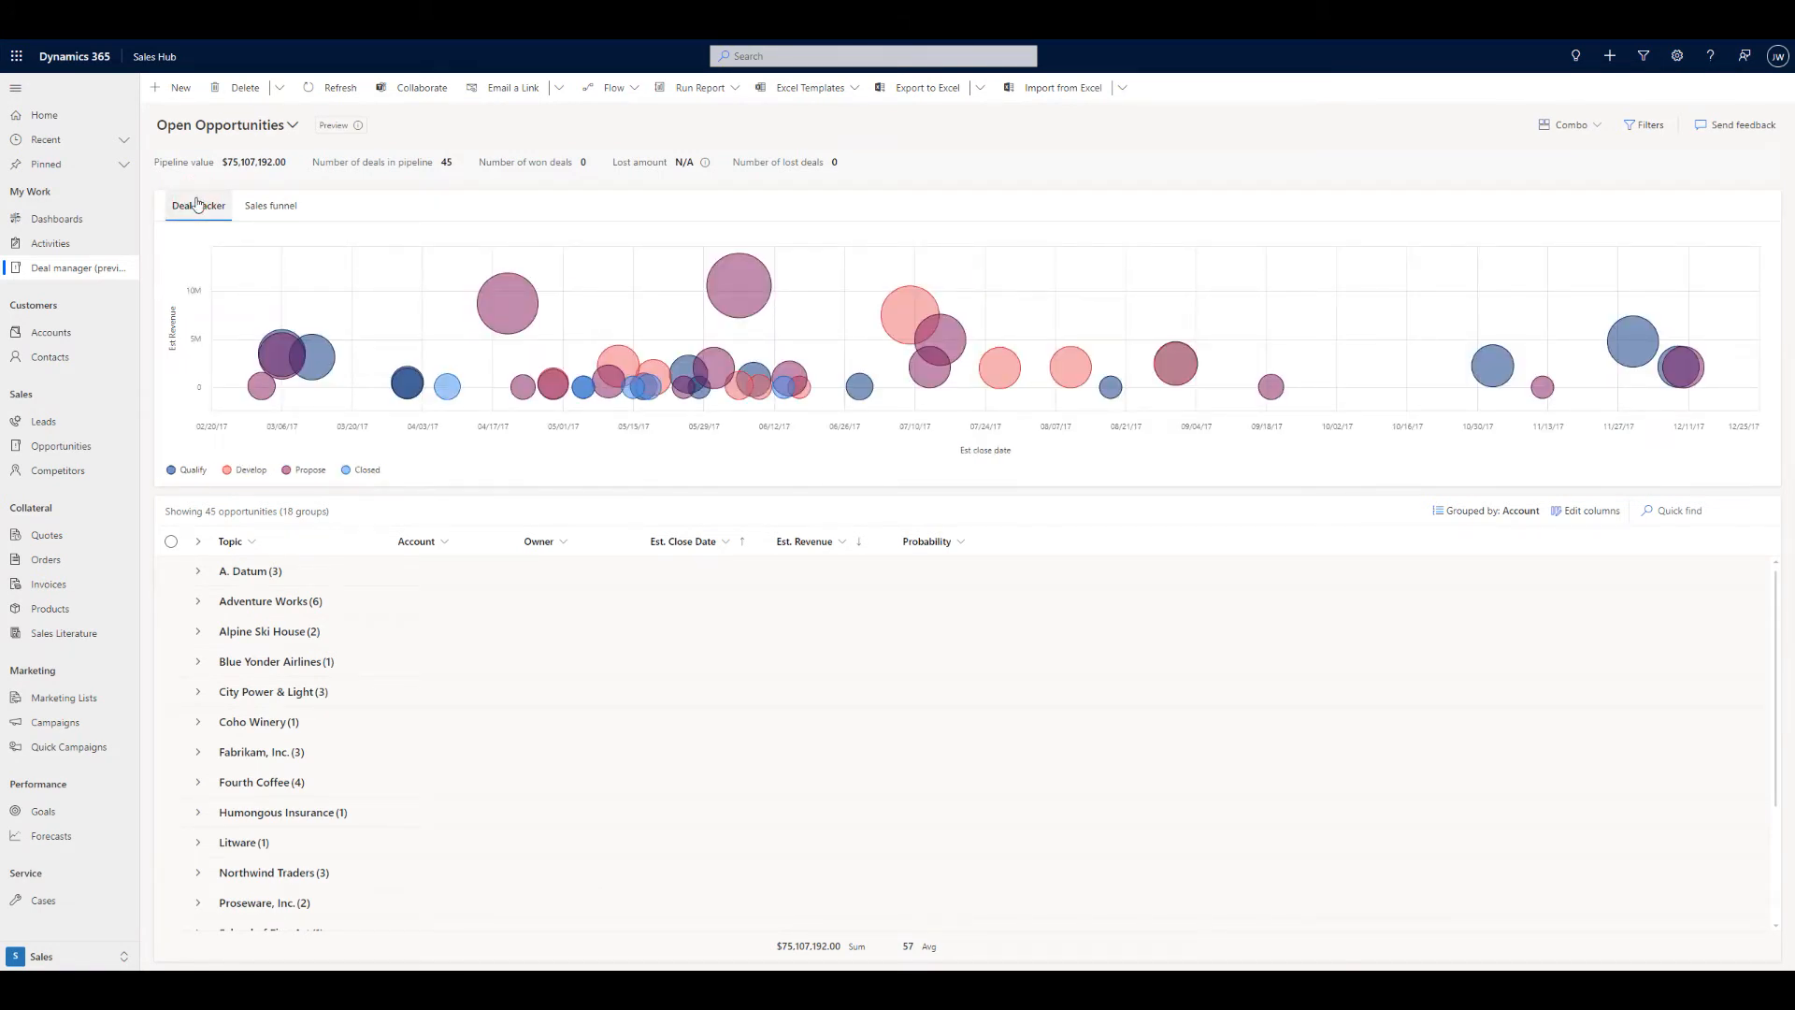
Set grouping from Account to None and open the Filters pane.
click(1489, 510)
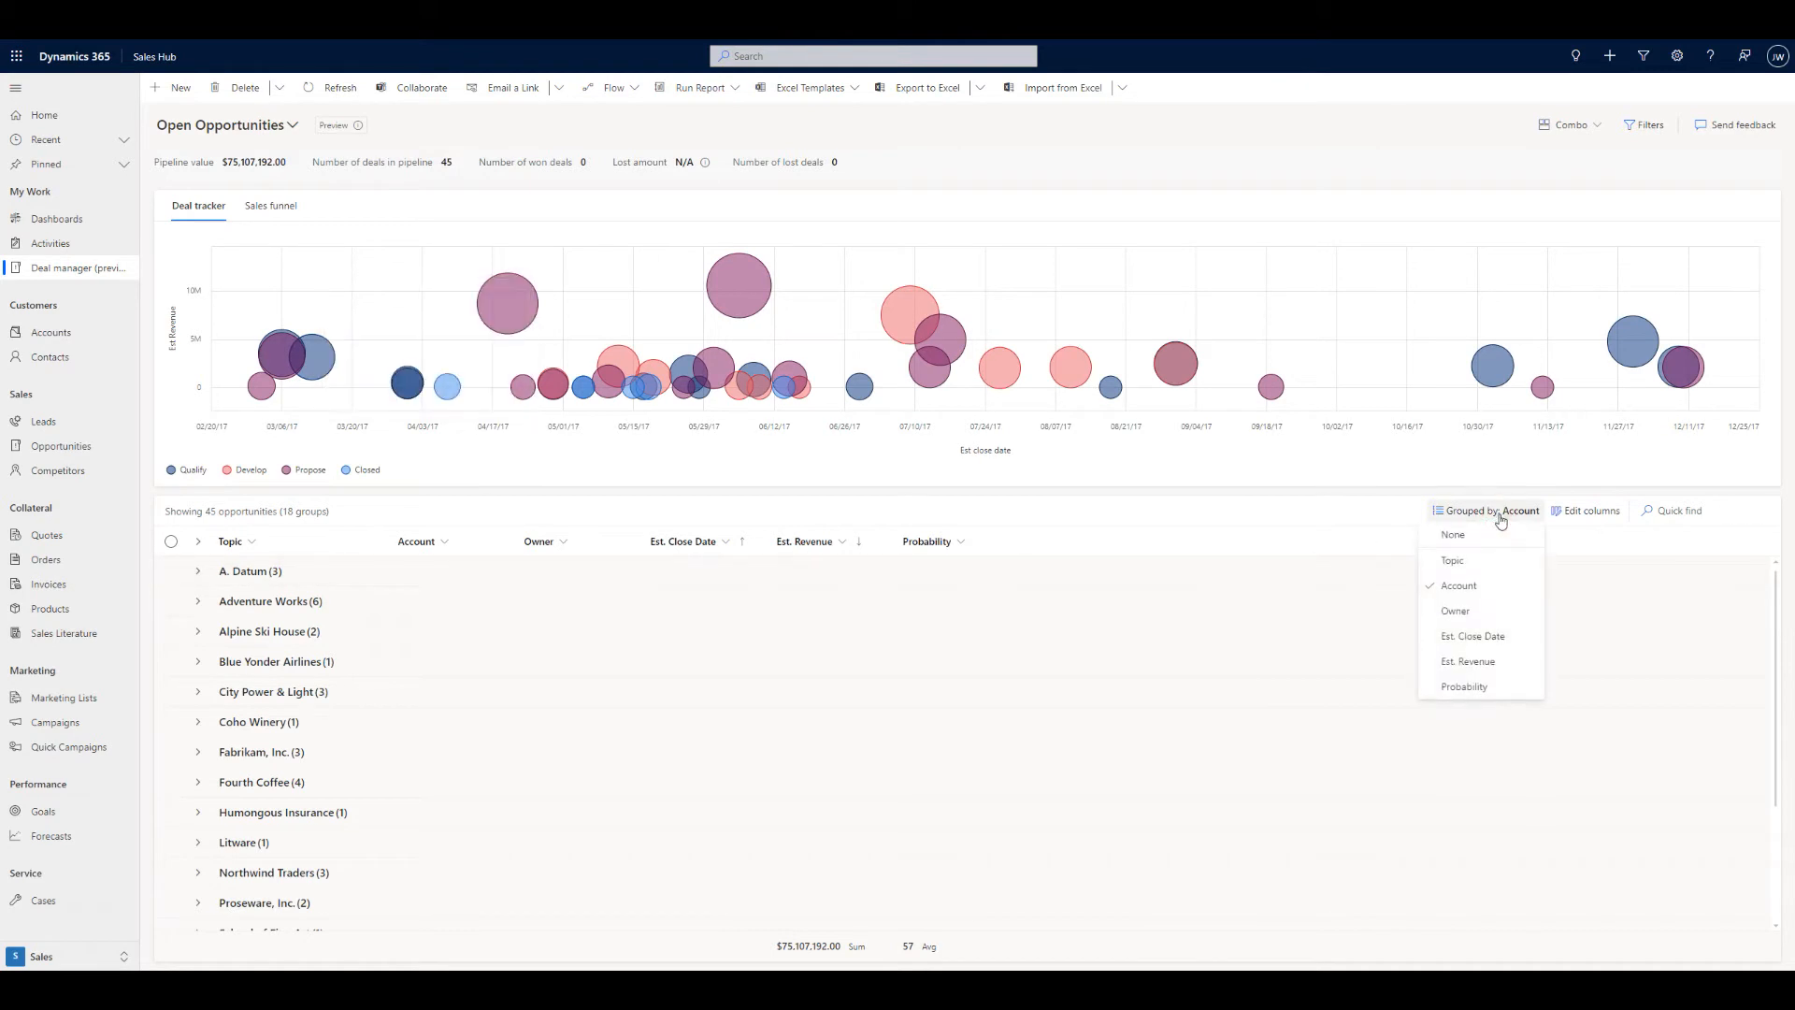
click(1452, 534)
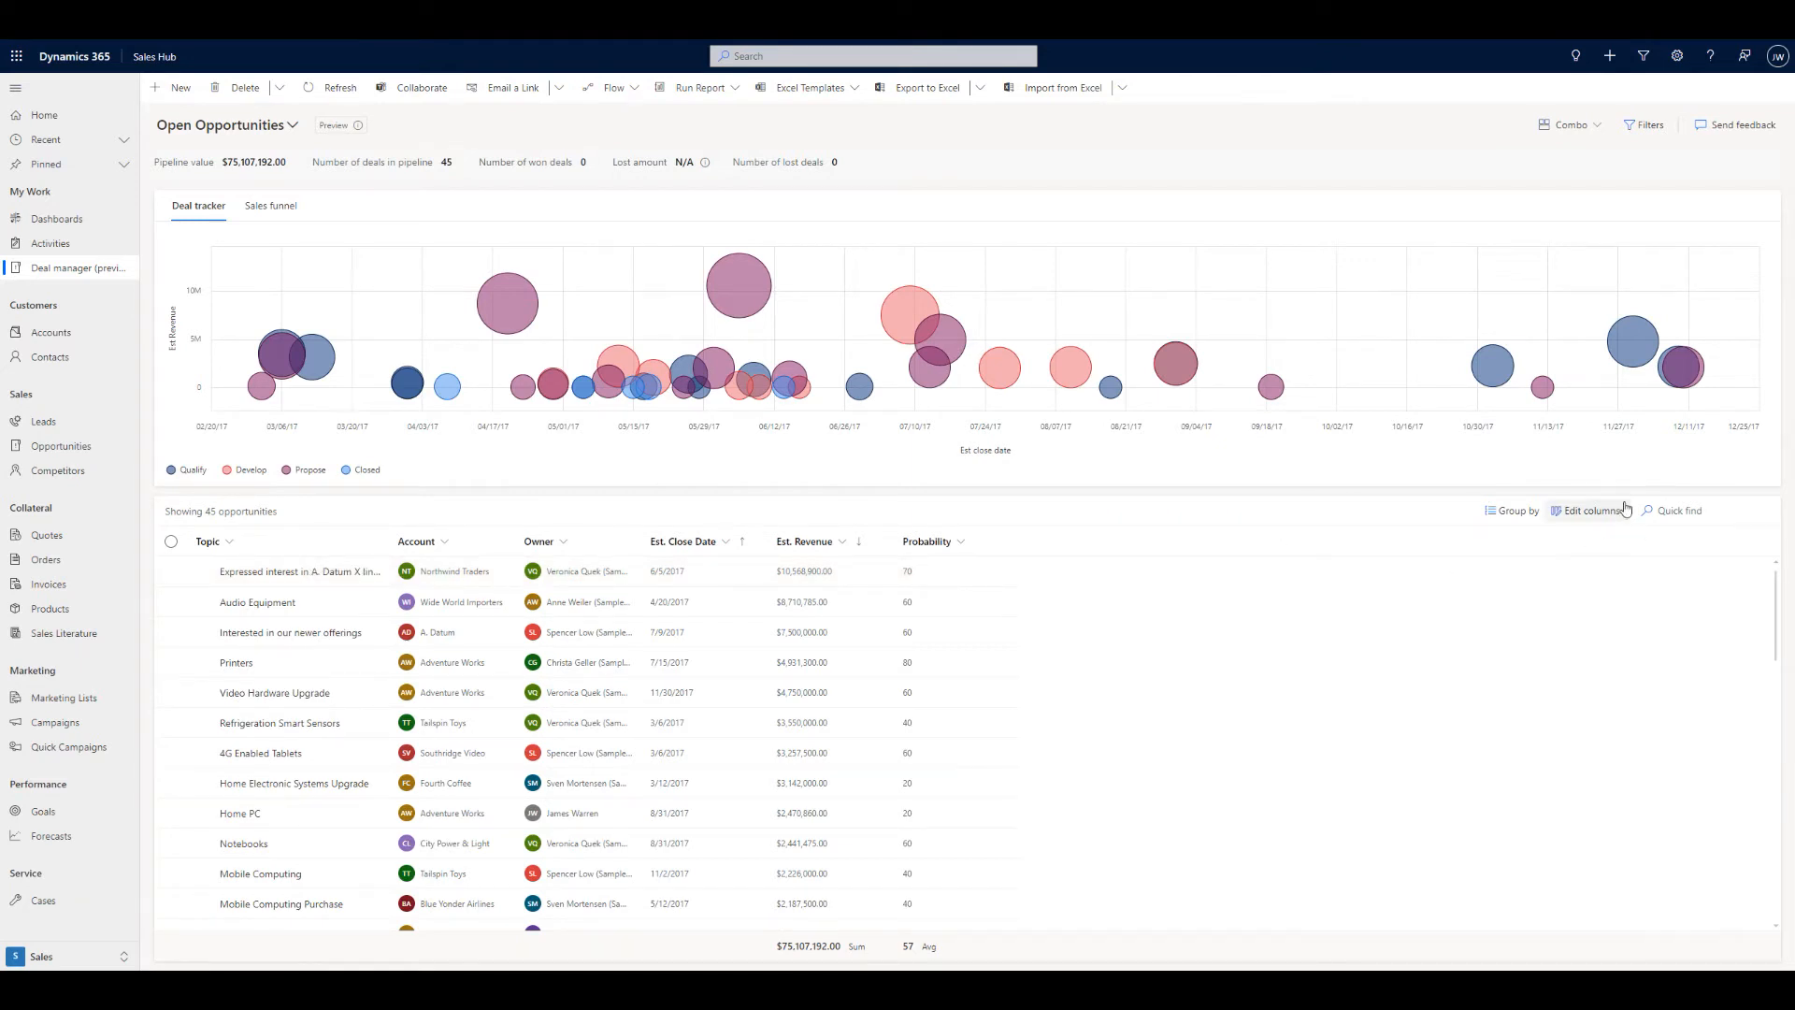
click(1649, 124)
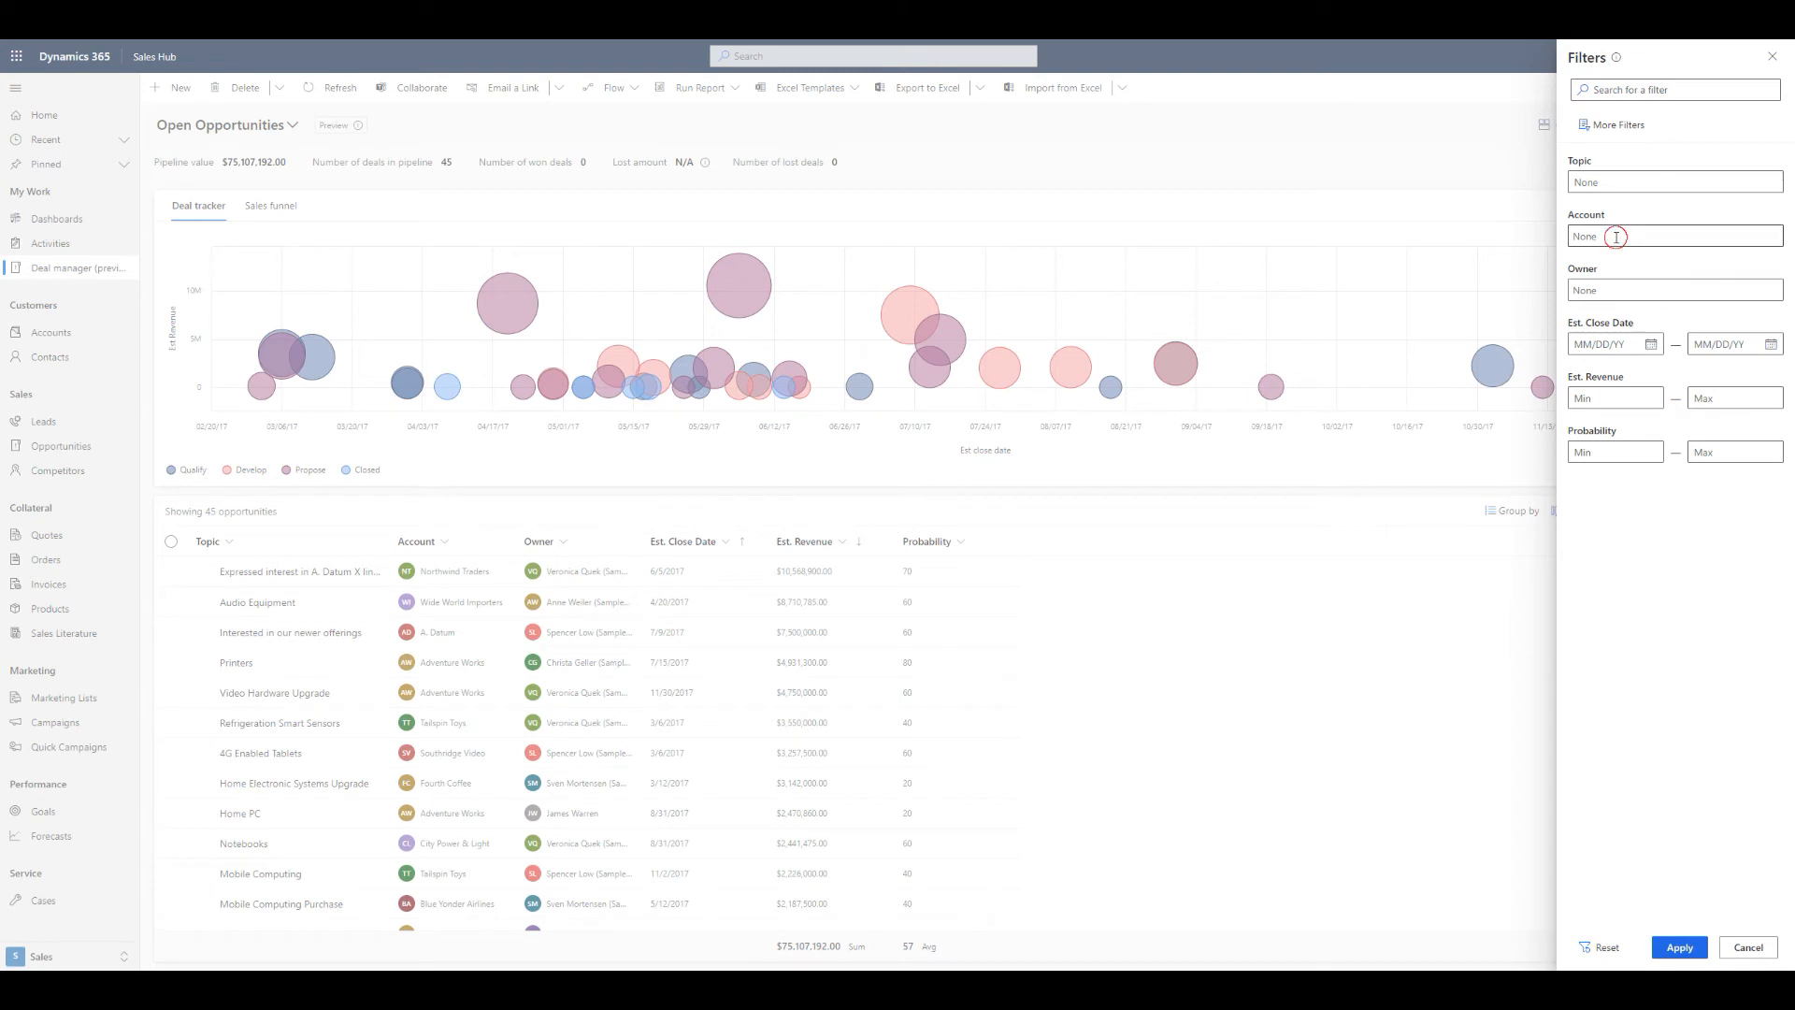
Filter Account to Adventure Works and apply, leaving 6 deals worth $14,893,160.
click(1660, 235)
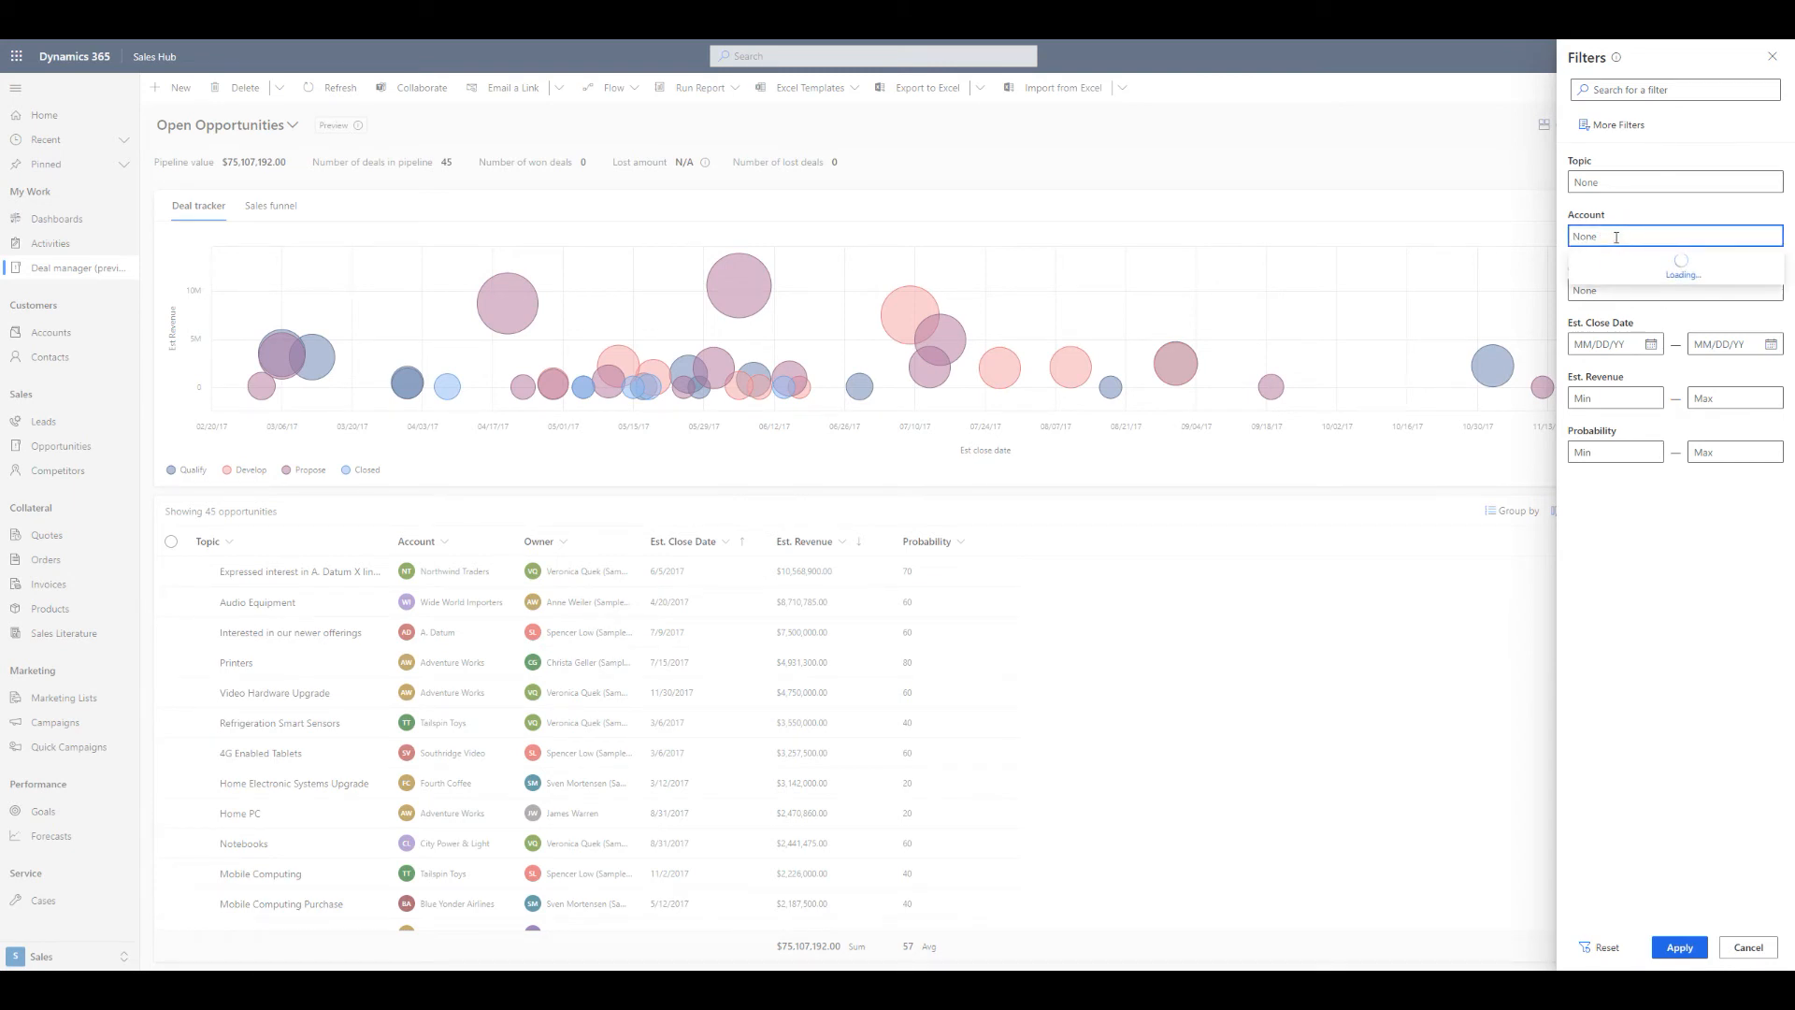
text(a)
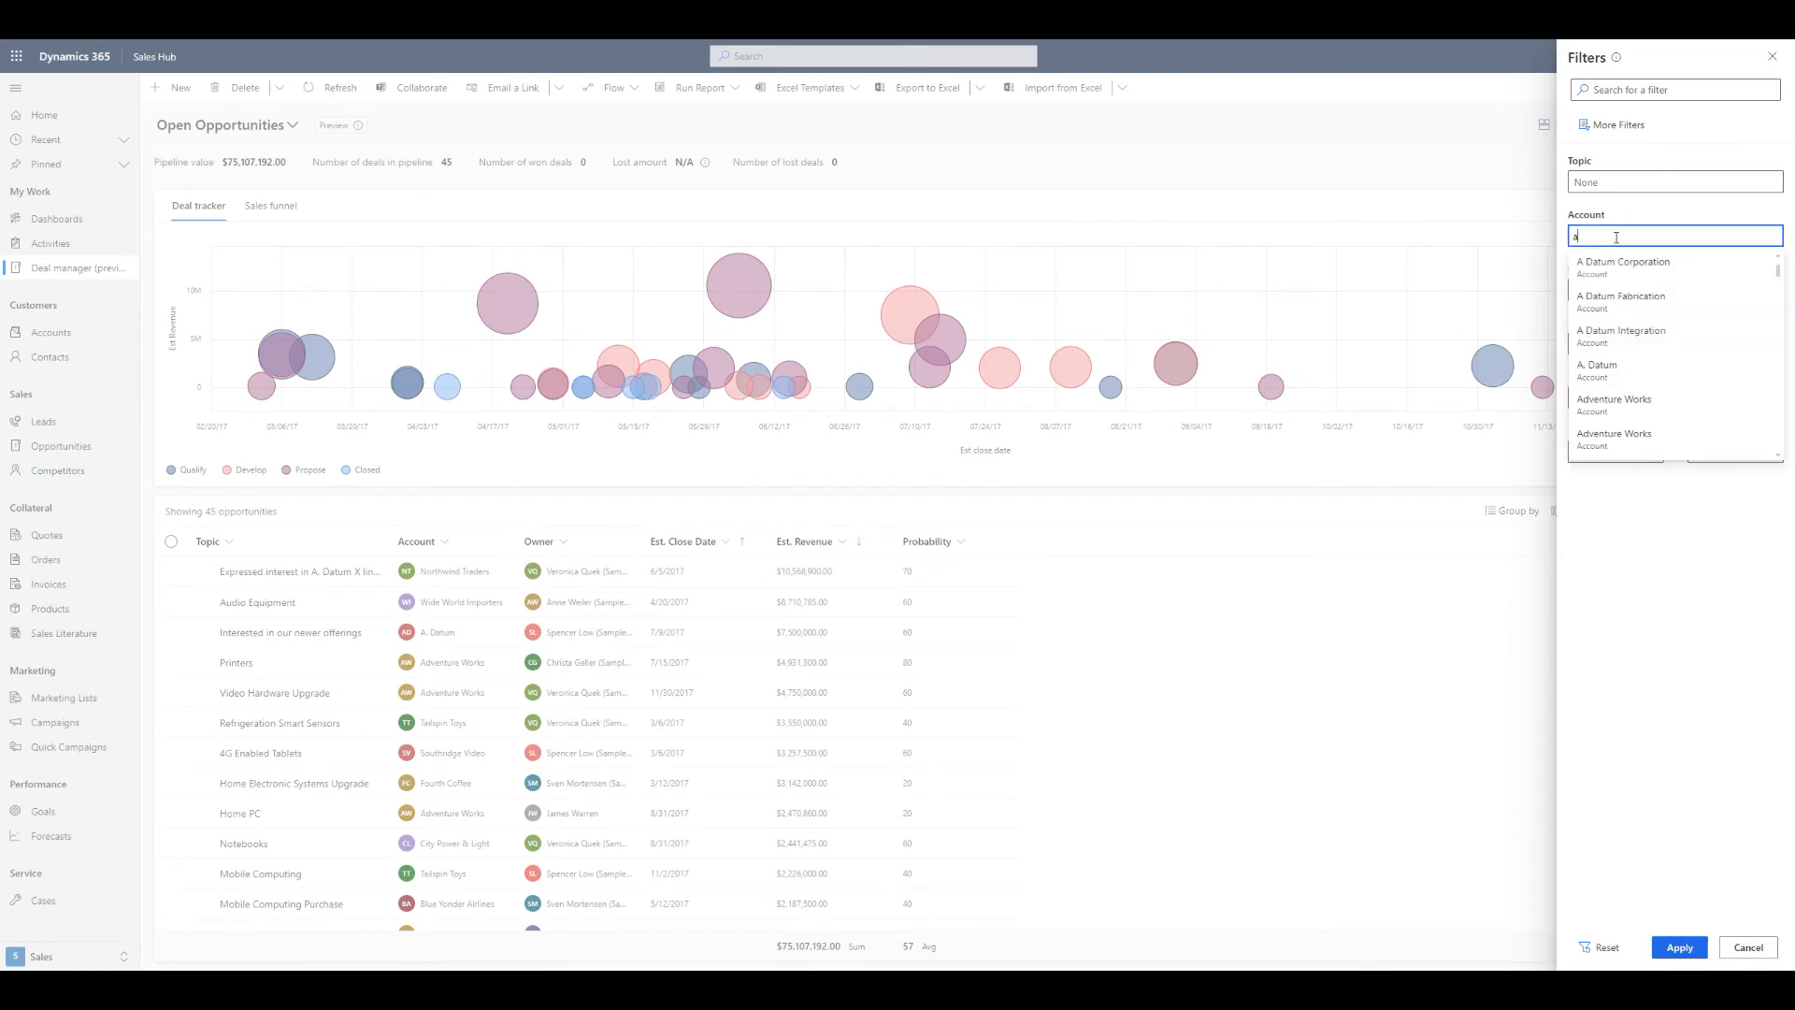
text(dvent)
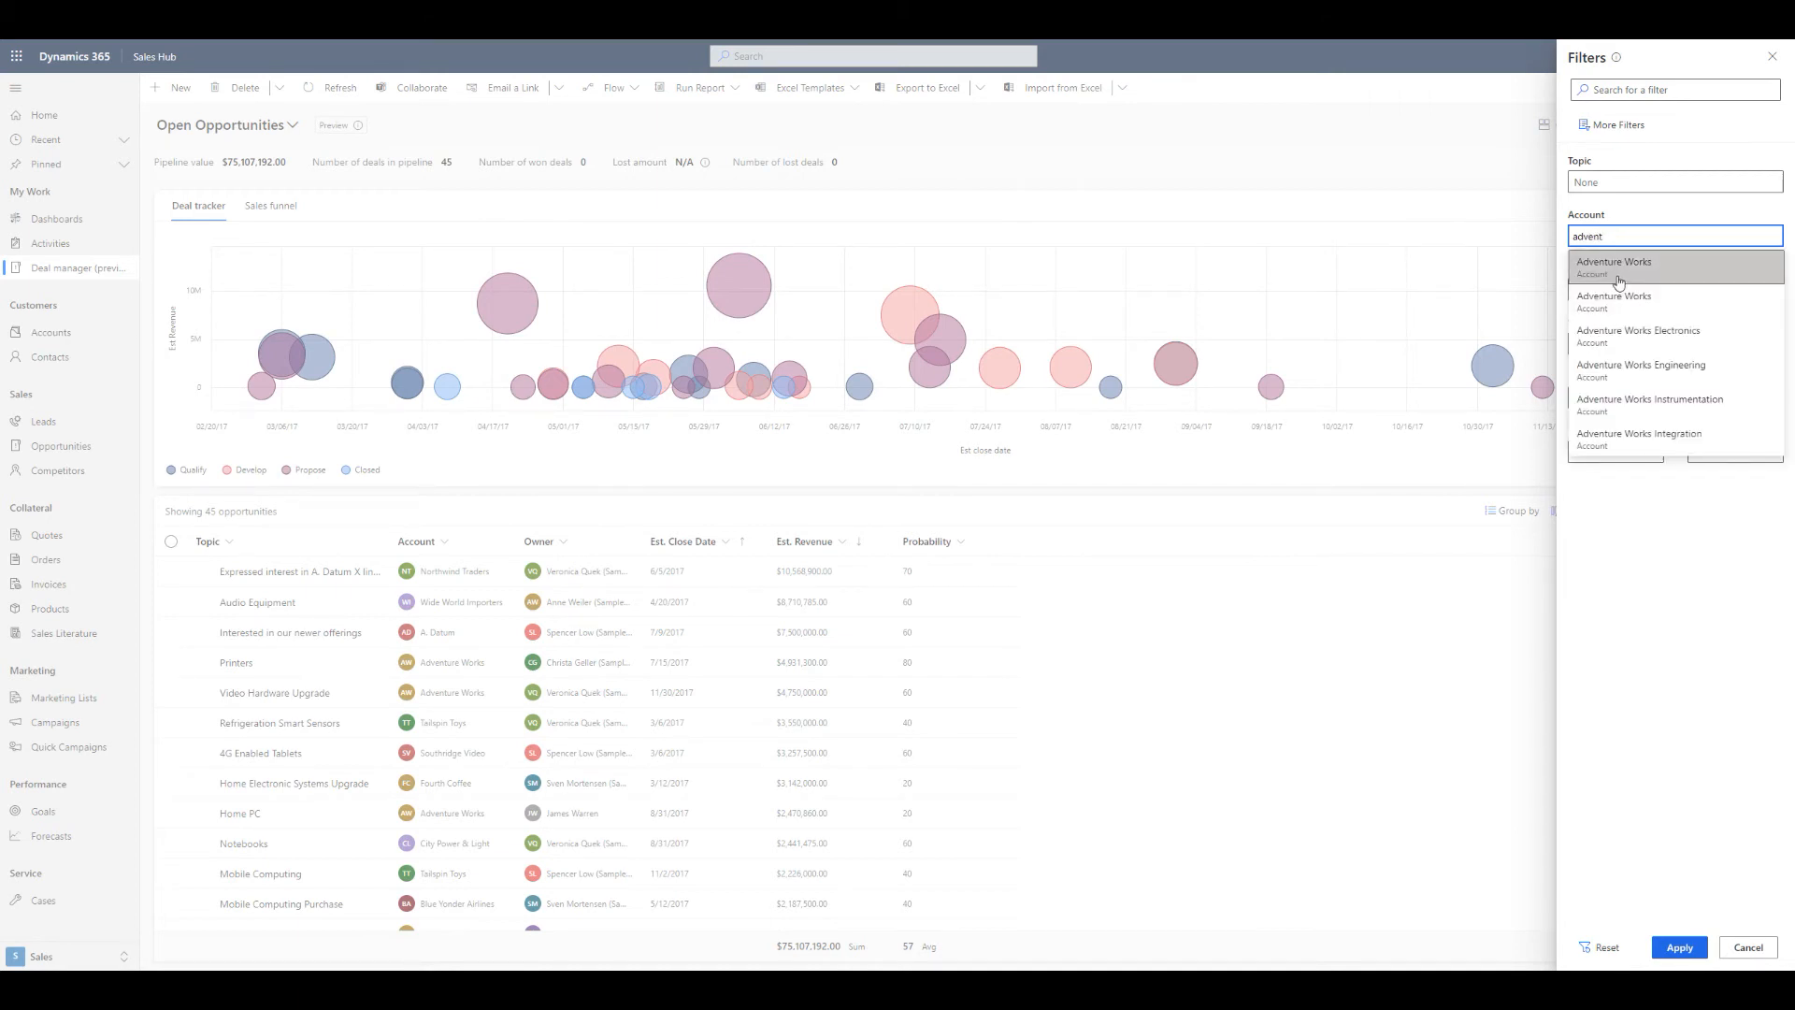
click(1615, 266)
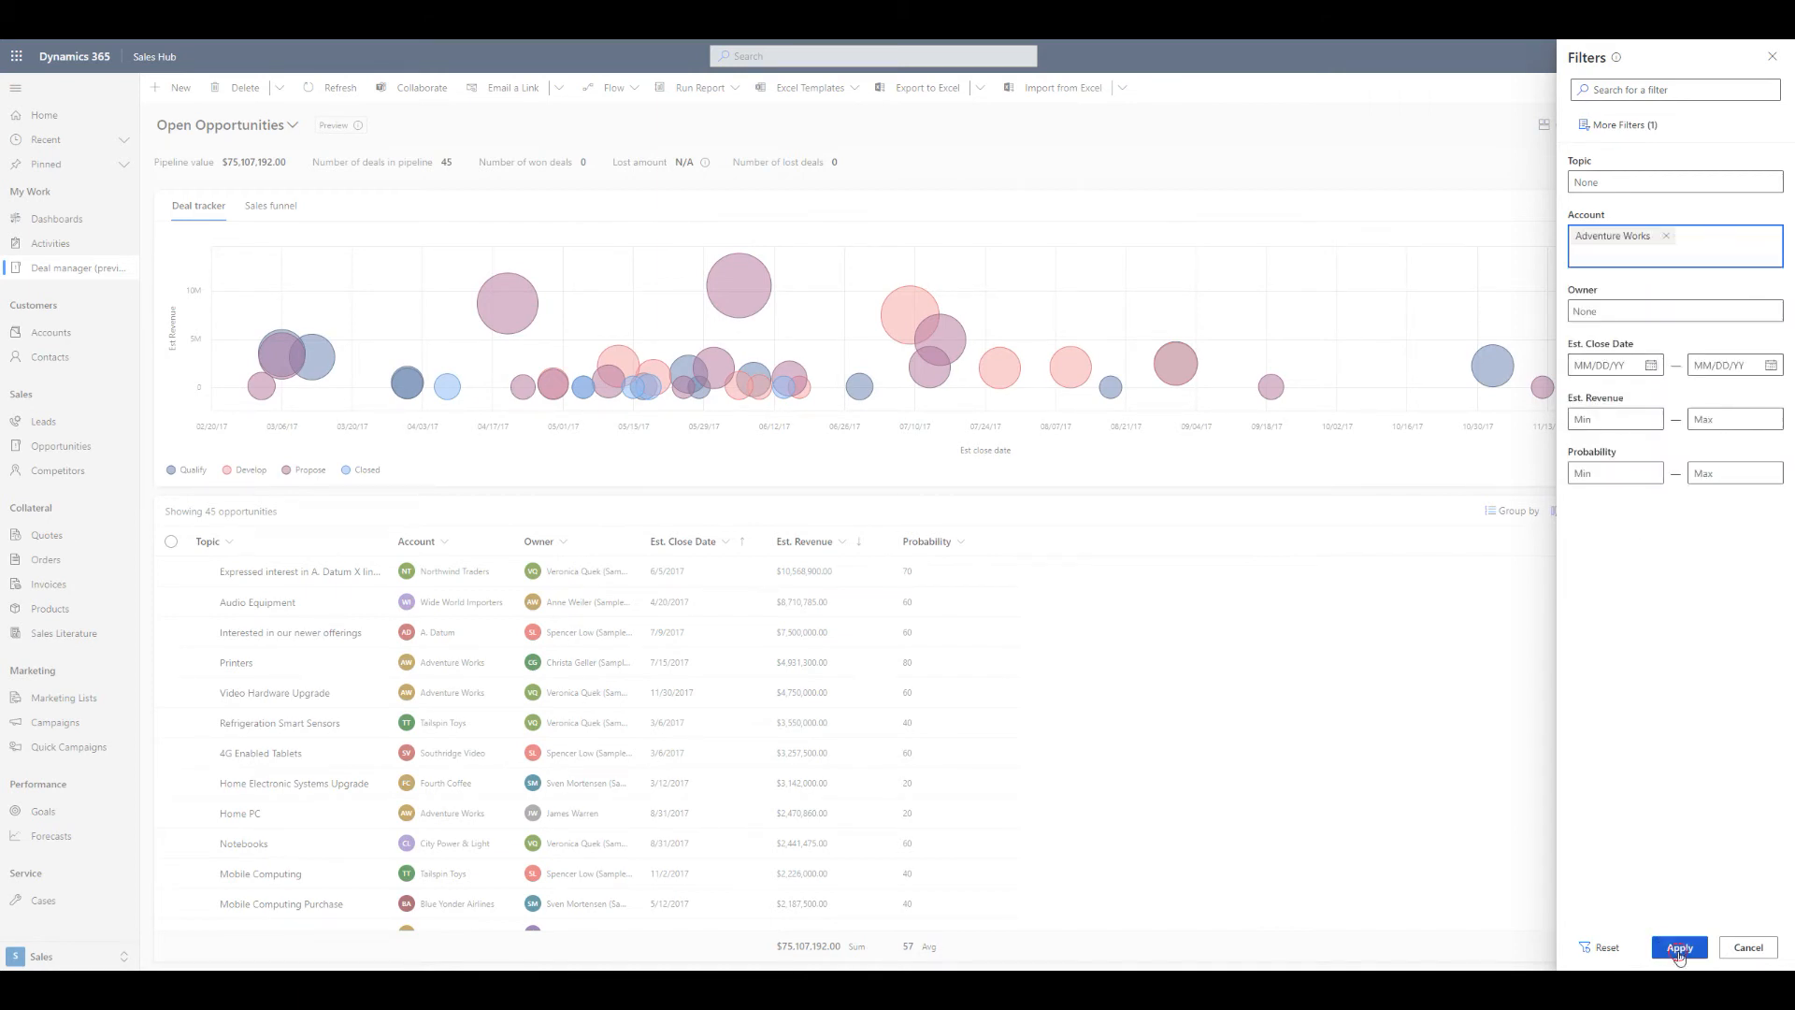
click(1678, 947)
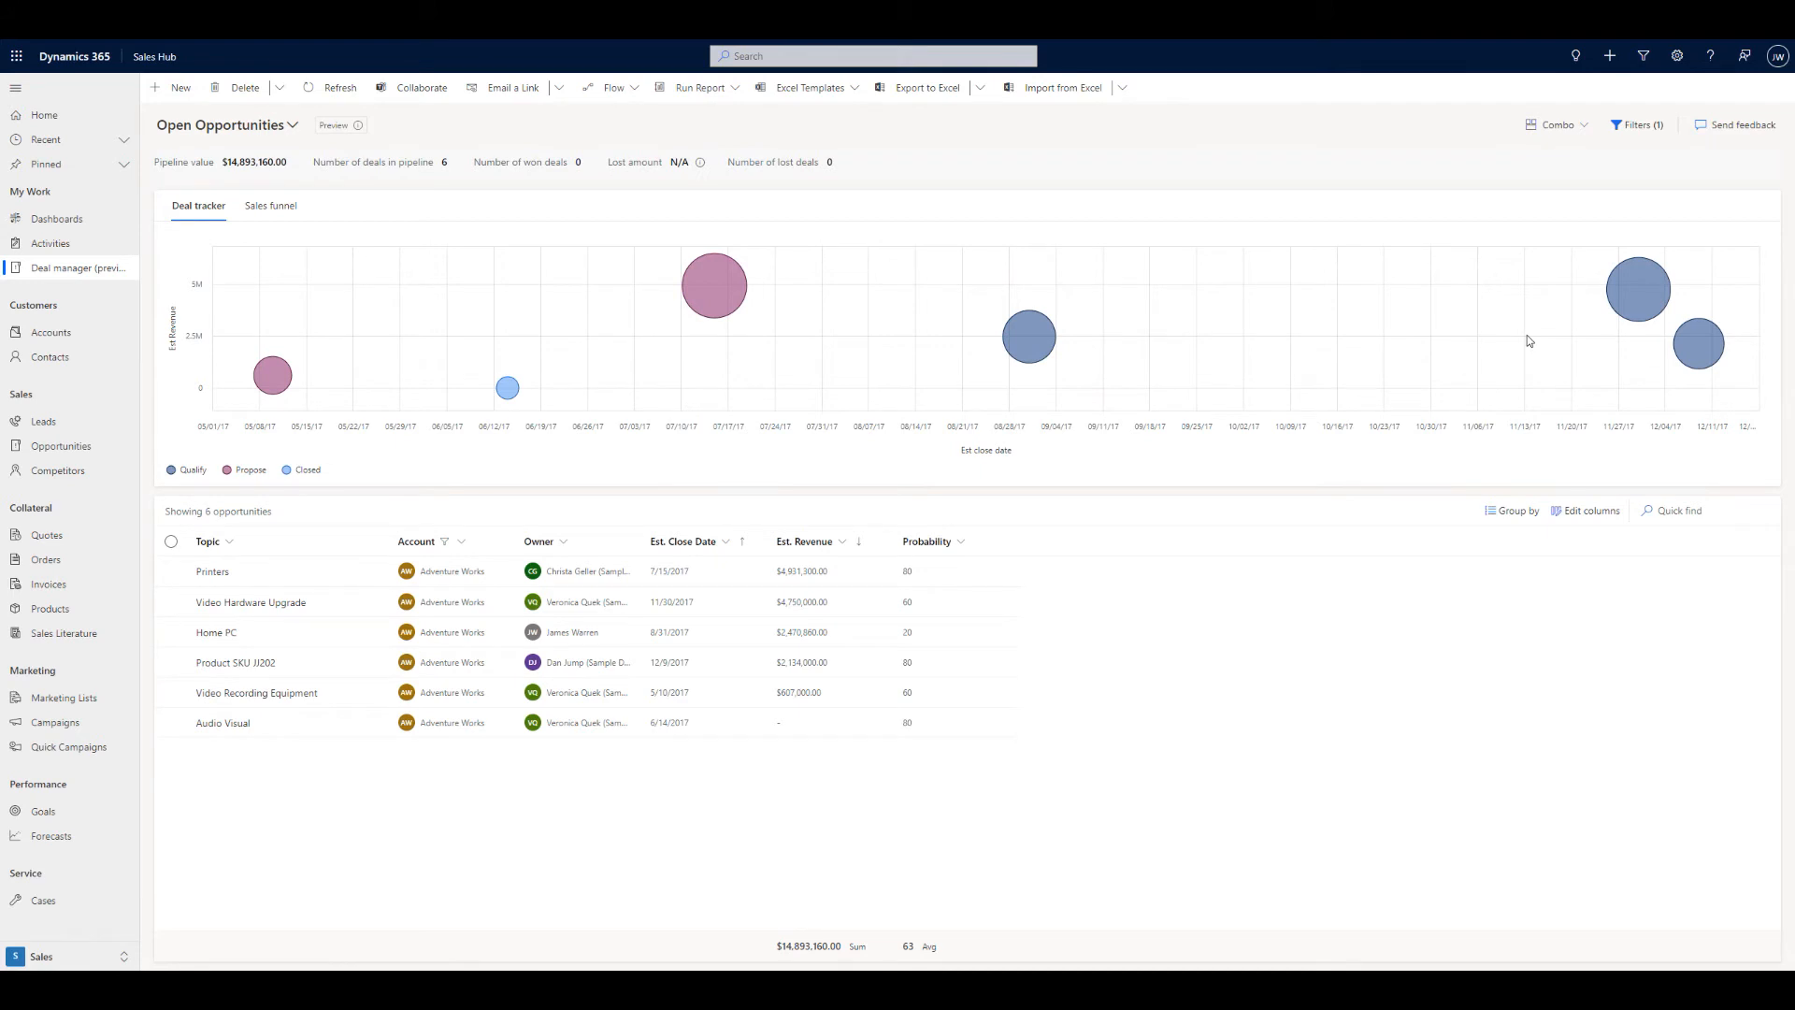
mouse_move(1662, 170)
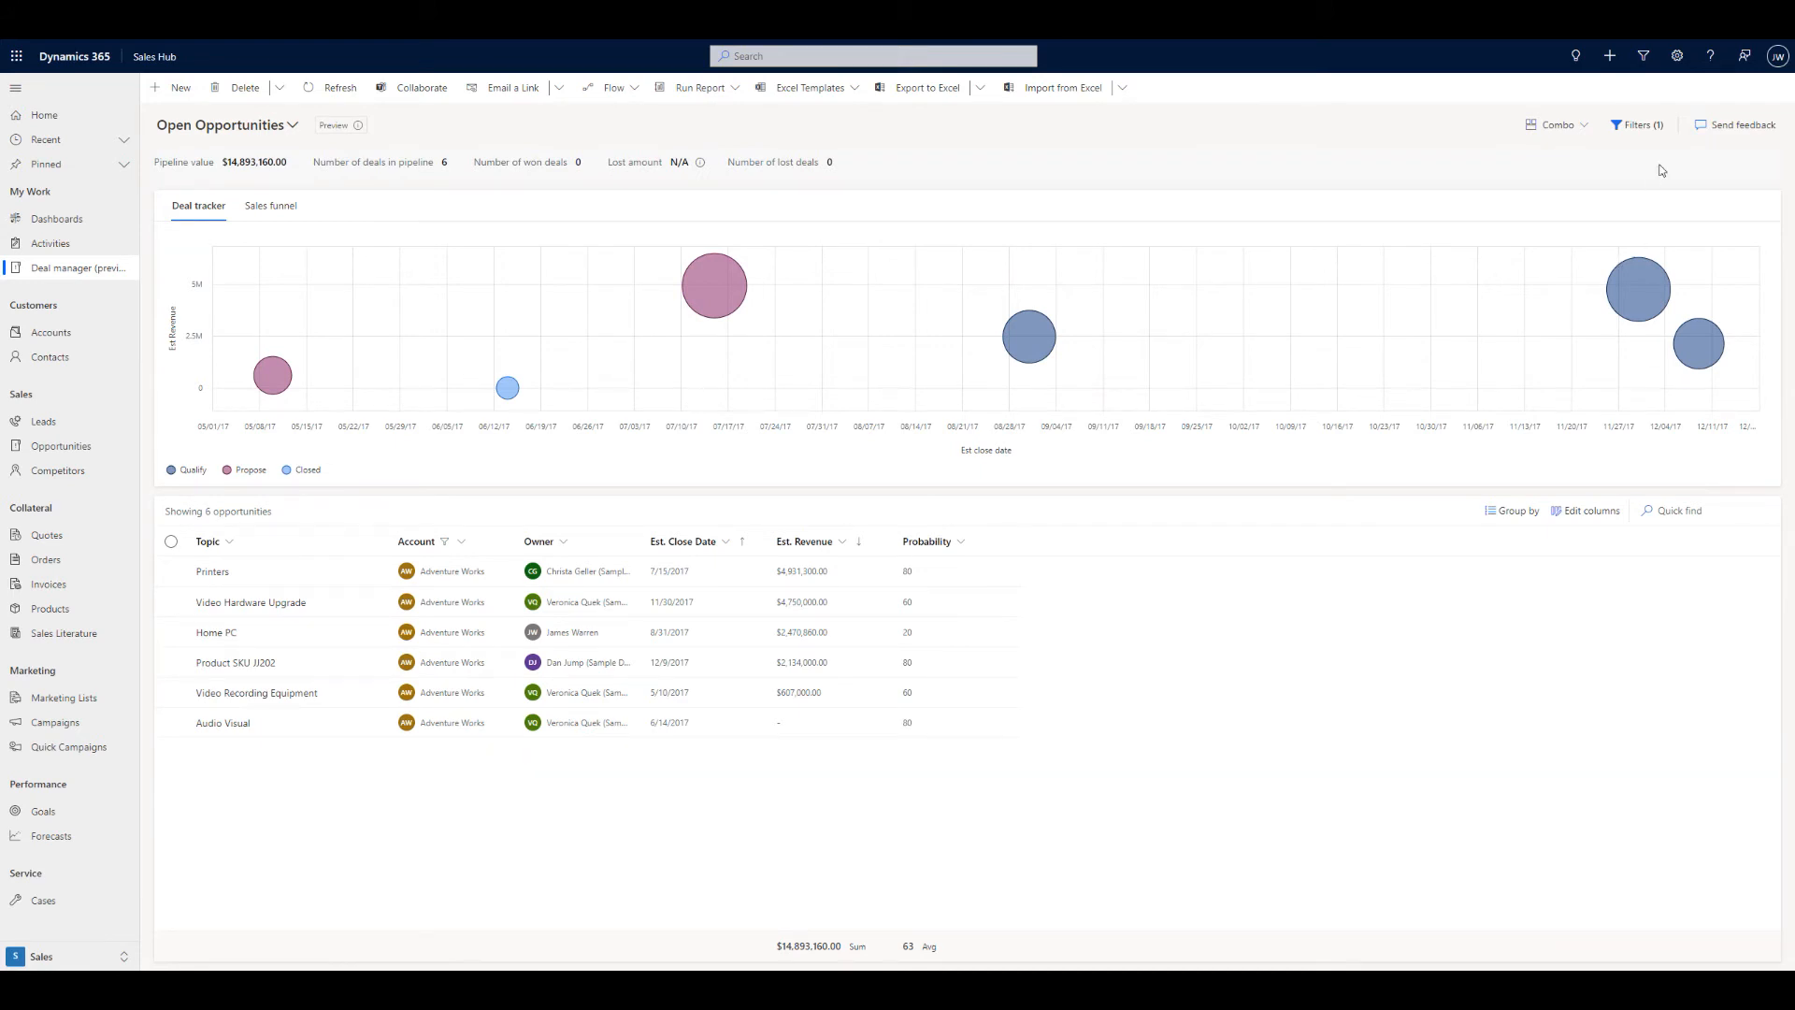
Remove the Adventure Works account chip and apply, restoring 45 deals worth $75,107,192.
click(1636, 127)
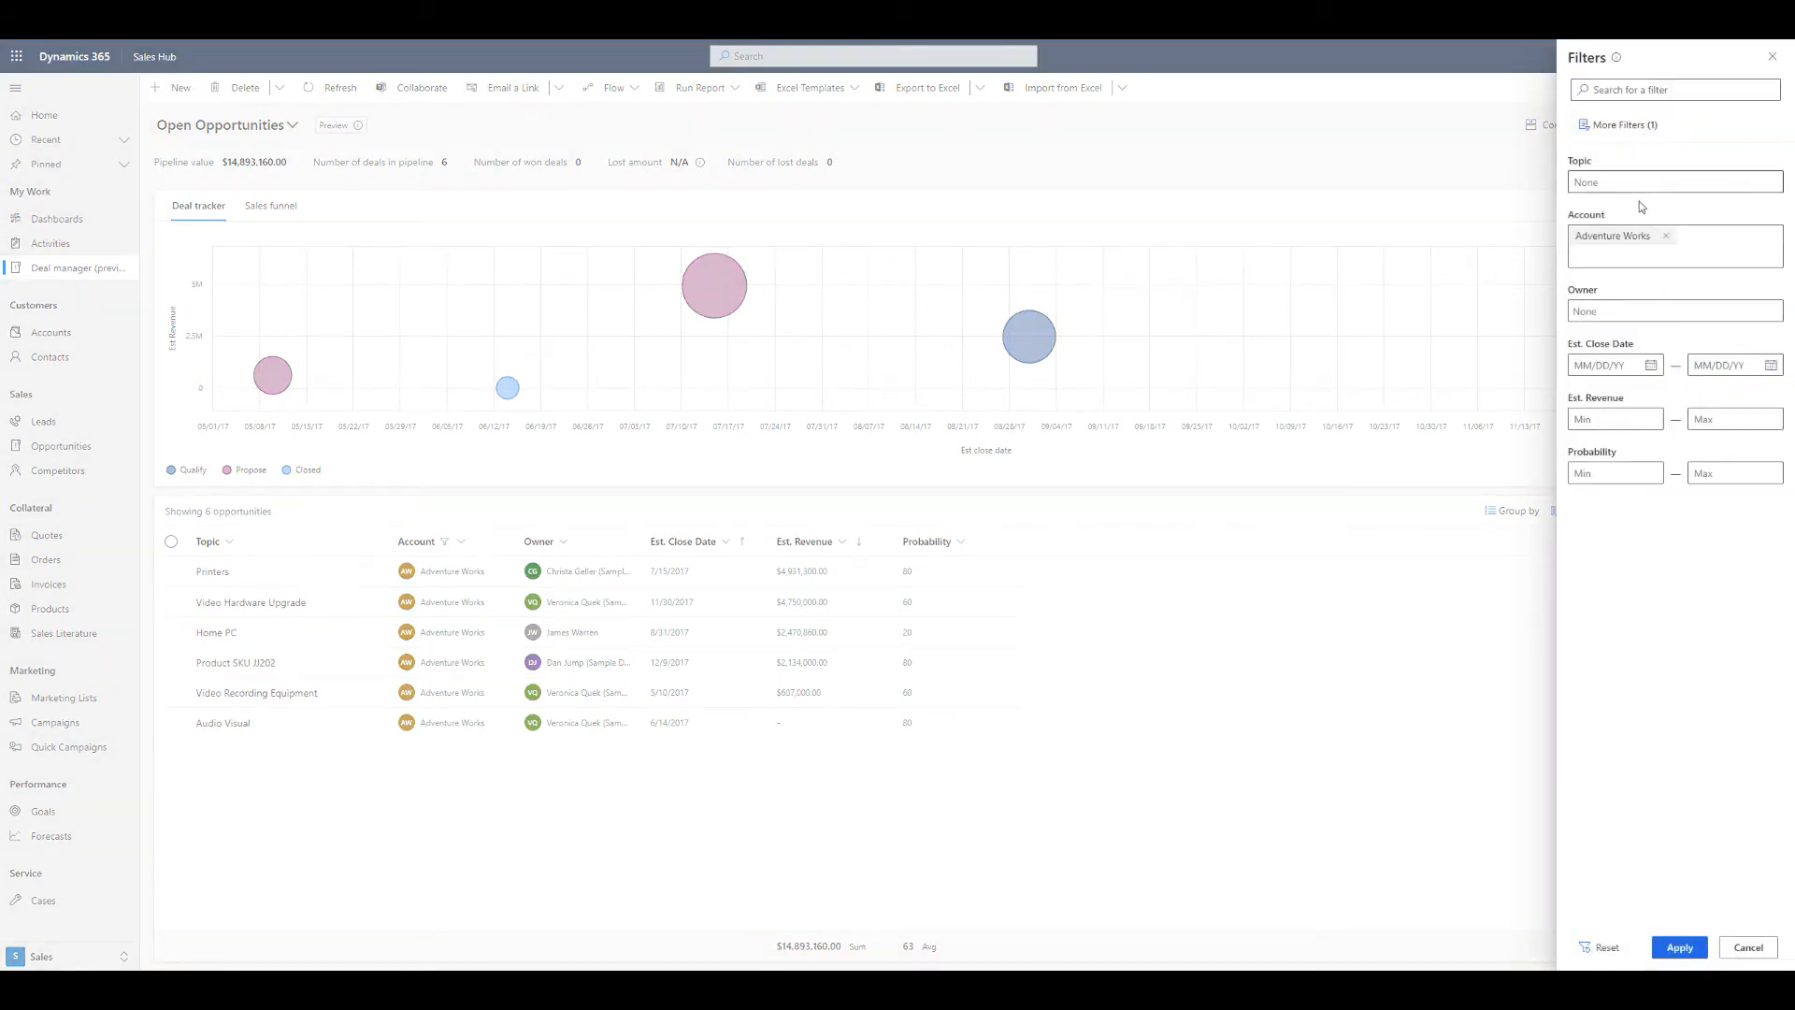
click(1673, 236)
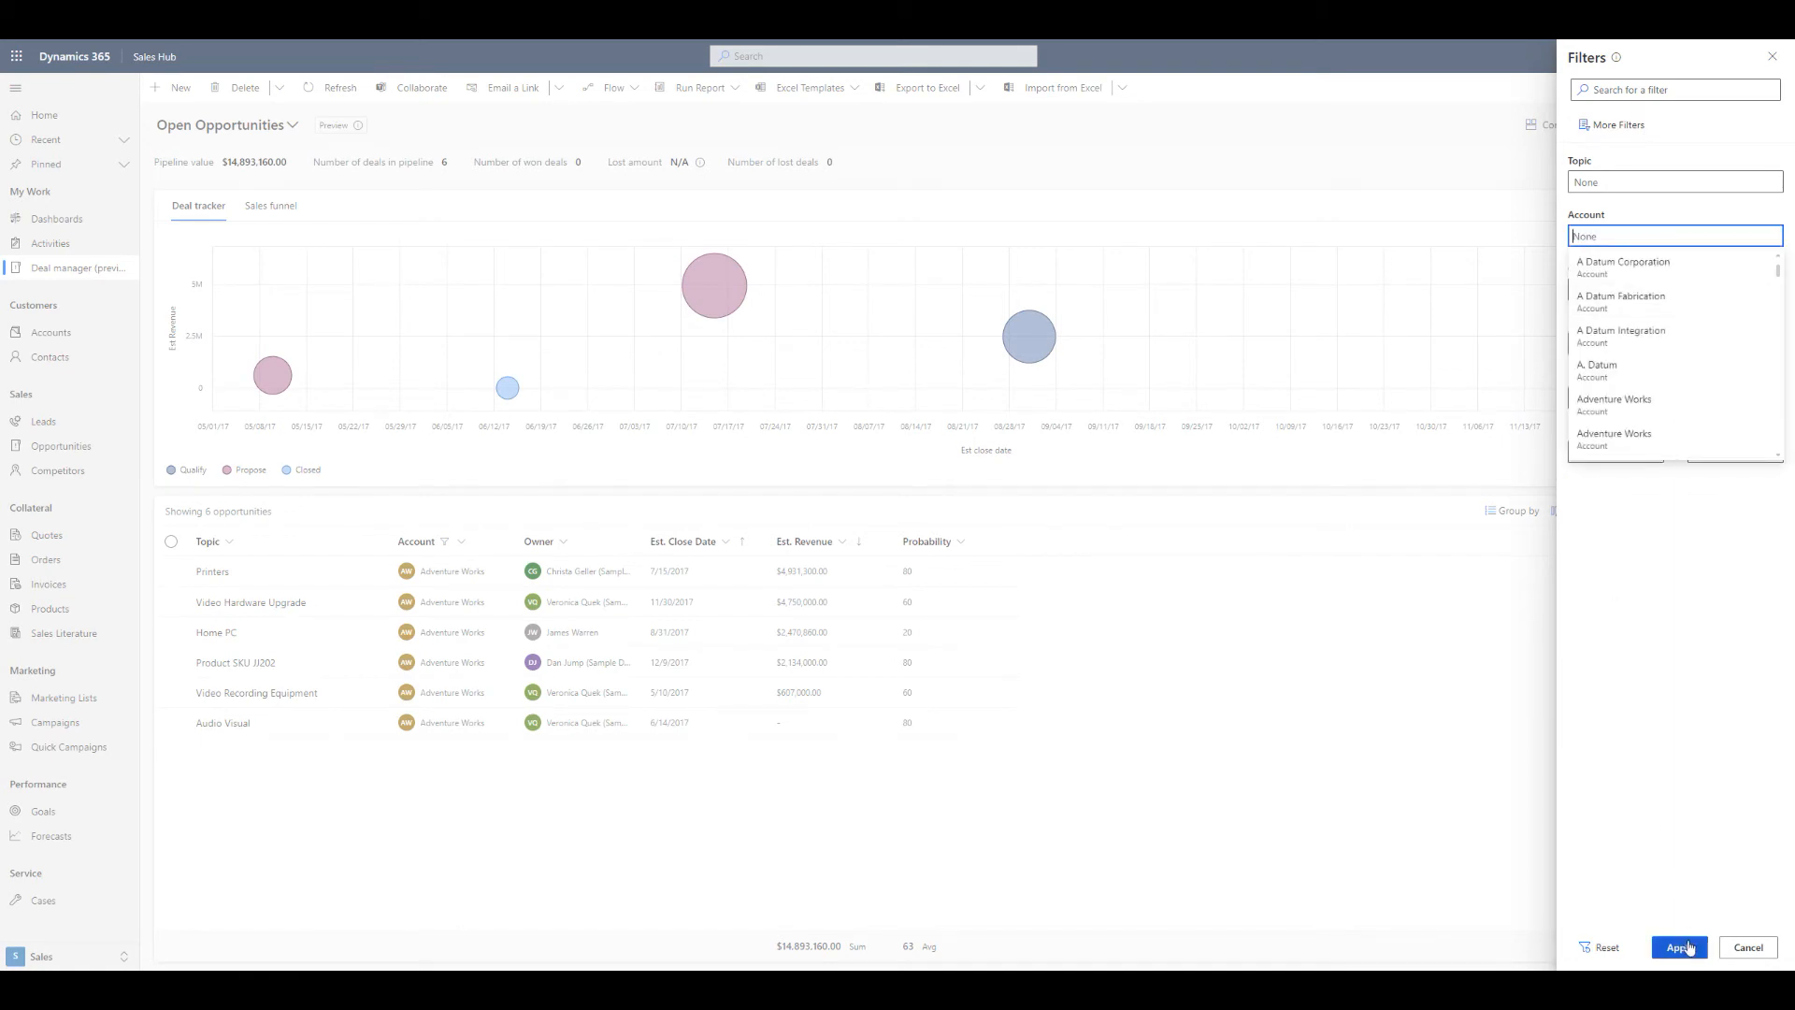
click(1678, 948)
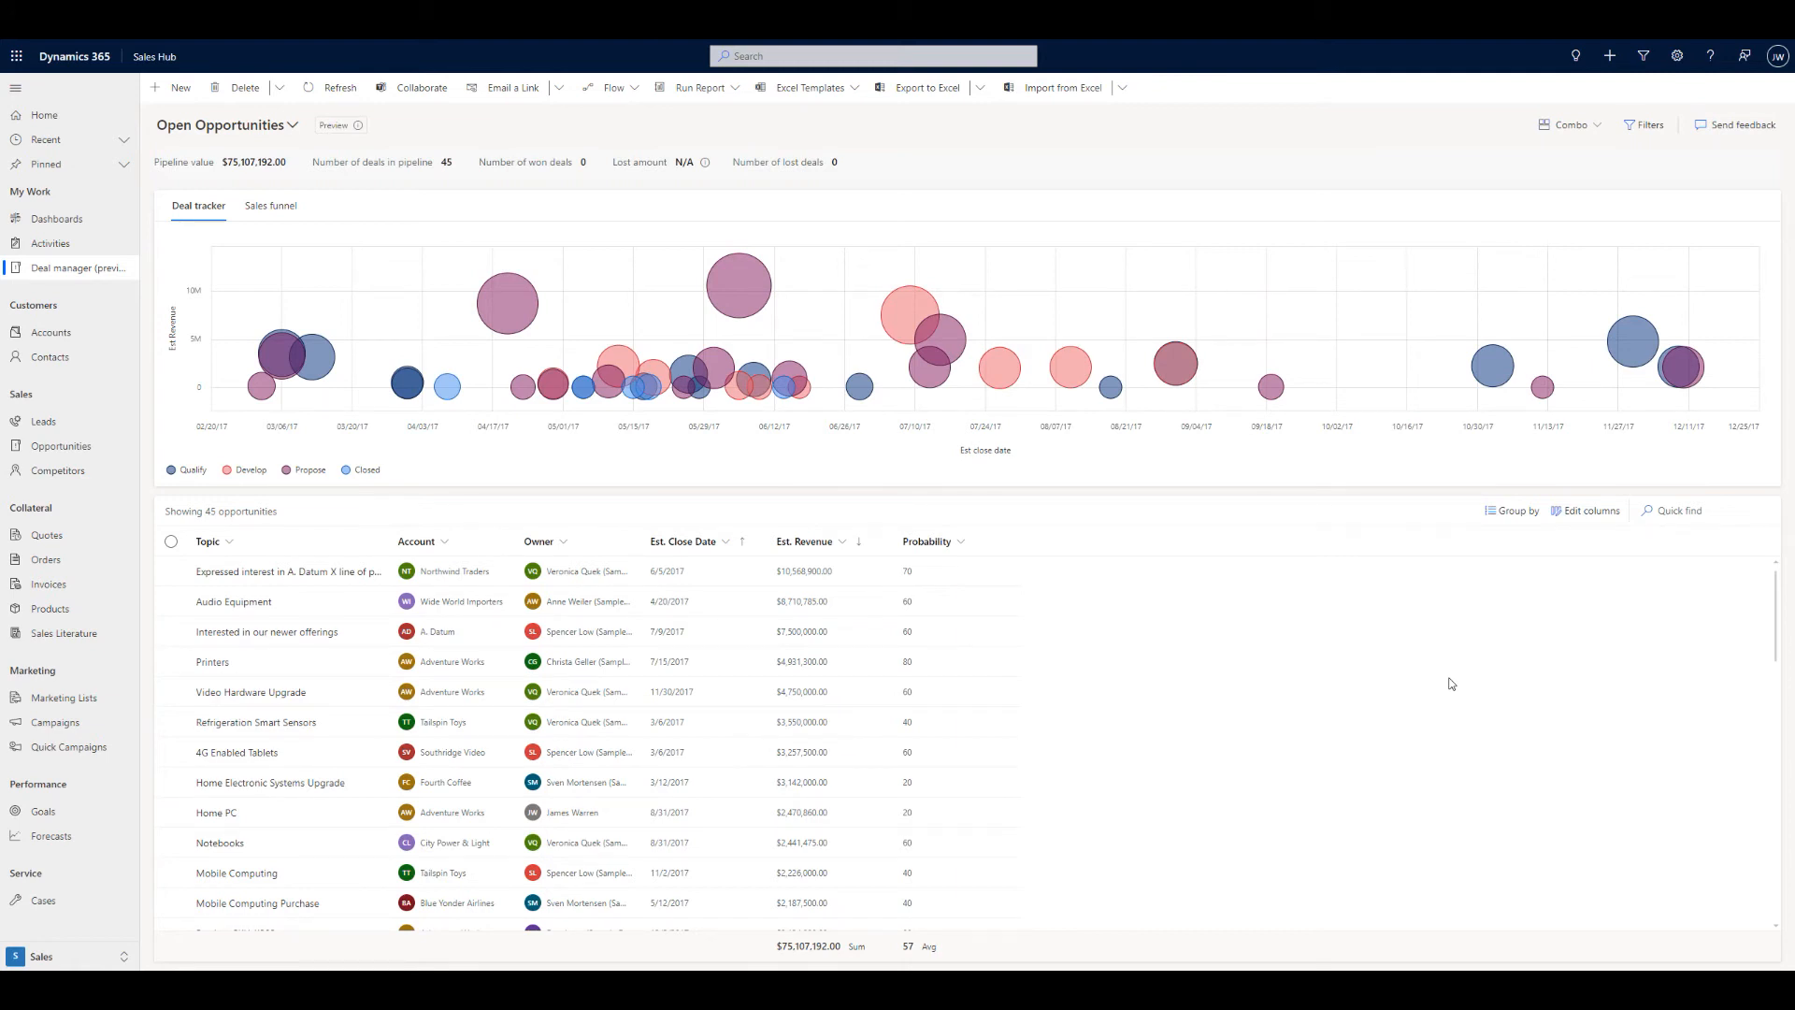
mouse_move(739, 283)
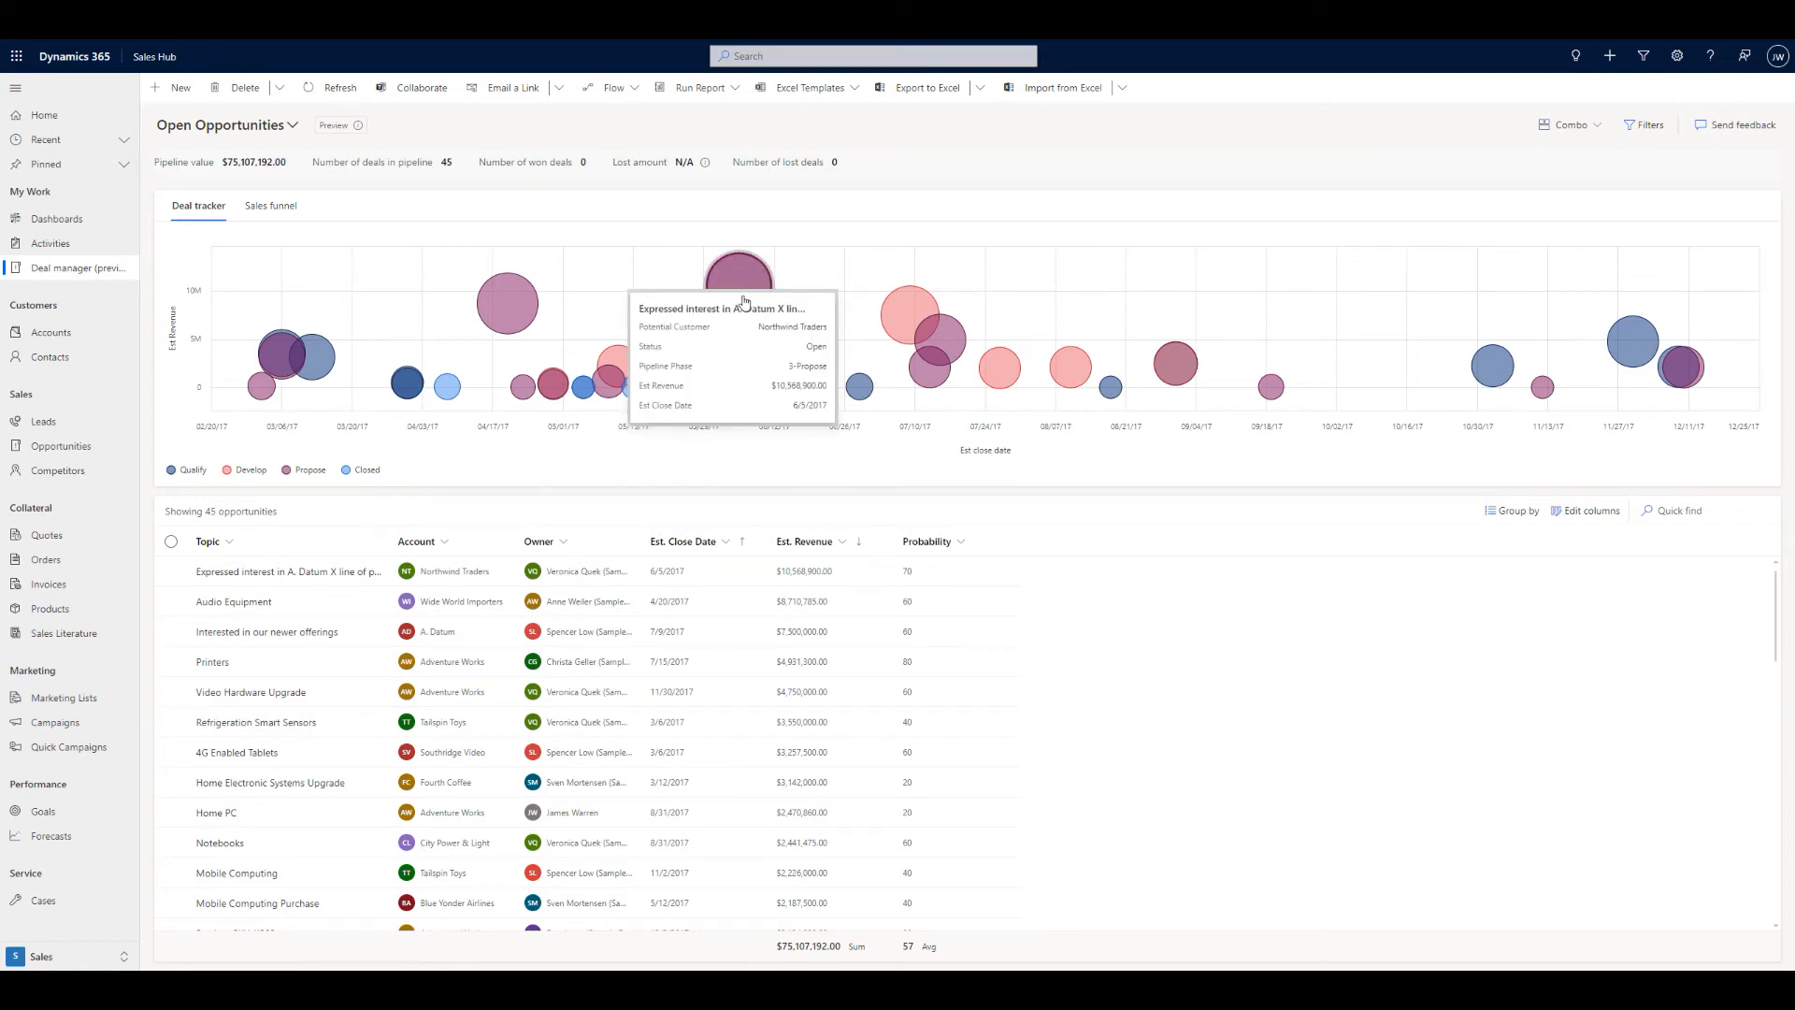
Open the largest deal tracker bubble, the $10,568,900 Northwind Traders deal, in the side panel.
click(739, 268)
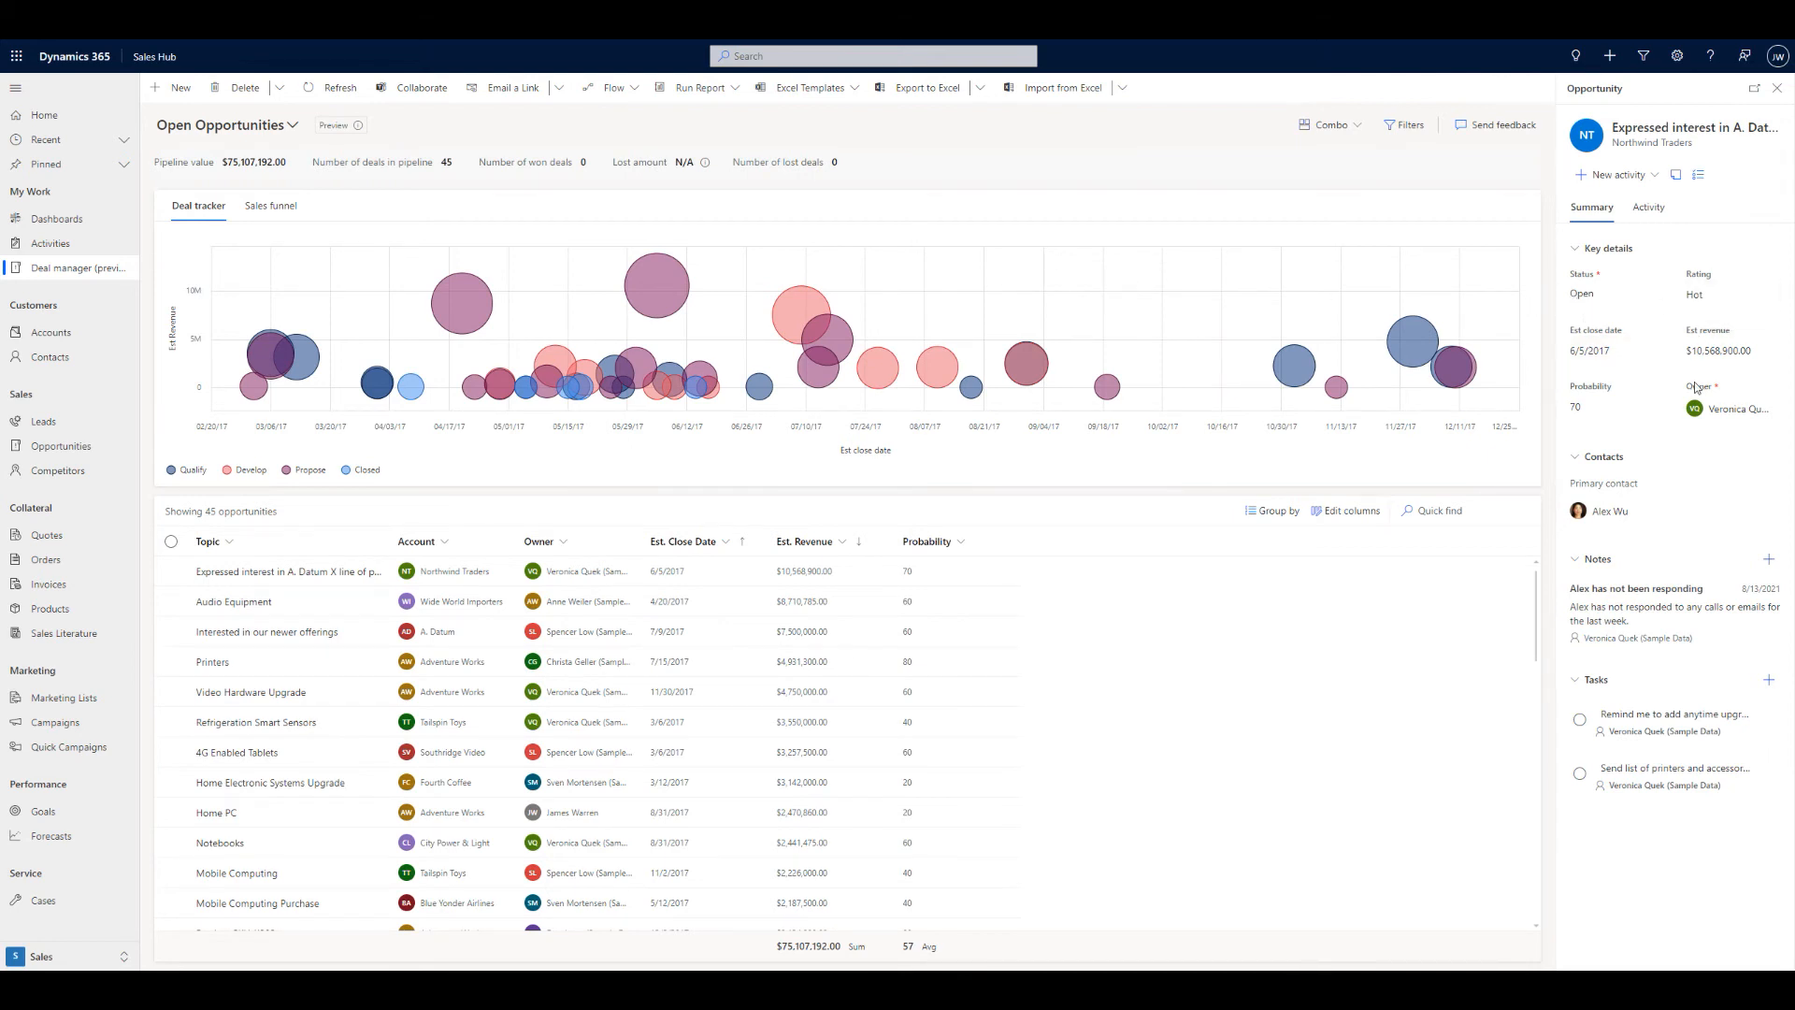
mouse_move(1608, 511)
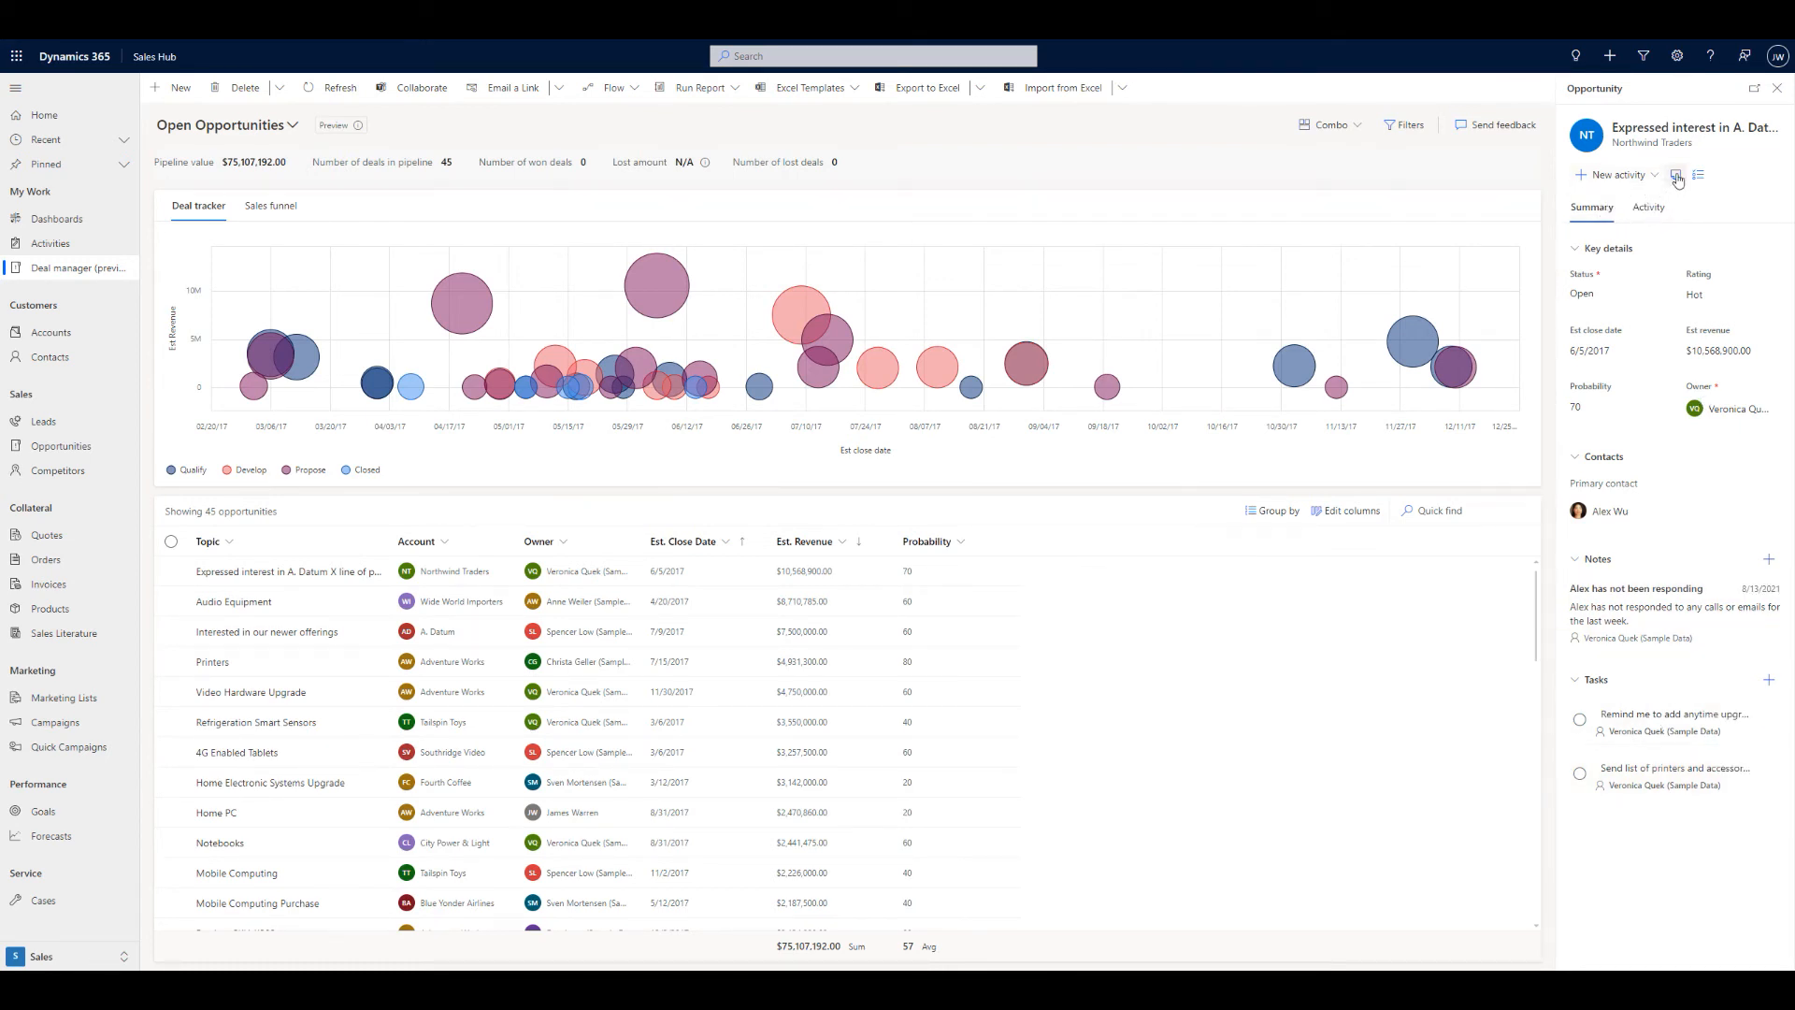
Open the full A. Datum X printers opportunity record, then close it and the side panel.
click(1699, 175)
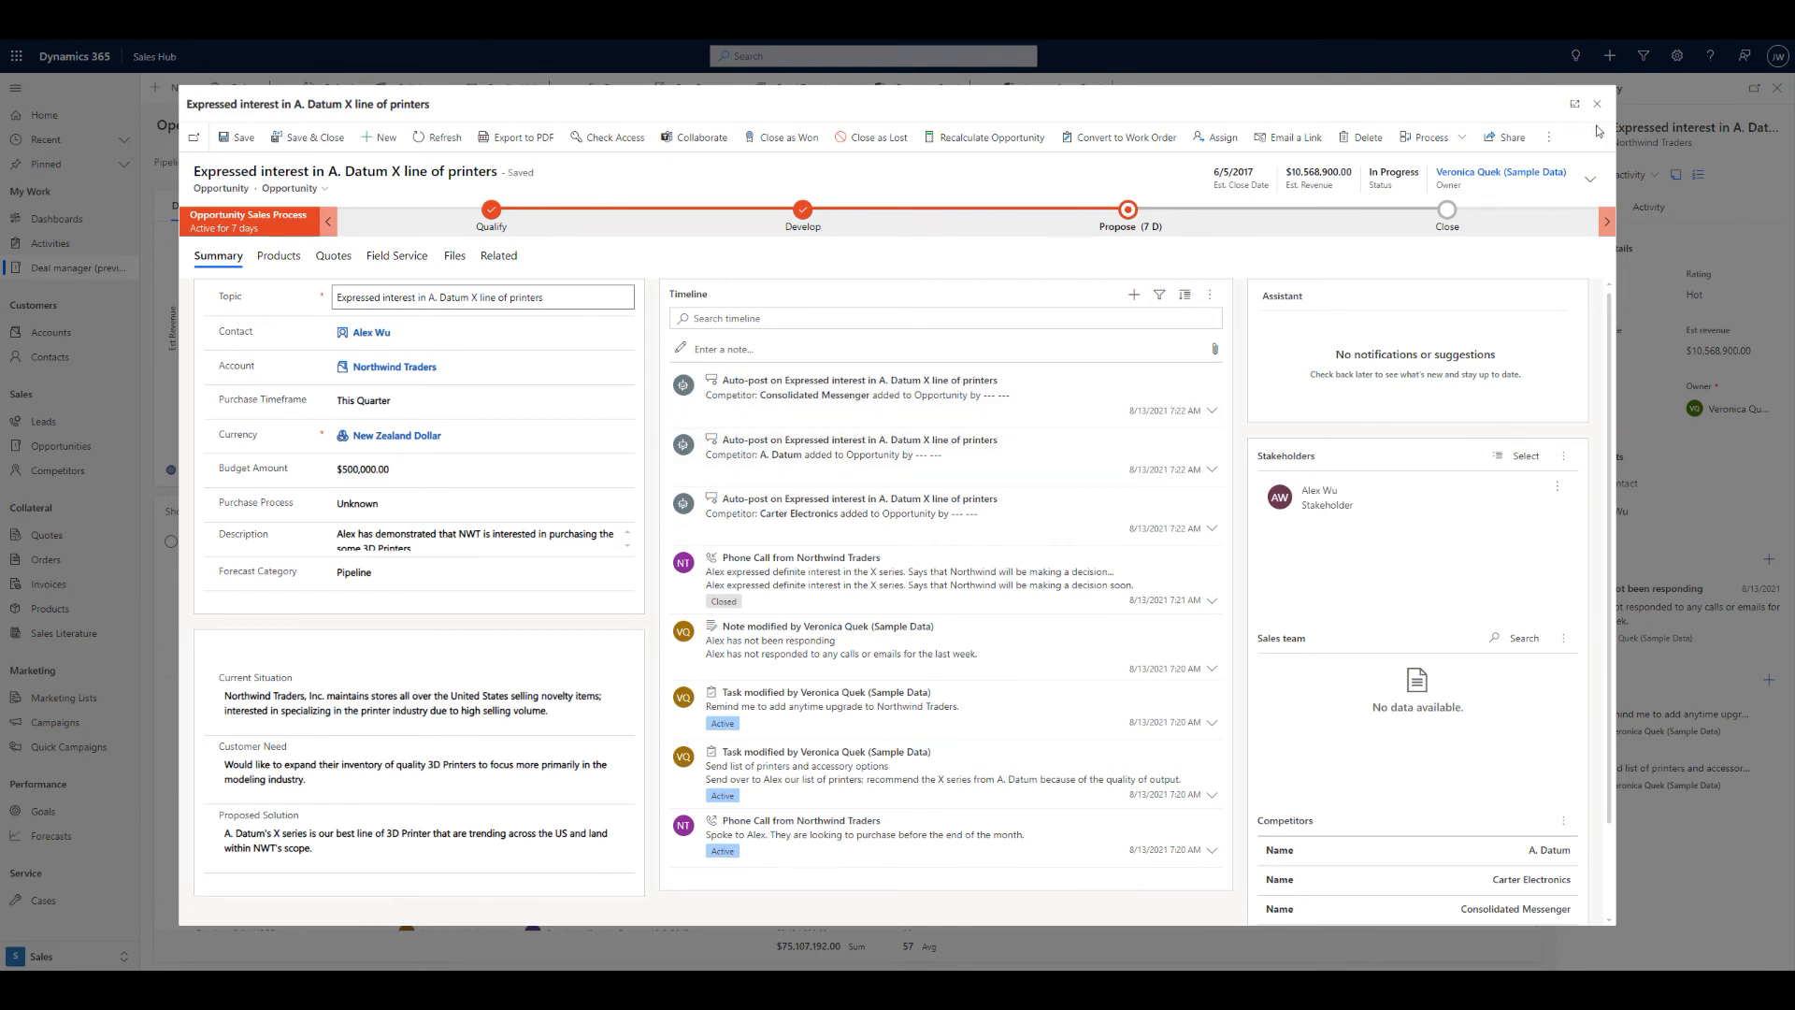
click(1596, 103)
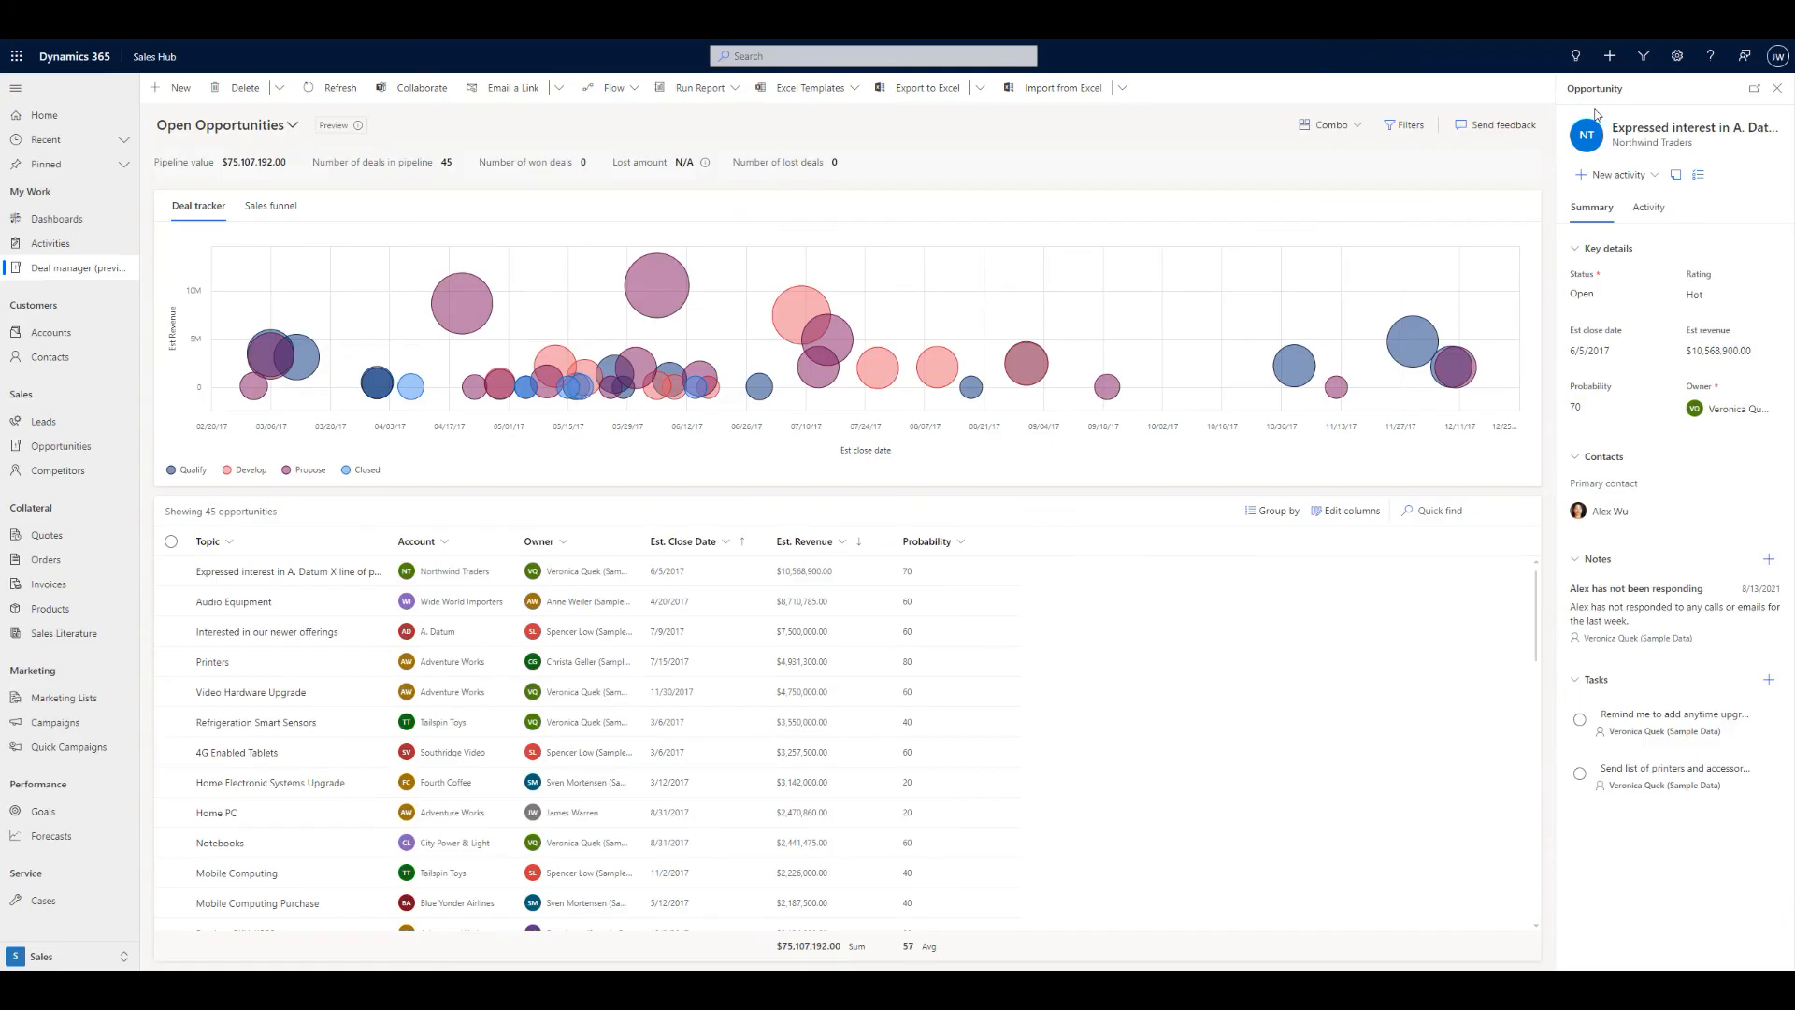
mouse_move(1779, 90)
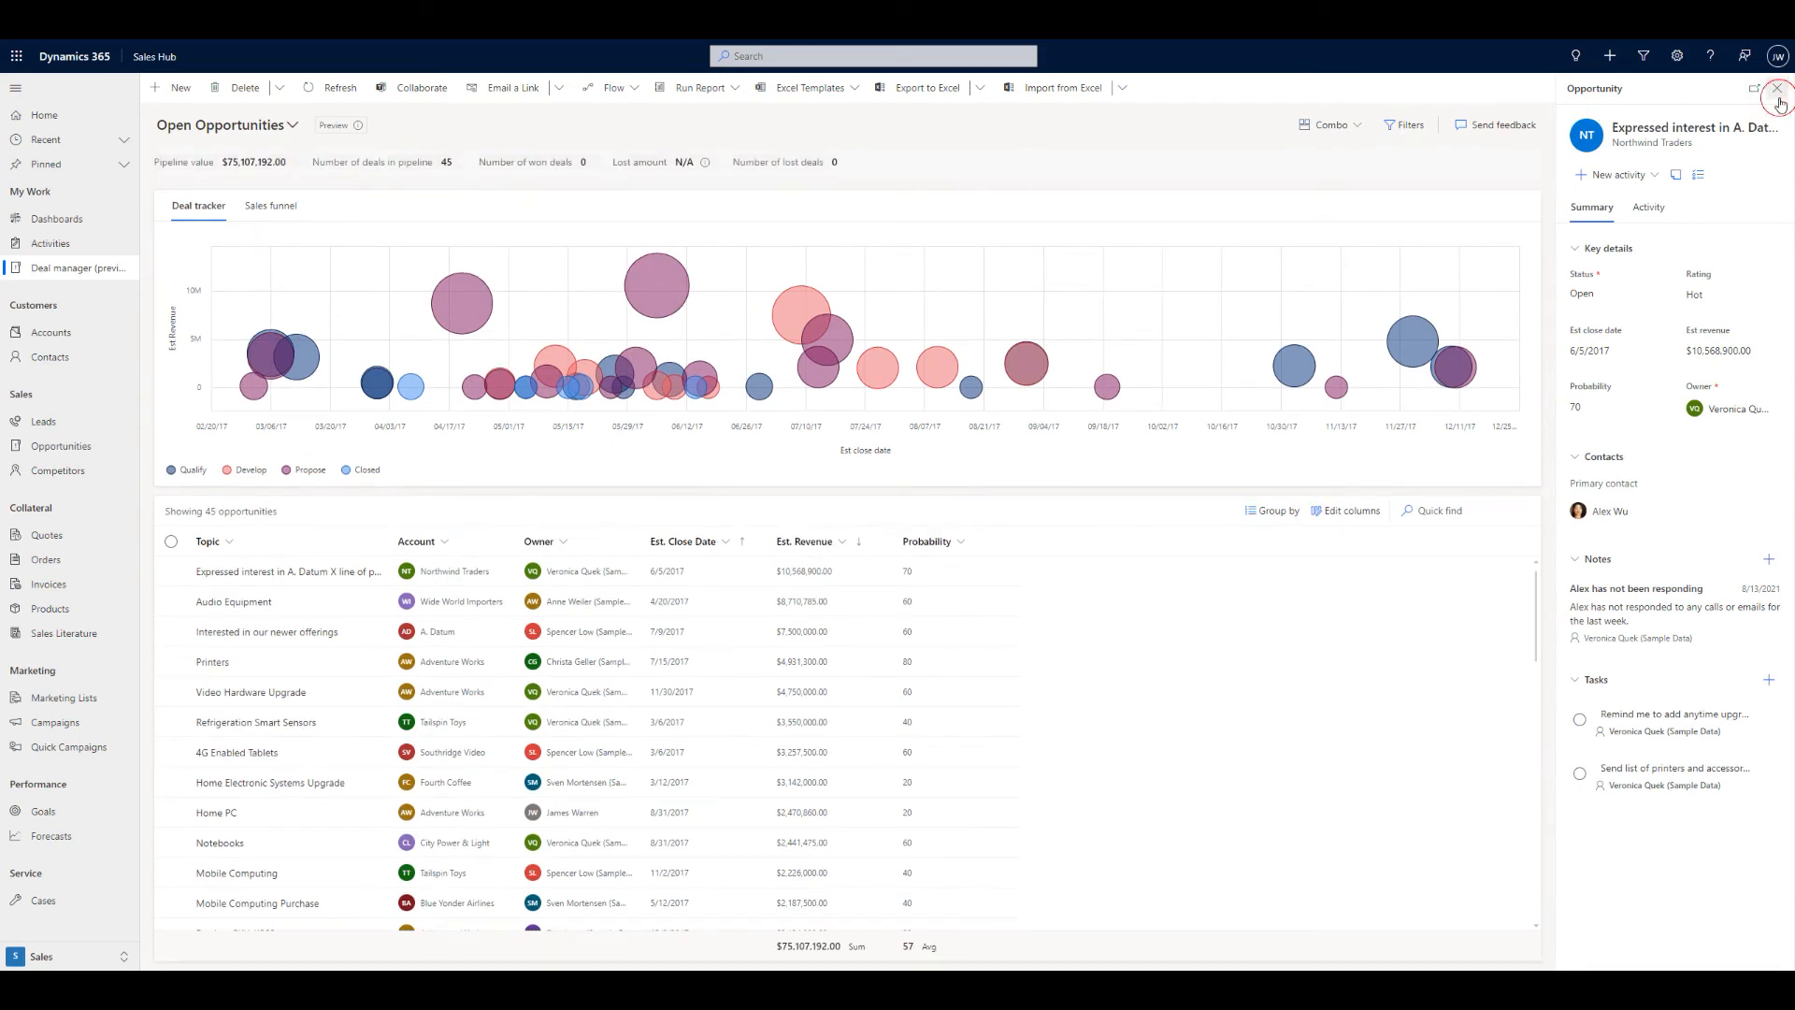
click(1779, 89)
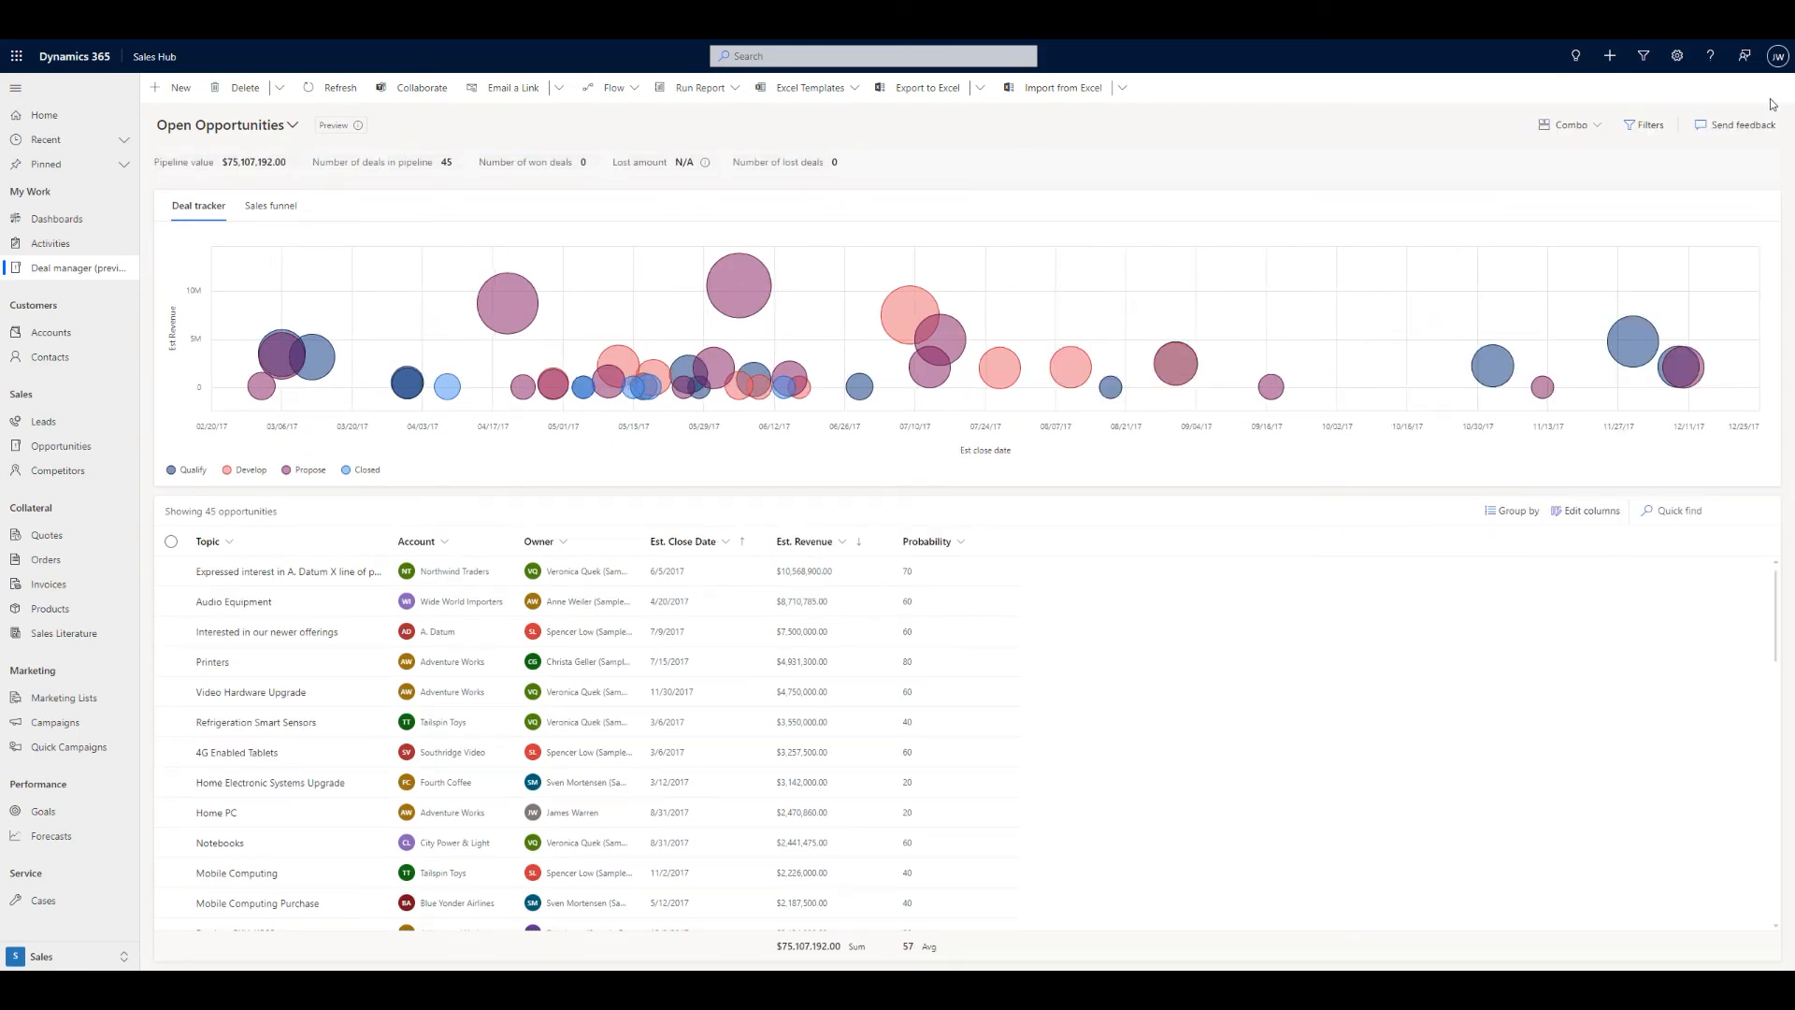